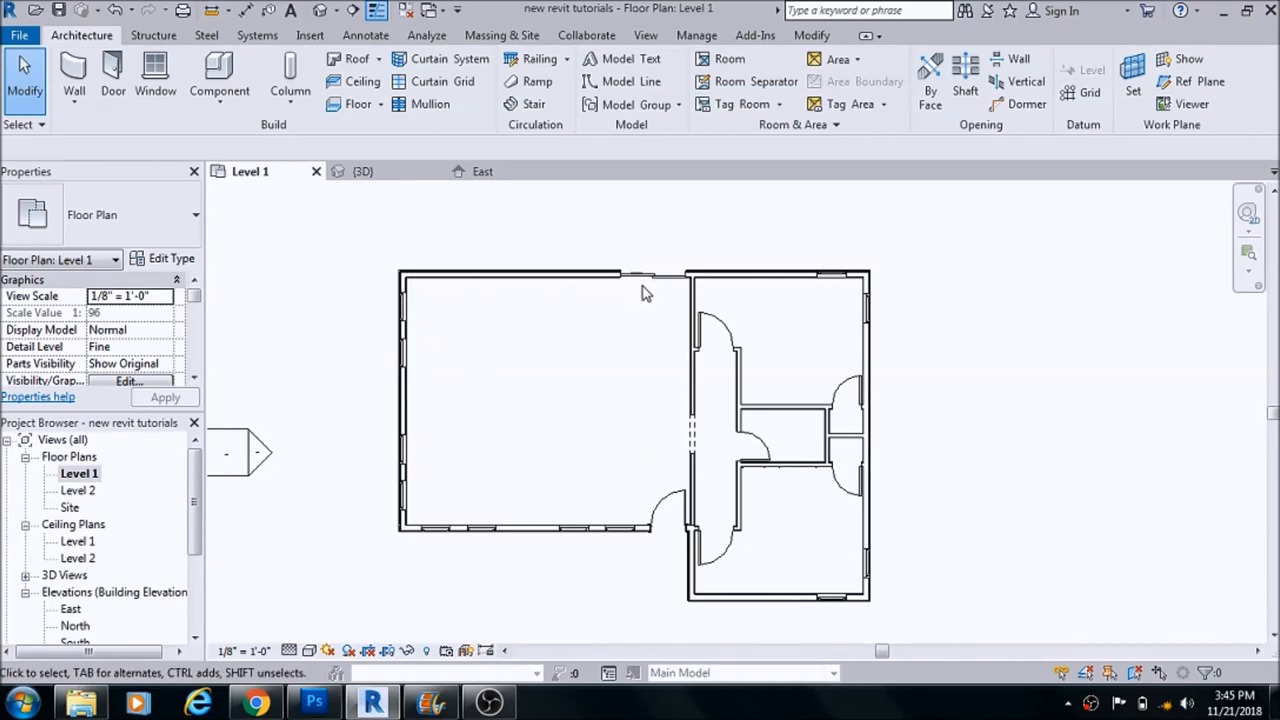
{"action": "mouse_move", "coordinate": [510, 377]}
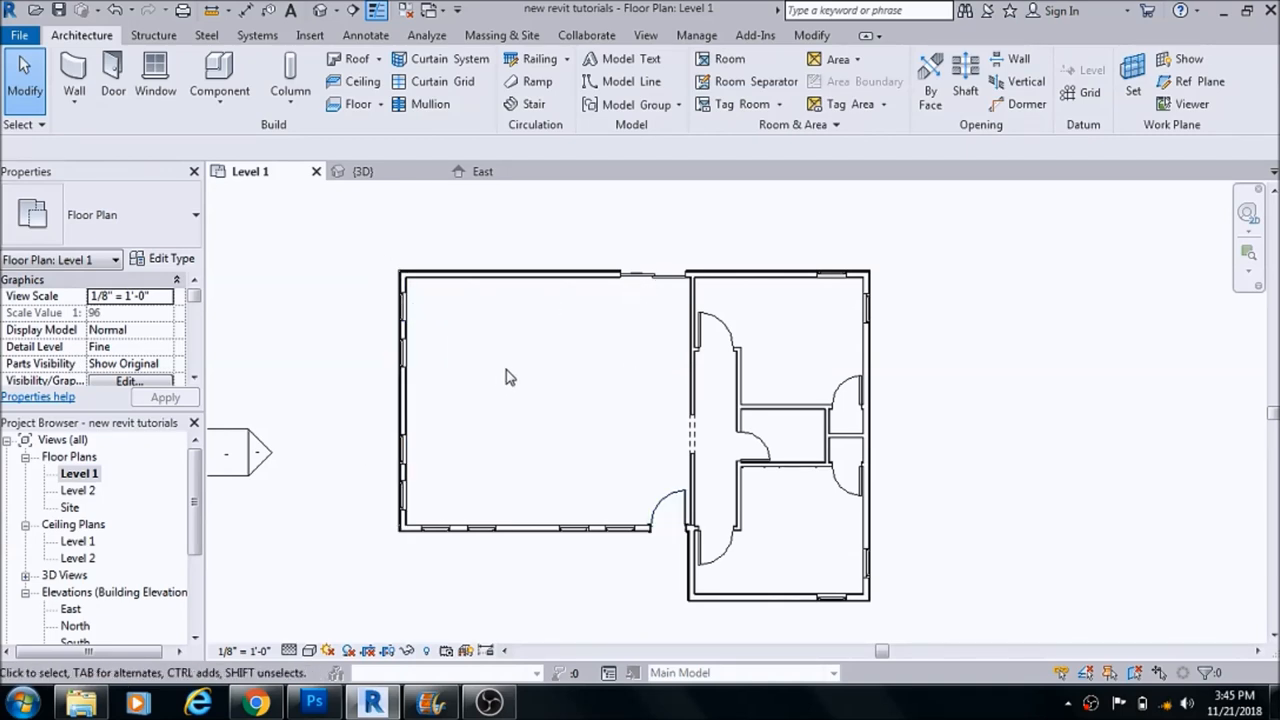
{"action": "mouse_move", "coordinate": [560, 408]}
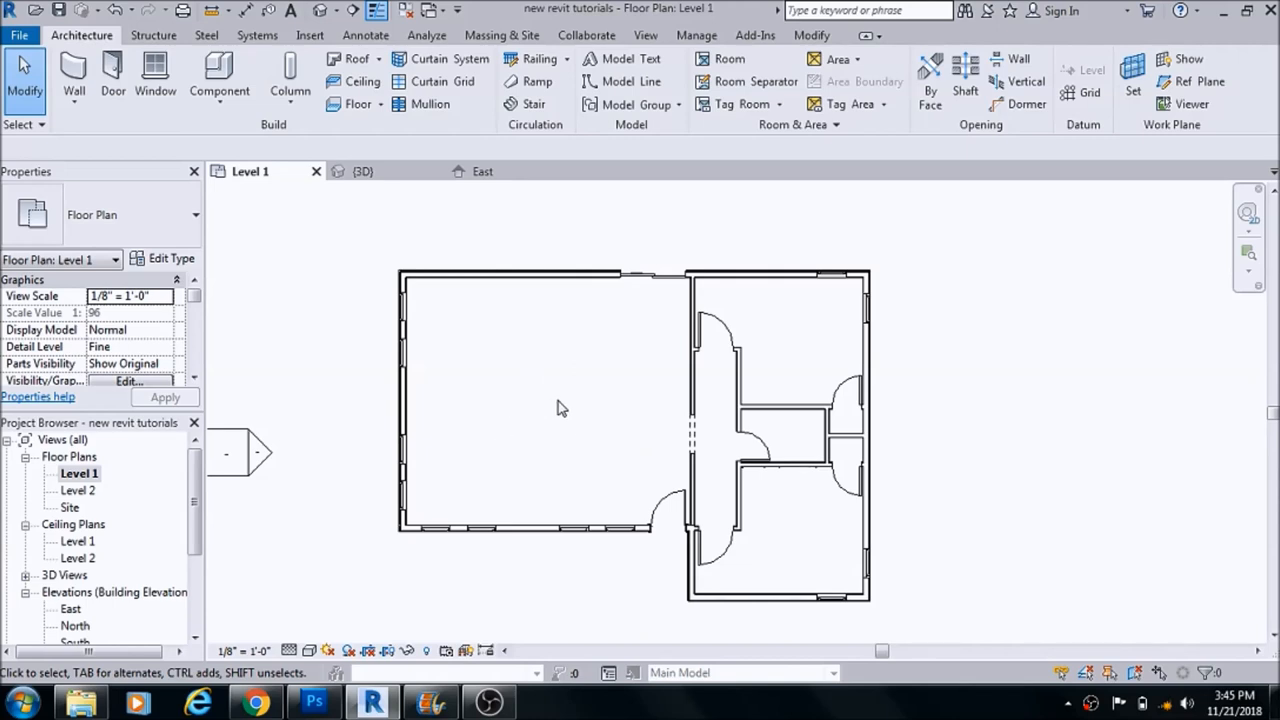
{"action": "mouse_move", "coordinate": [520, 429]}
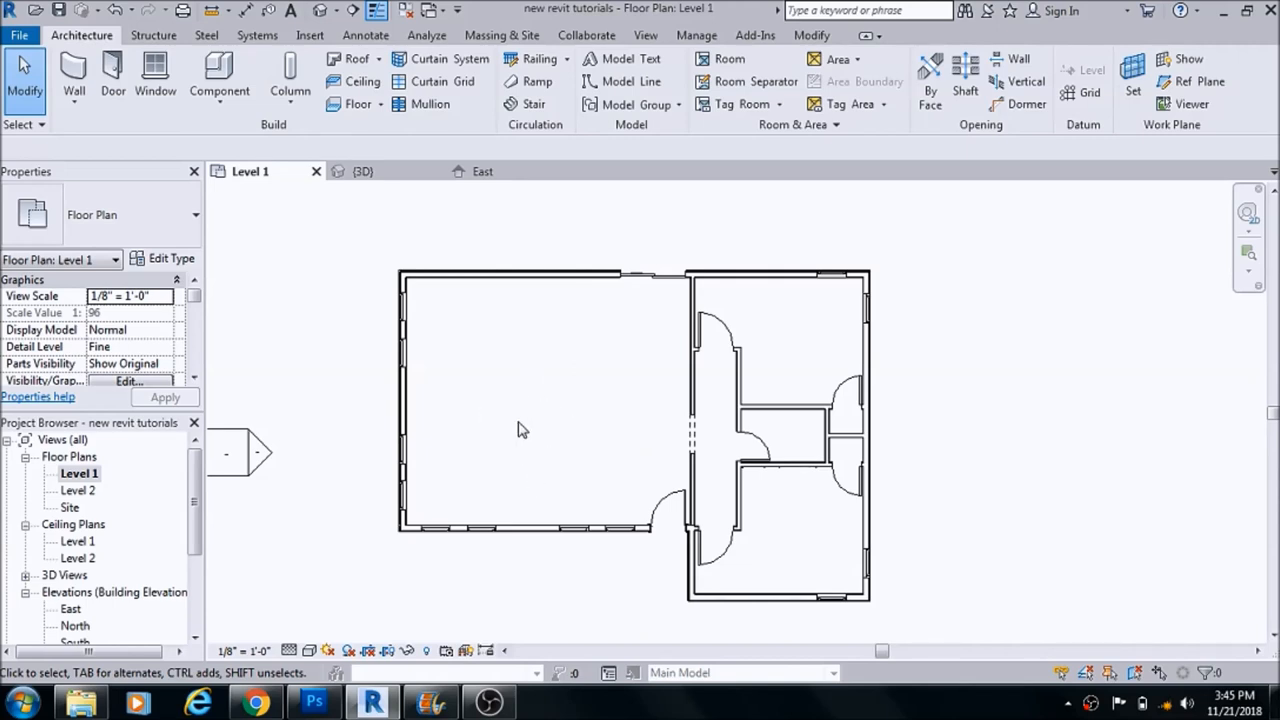
{"action": "mouse_move", "coordinate": [519, 430]}
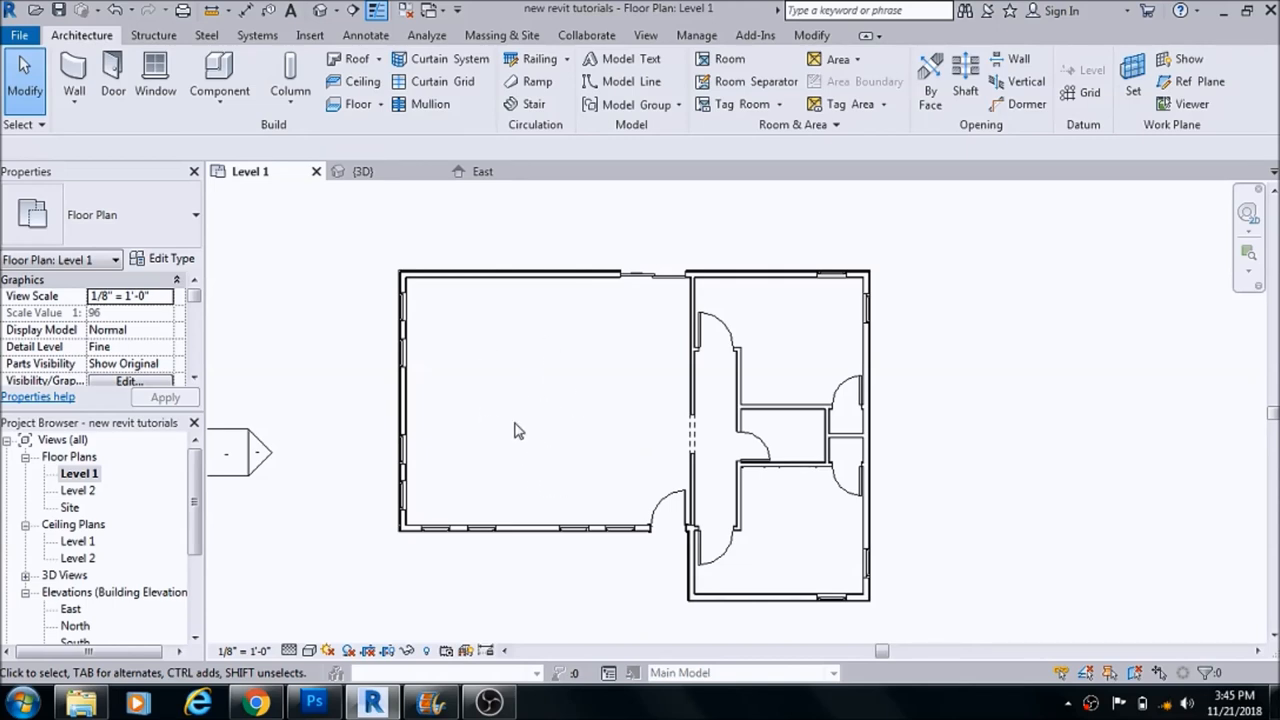
{"action": "mouse_move", "coordinate": [575, 272]}
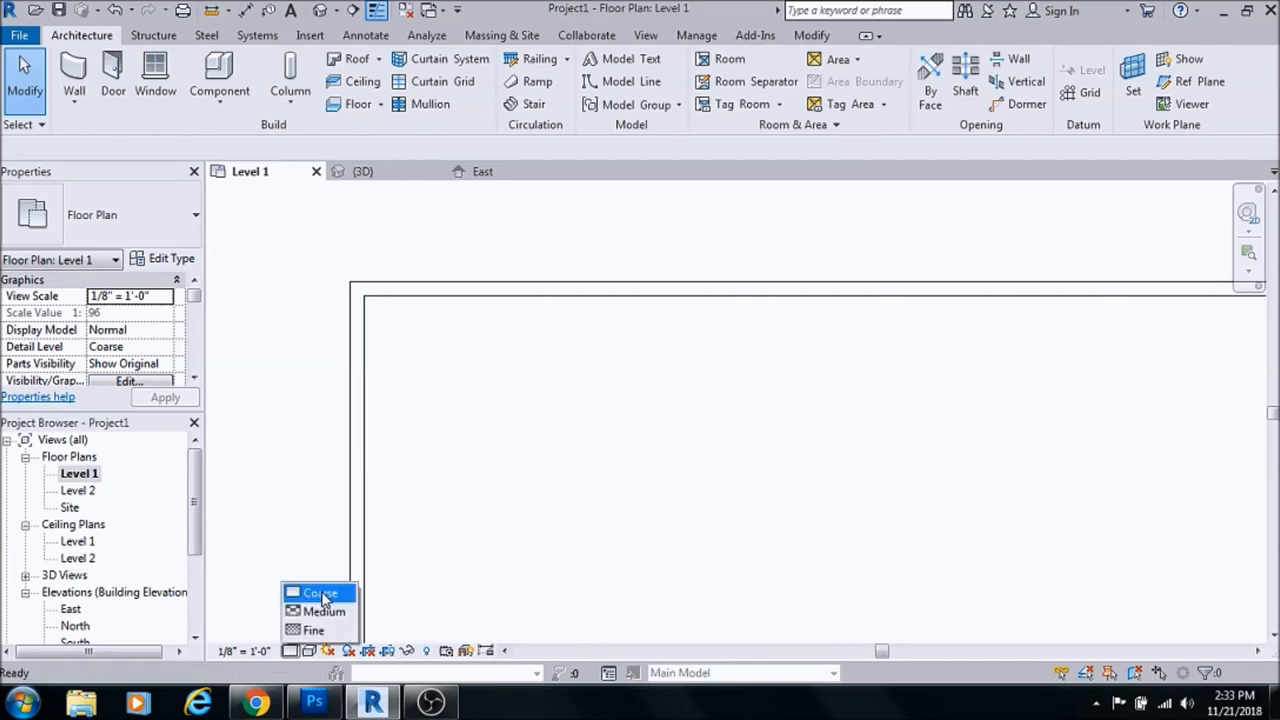
Set Level 1 detail level to Fine, inspect the 22' top wall, and zoom to fit
{"action": "left_click", "coordinate": [312, 629]}
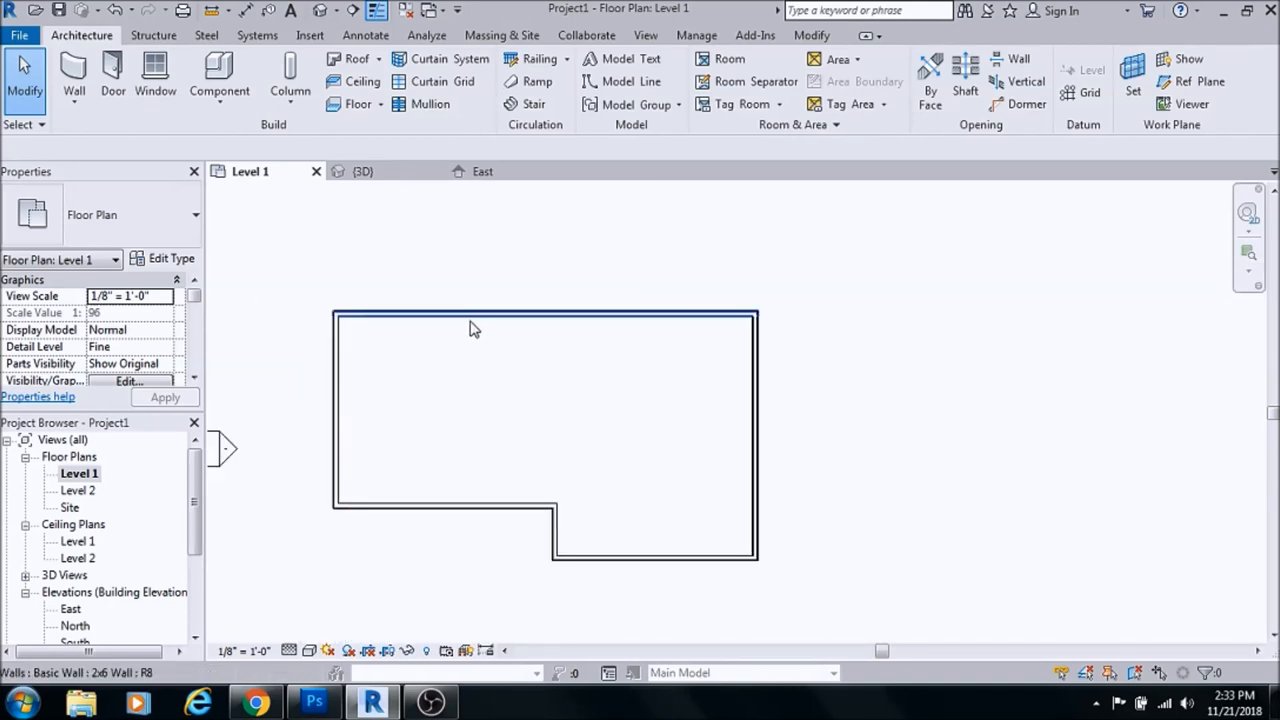
{"action": "left_click", "coordinate": [475, 314]}
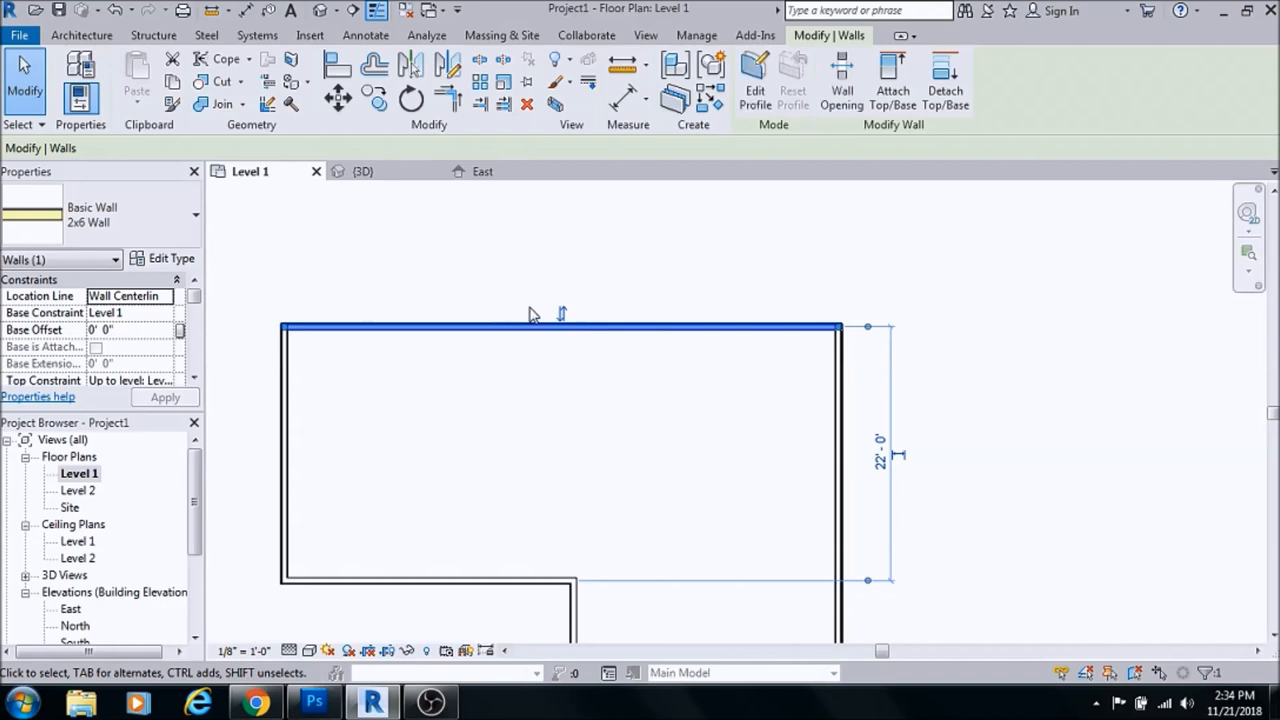
{"action": "mouse_move", "coordinate": [687, 347]}
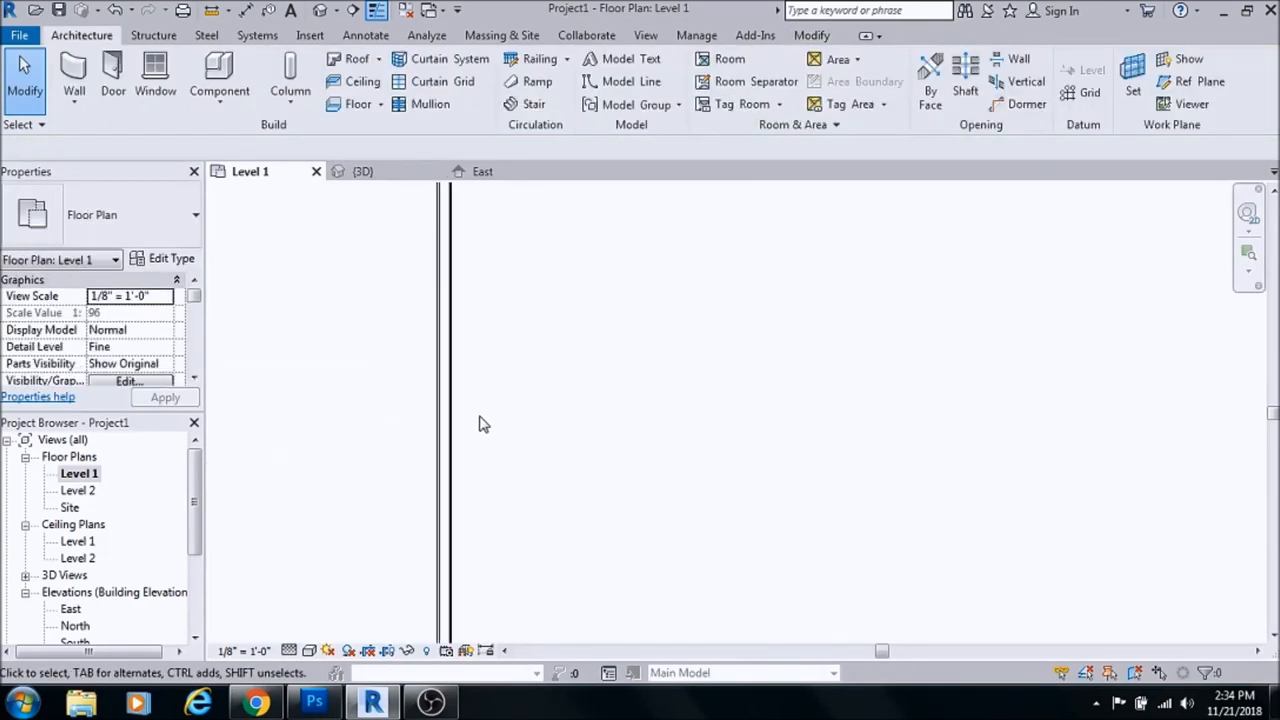
{"action": "left_click", "coordinate": [417, 400]}
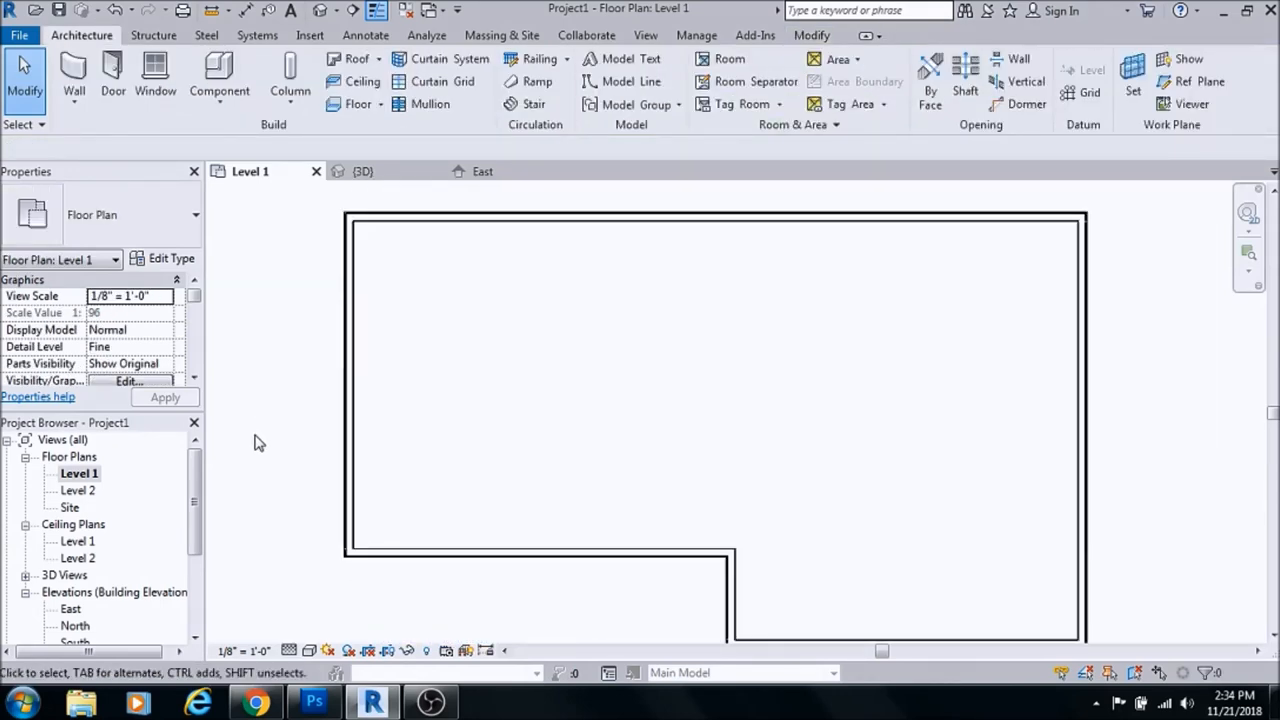
{"action": "left_click", "coordinate": [540, 552]}
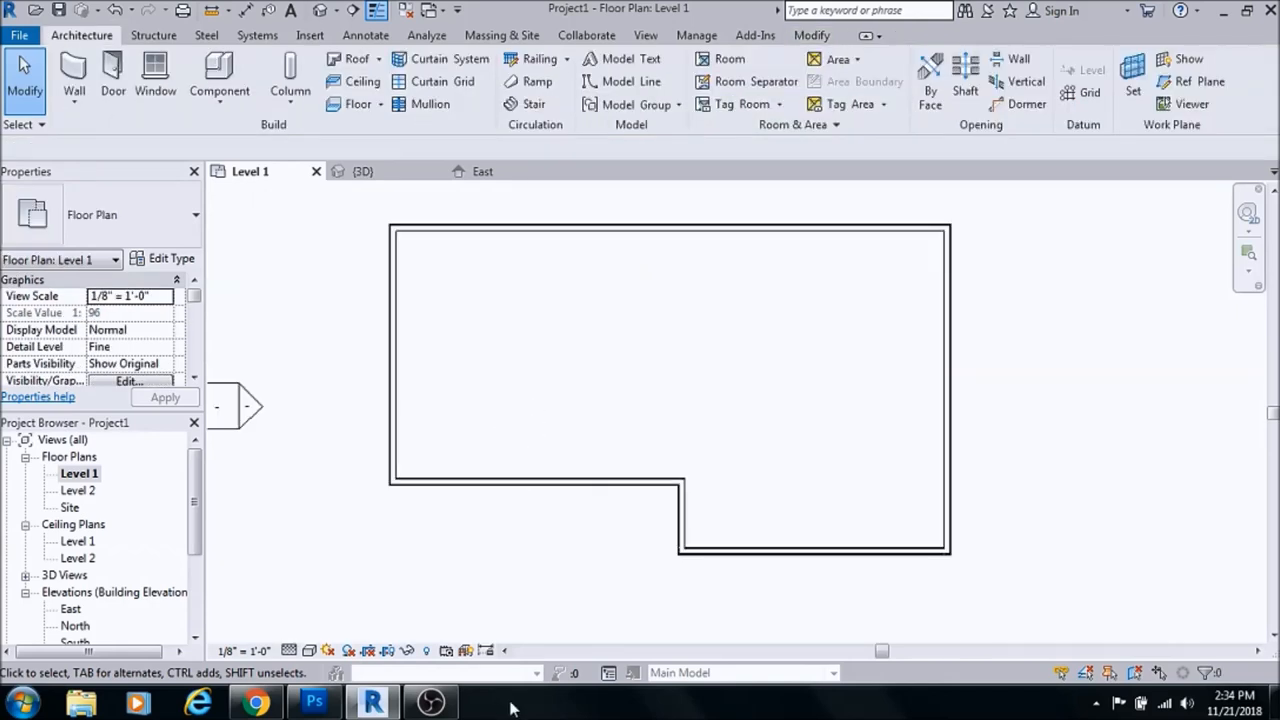
{"action": "mouse_move", "coordinate": [823, 366]}
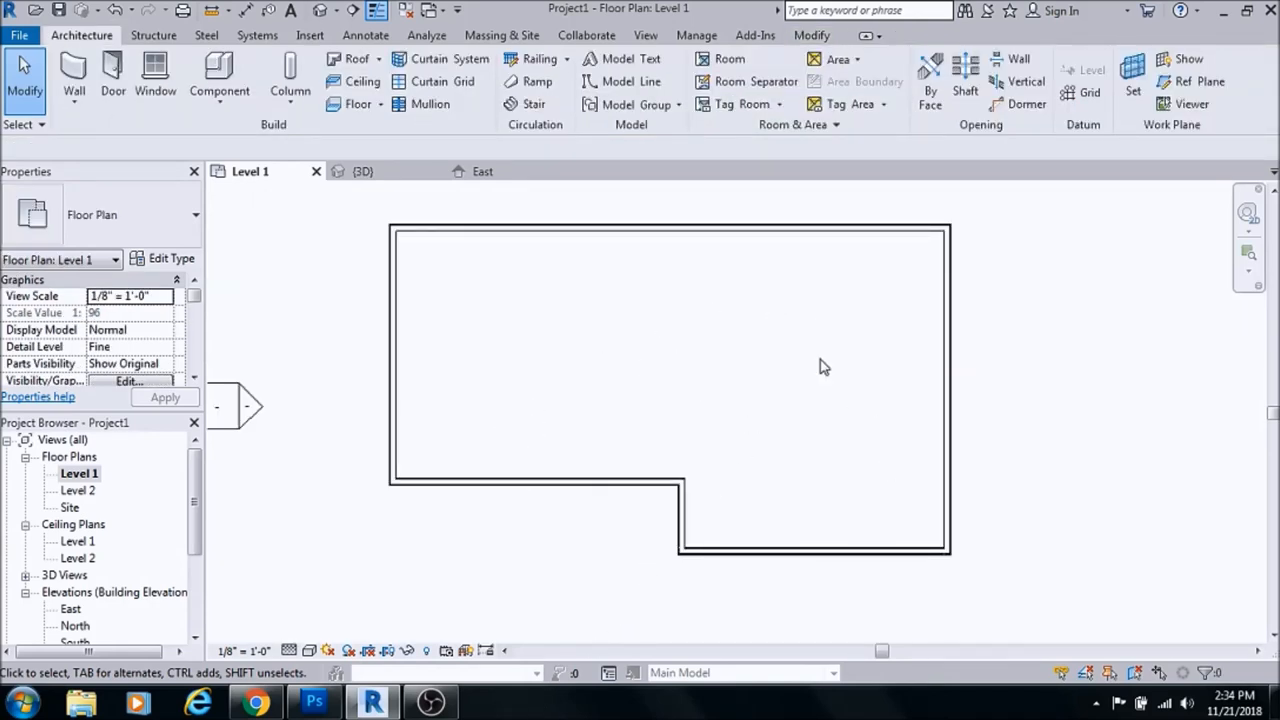
{"action": "mouse_move", "coordinate": [407, 353]}
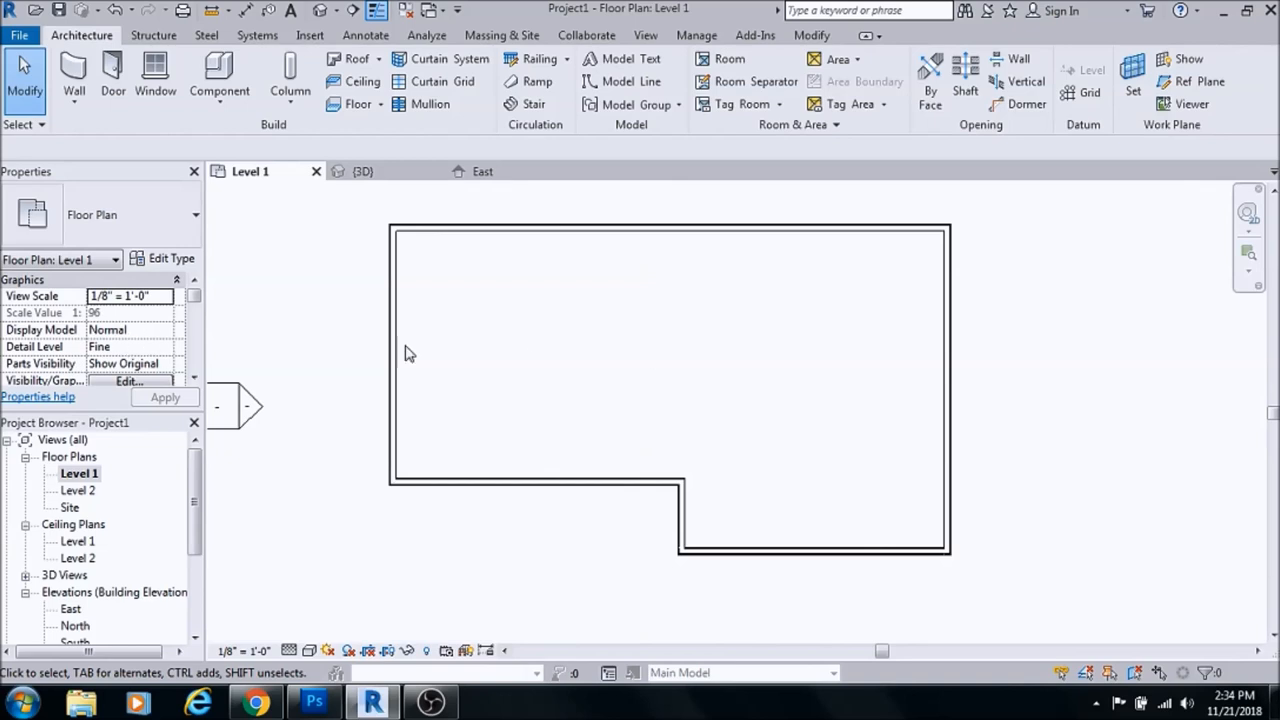
{"action": "mouse_move", "coordinate": [910, 537]}
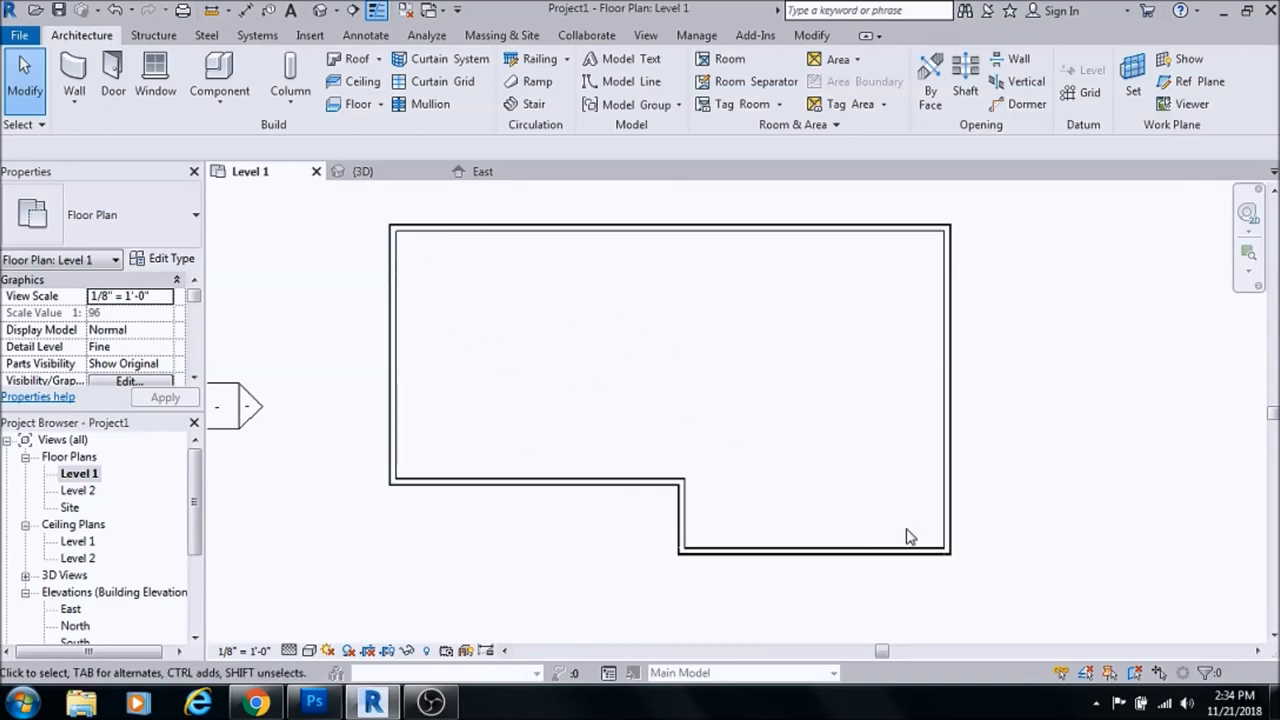
{"action": "mouse_move", "coordinate": [498, 378]}
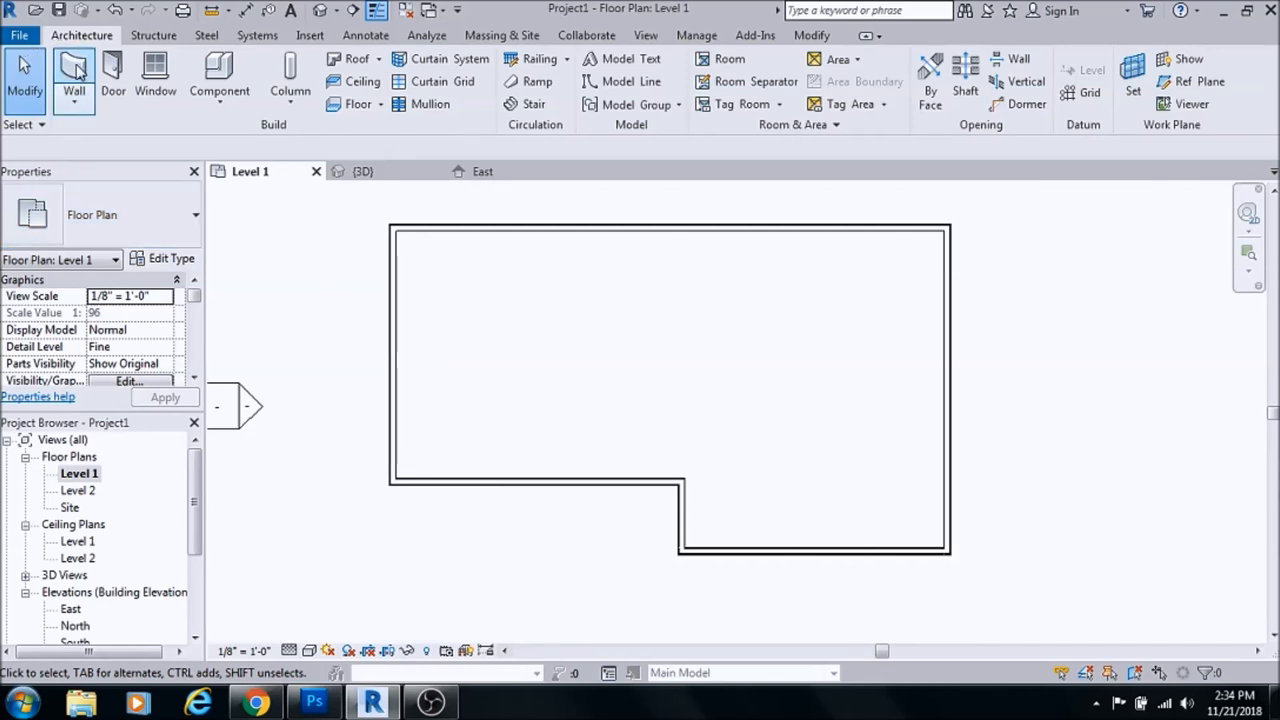
{"action": "mouse_move", "coordinate": [74, 75]}
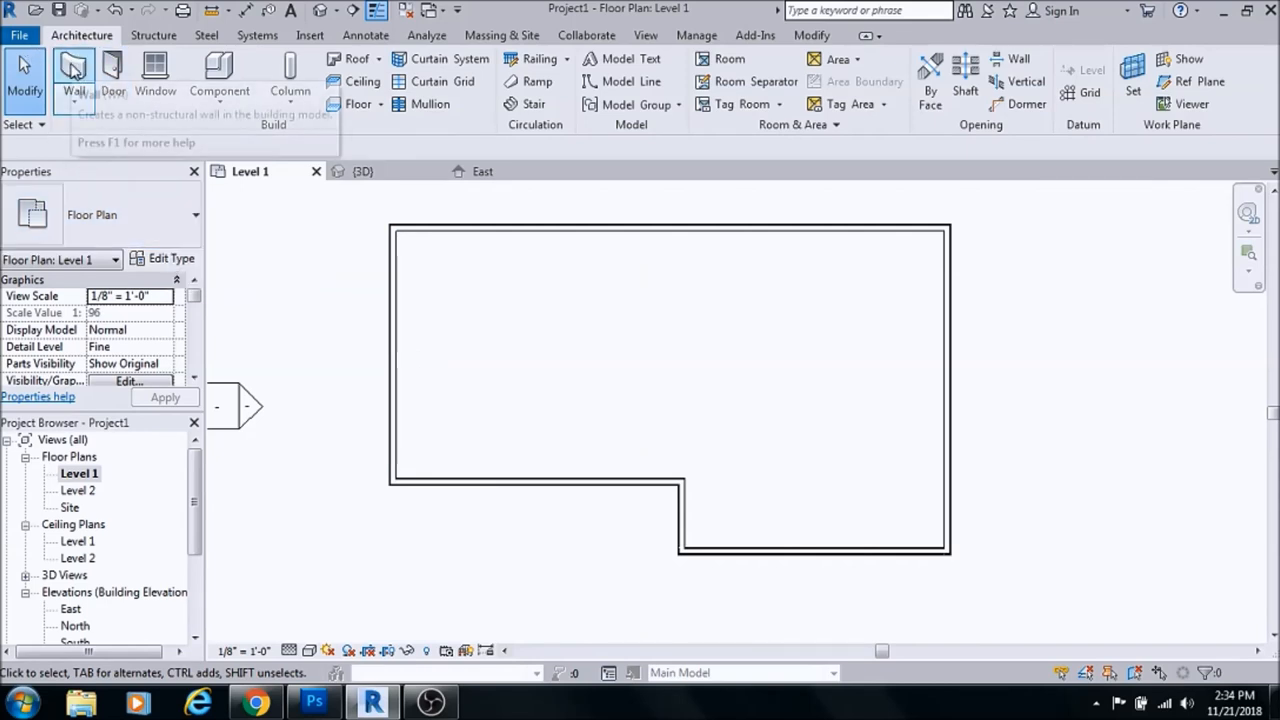
Duplicate the 2x6 wall type from the Wall tool and open its layer assembly
{"action": "left_click", "coordinate": [73, 75]}
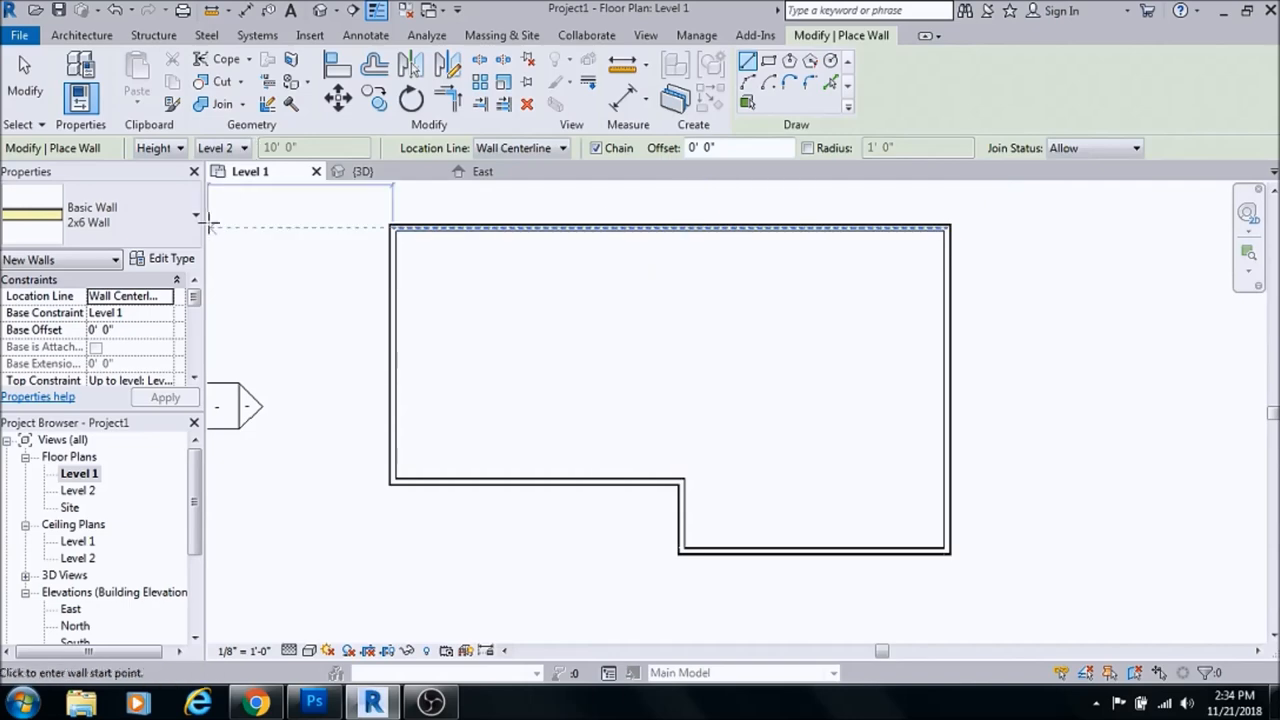
{"action": "left_click", "coordinate": [170, 258]}
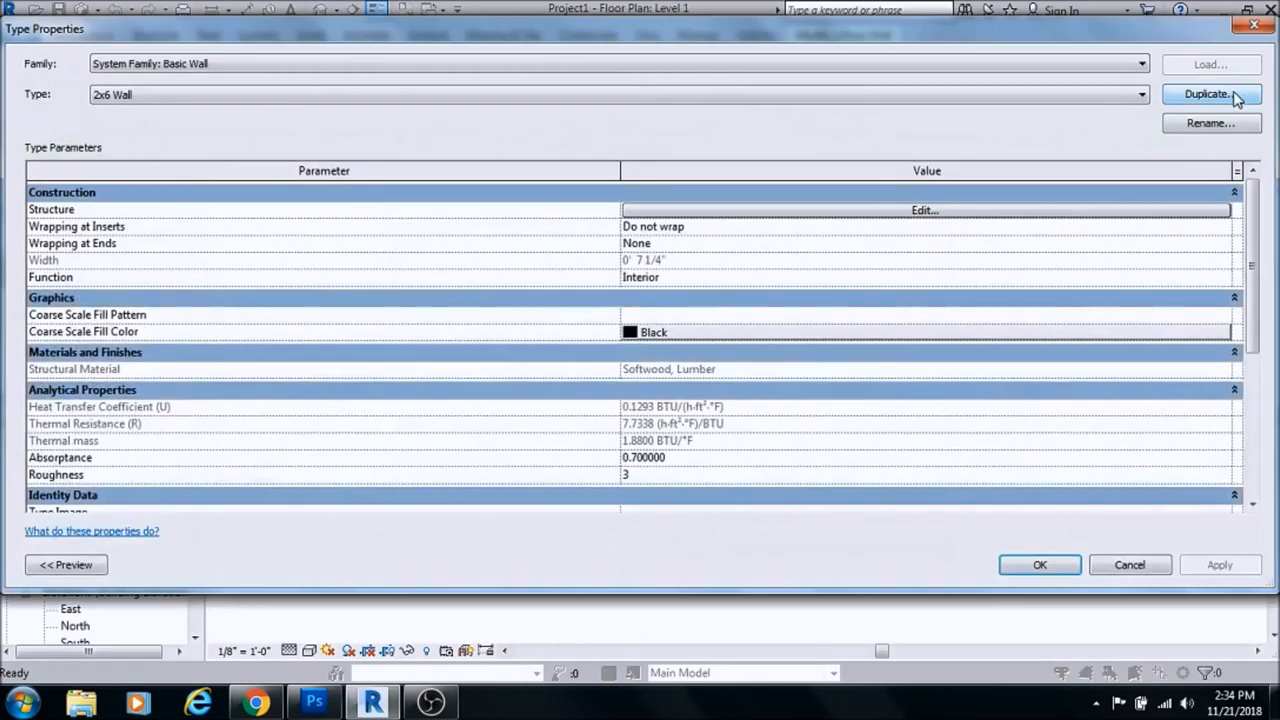
{"action": "left_click", "coordinate": [1211, 93]}
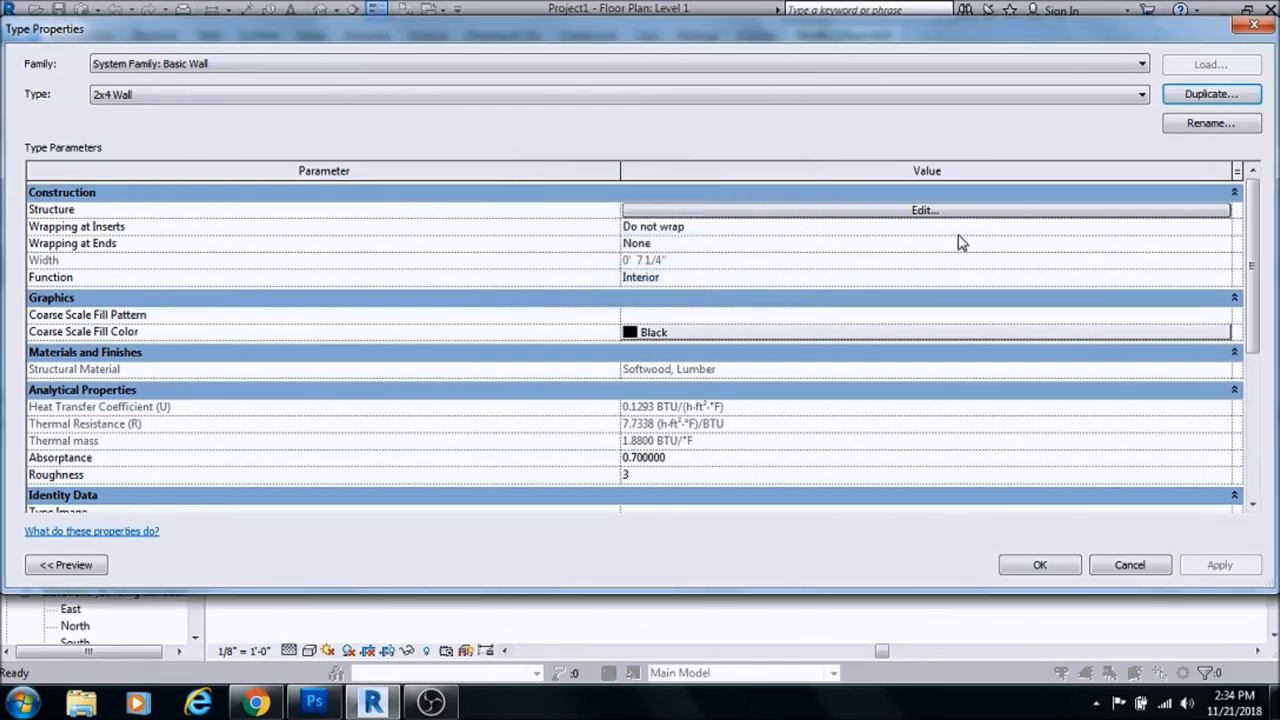
{"action": "left_click", "coordinate": [922, 209]}
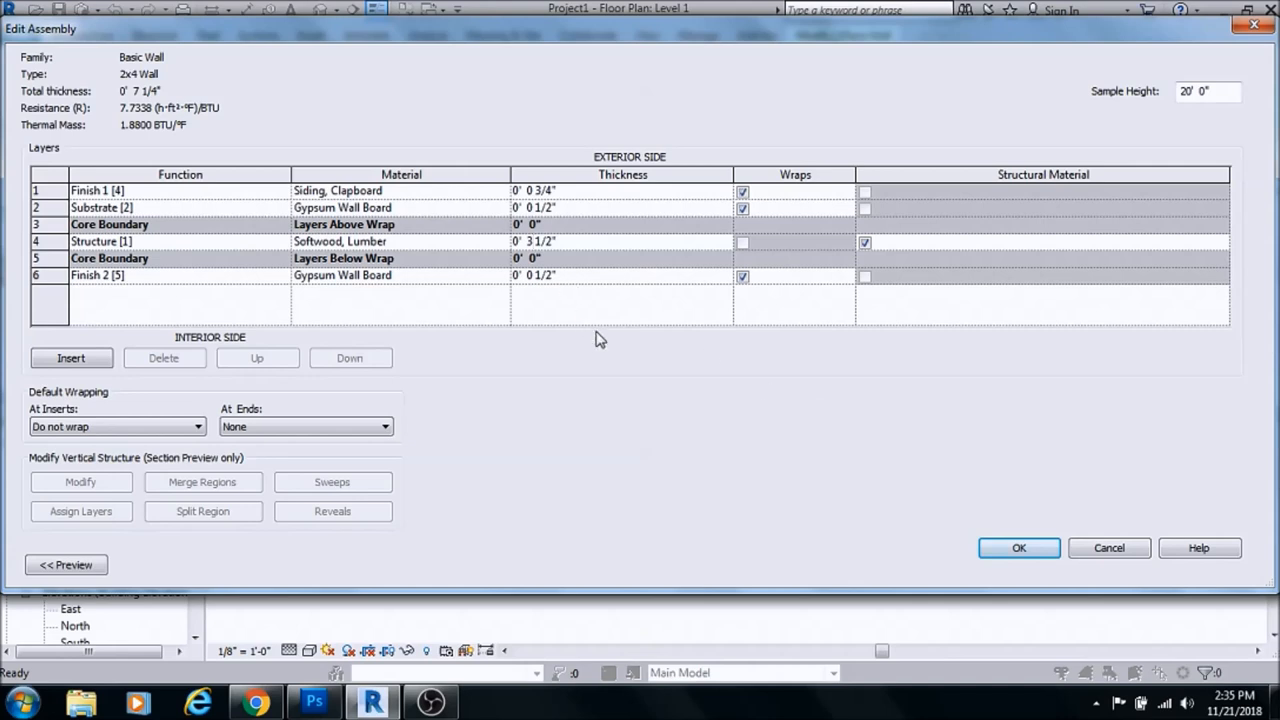
Set the 3 1/2" lumber core, delete the clapboard siding layer, and confirm the assembly
{"action": "left_click", "coordinate": [620, 241]}
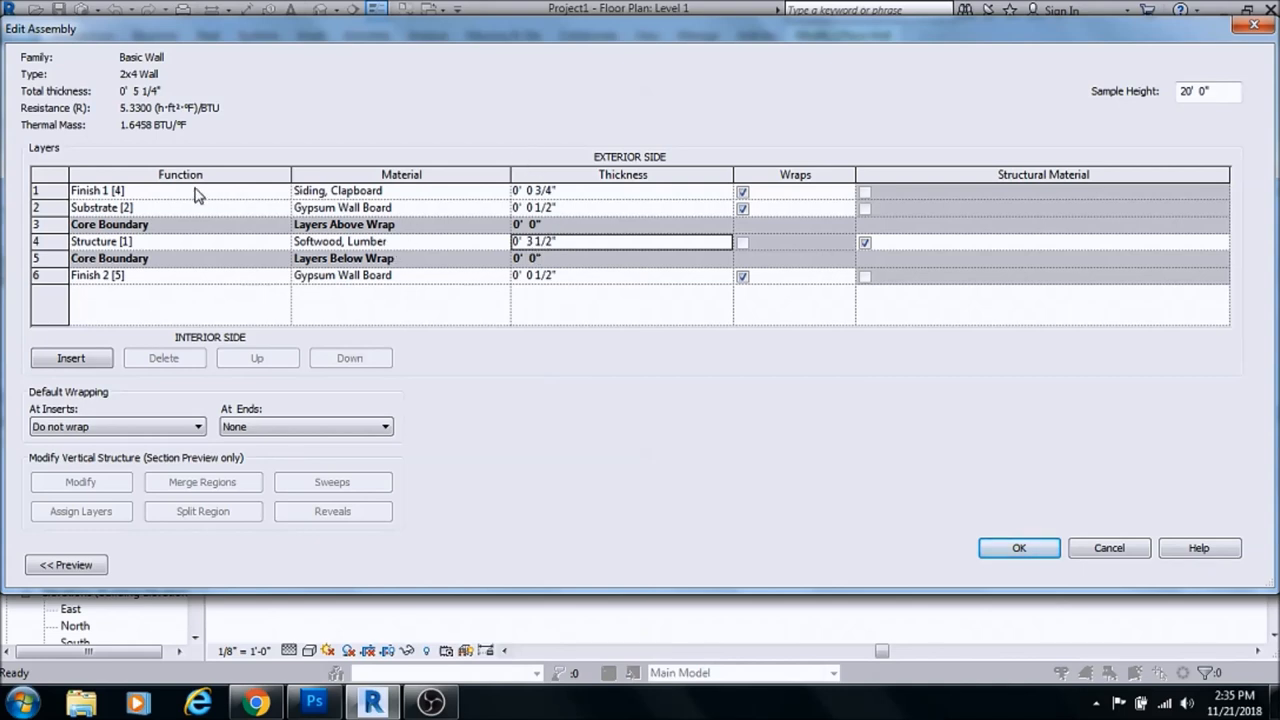
{"action": "mouse_move", "coordinate": [28, 189]}
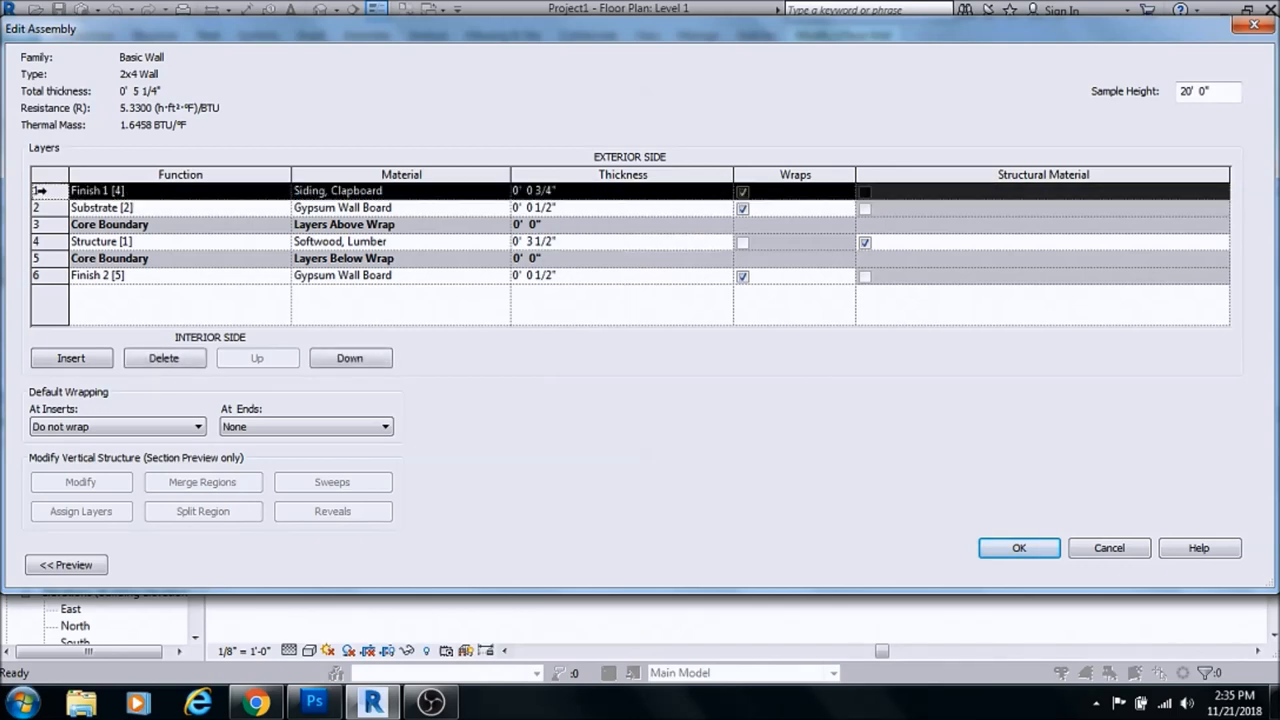
{"action": "left_click", "coordinate": [350, 358]}
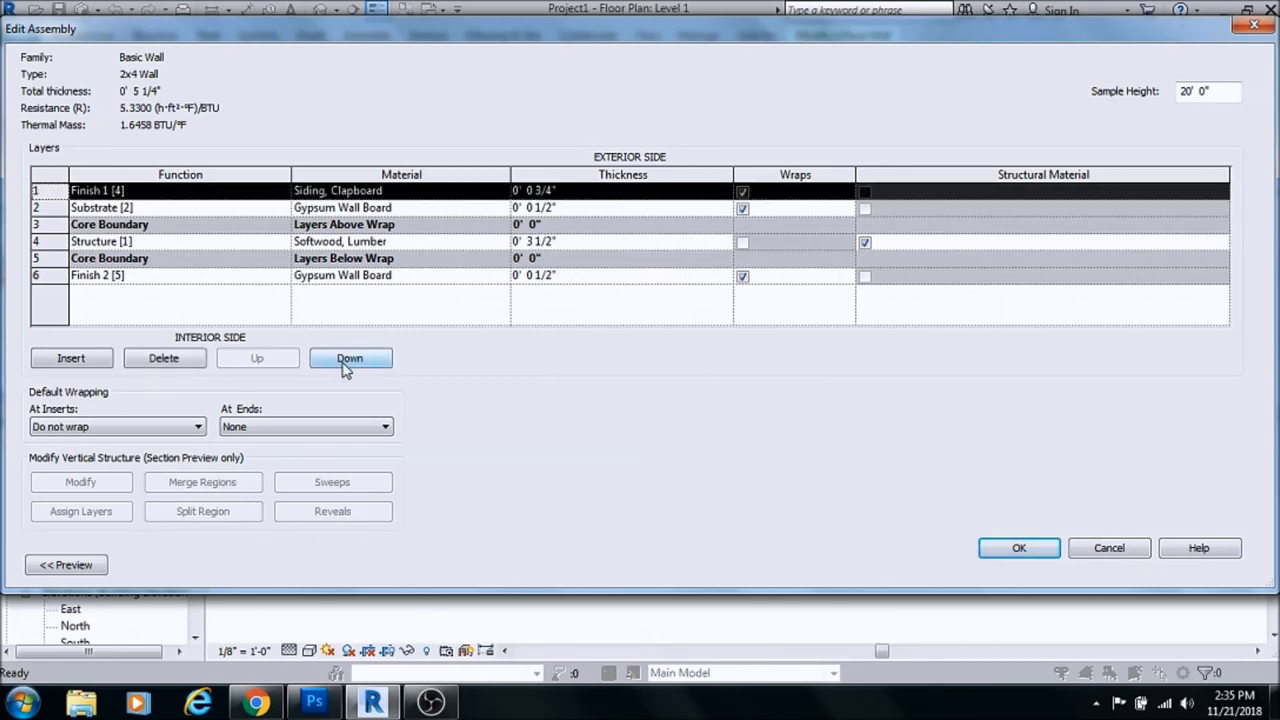
{"action": "left_click", "coordinate": [163, 358]}
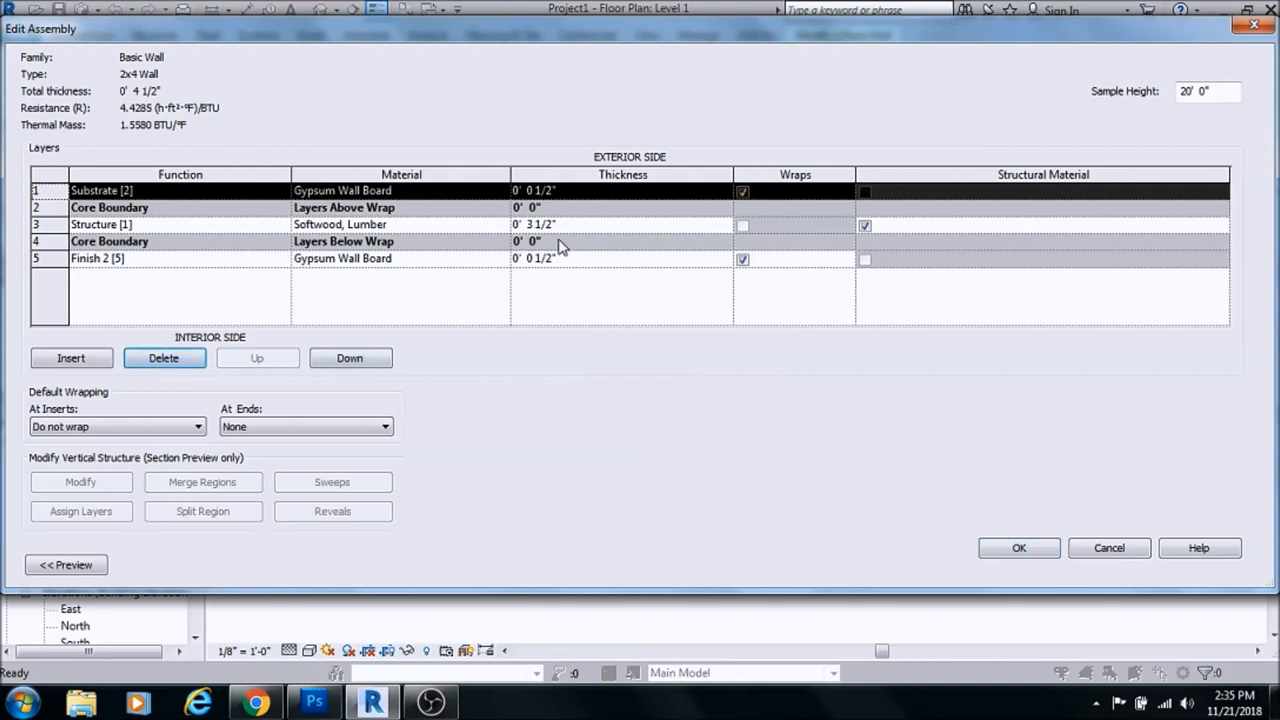
{"action": "mouse_move", "coordinate": [410, 207]}
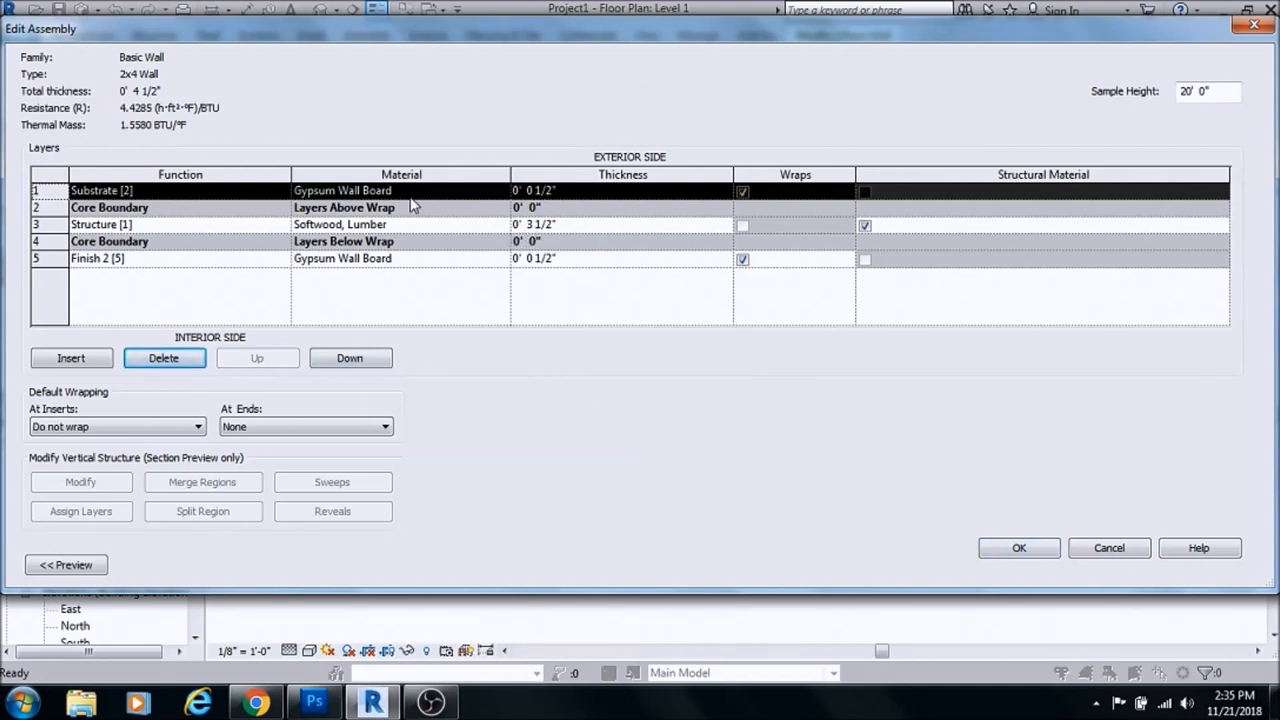
{"action": "mouse_move", "coordinate": [515, 238]}
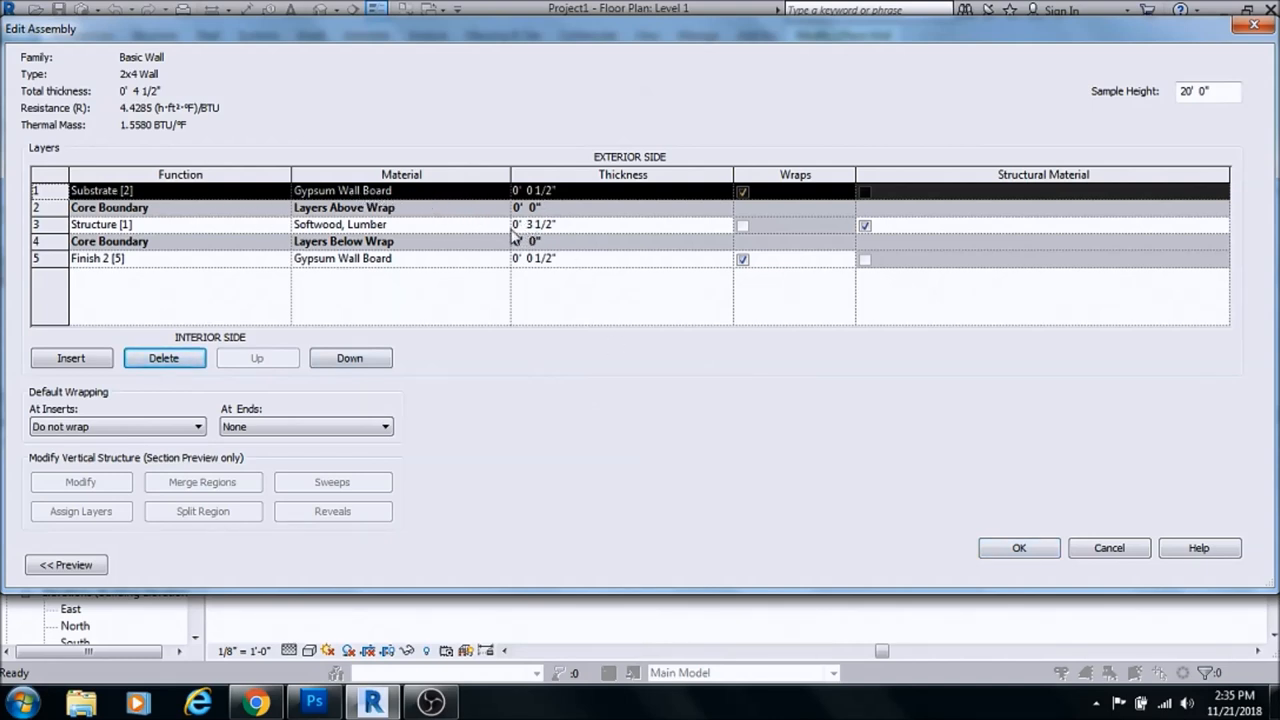
{"action": "mouse_move", "coordinate": [490, 232]}
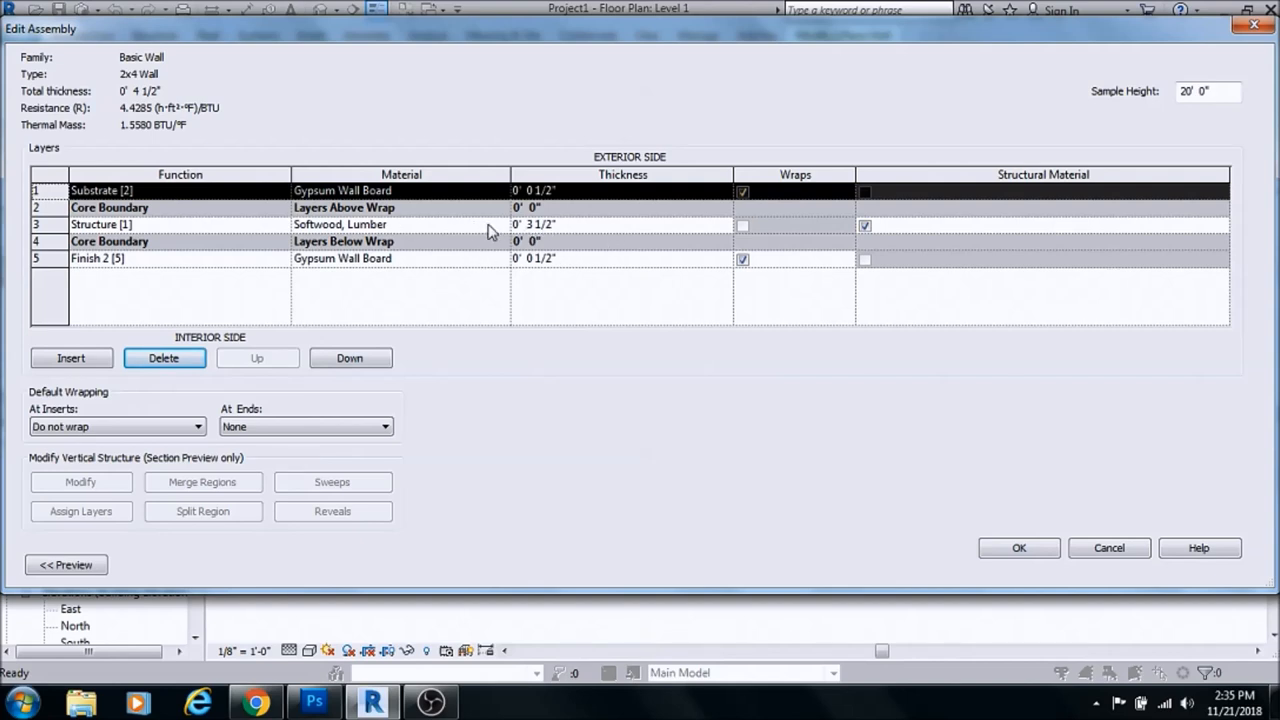
{"action": "mouse_move", "coordinate": [540, 287]}
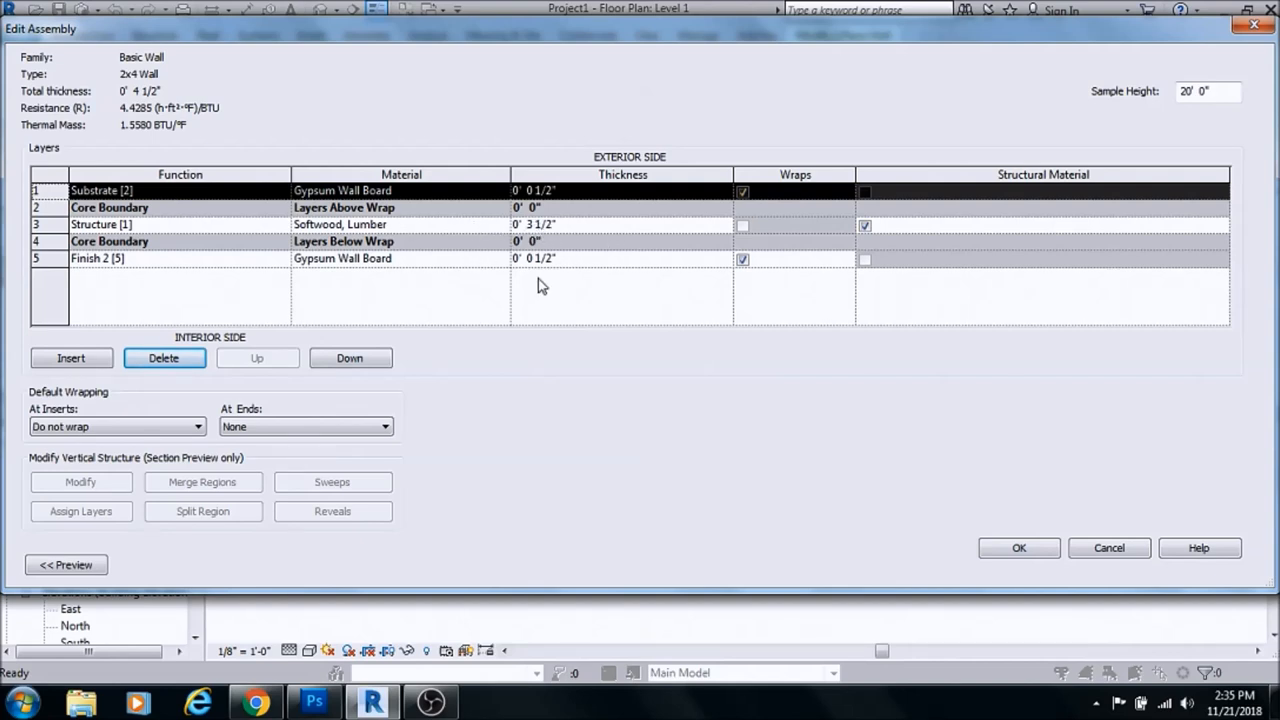
{"action": "left_click", "coordinate": [1018, 547]}
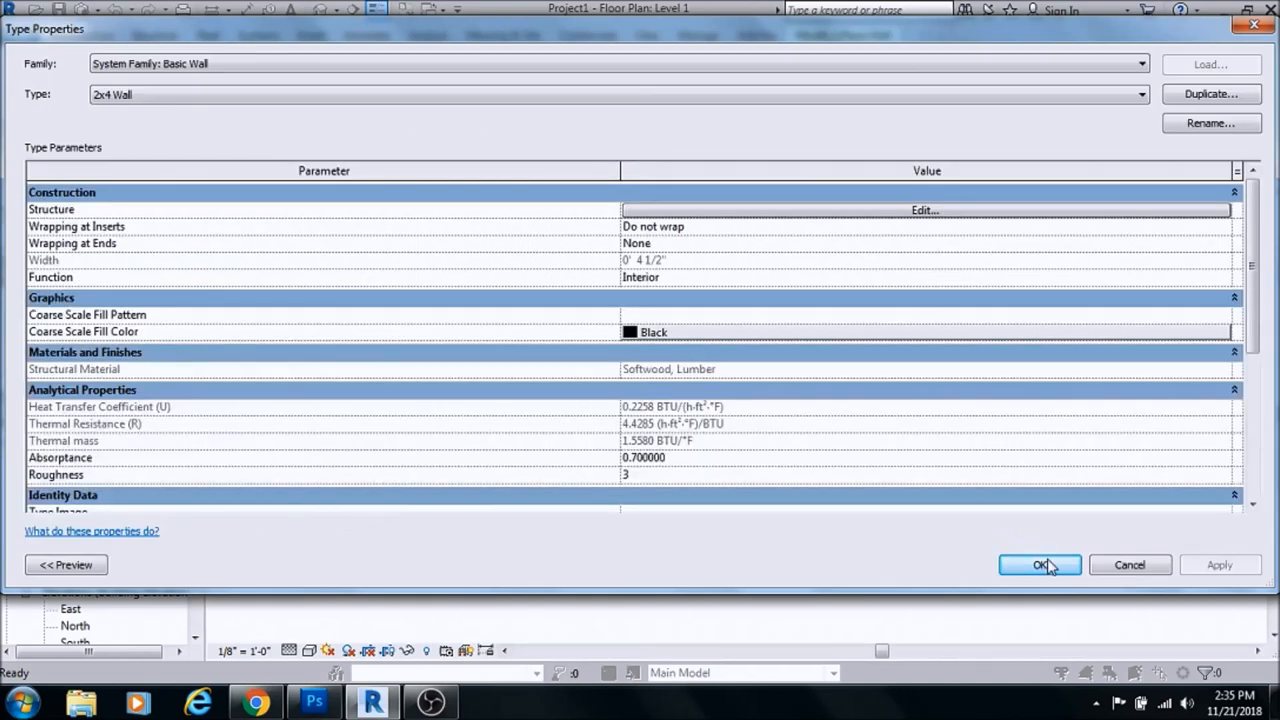
Accept the 2x4 Wall type properties and return to the Level 1 plan
{"action": "left_click", "coordinate": [1039, 565]}
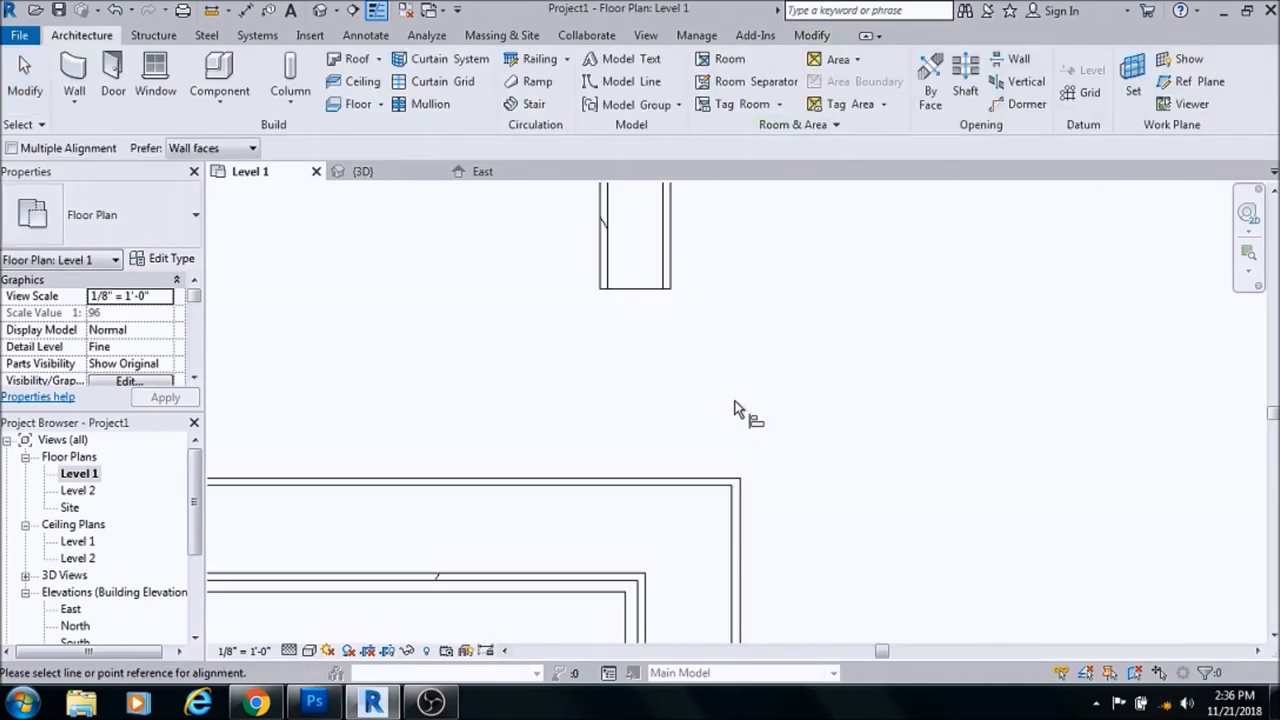
{"action": "mouse_move", "coordinate": [718, 390]}
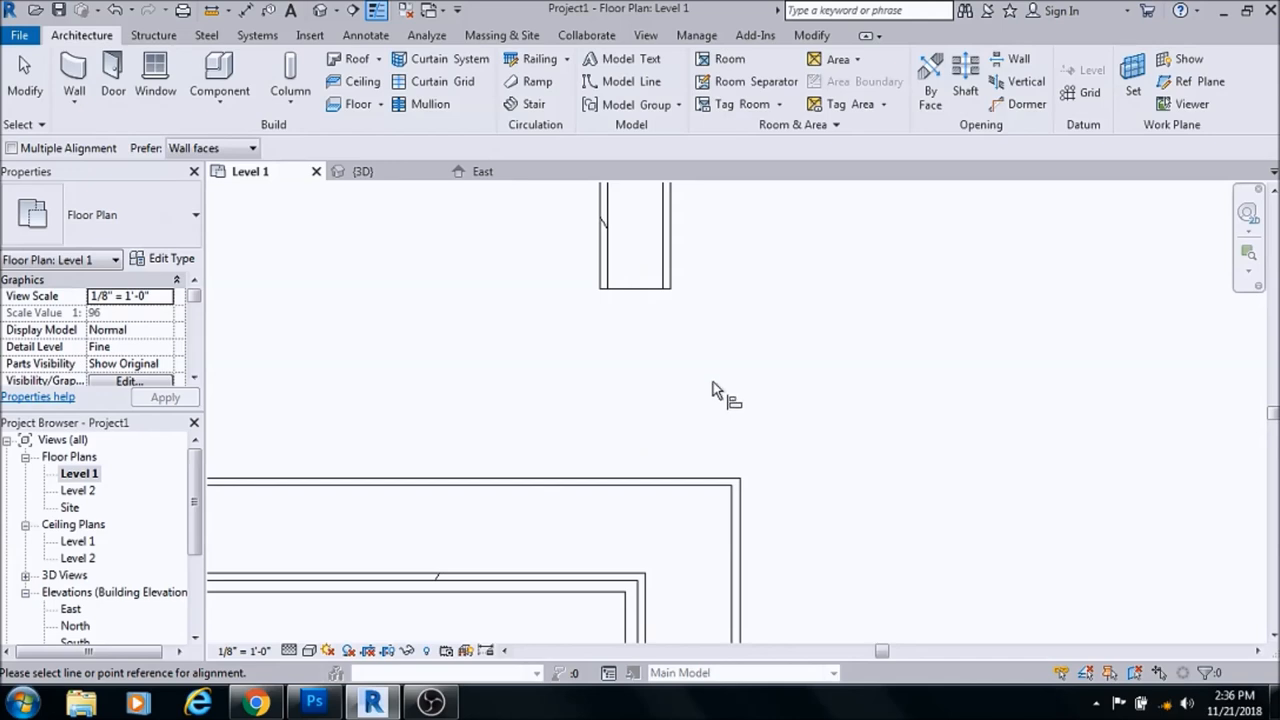
{"action": "mouse_move", "coordinate": [735, 560]}
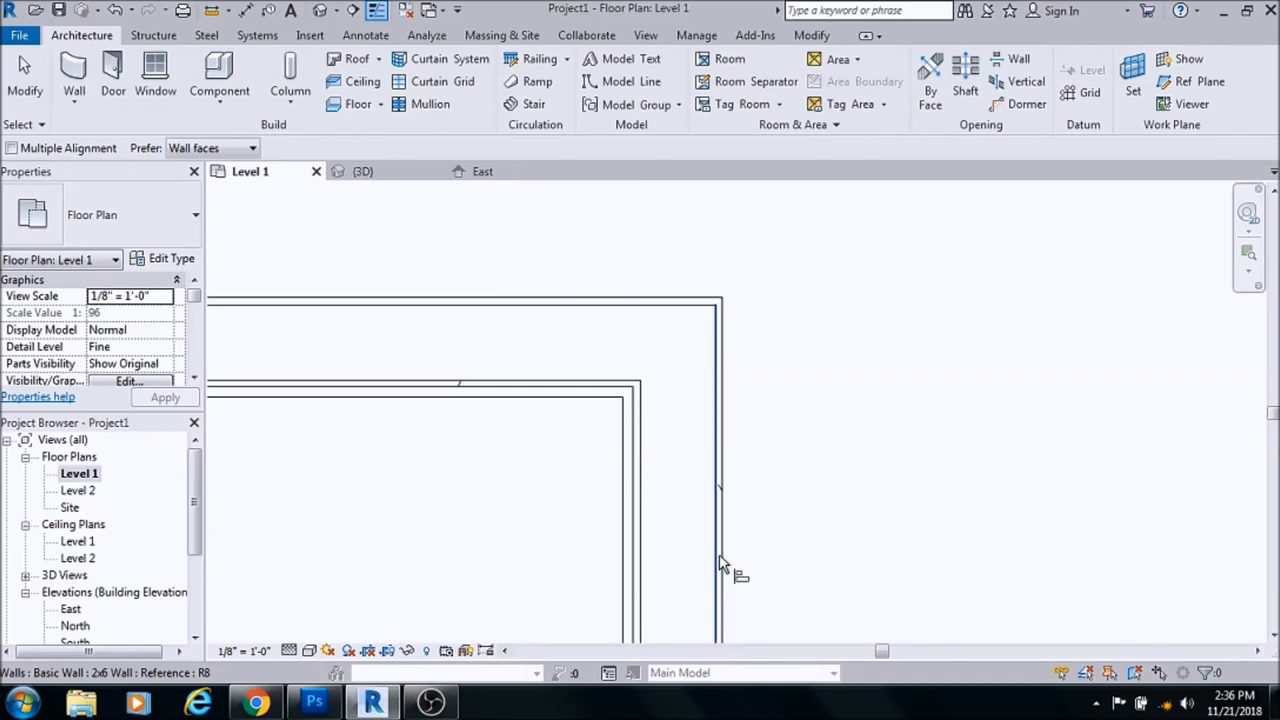
{"action": "mouse_move", "coordinate": [720, 560]}
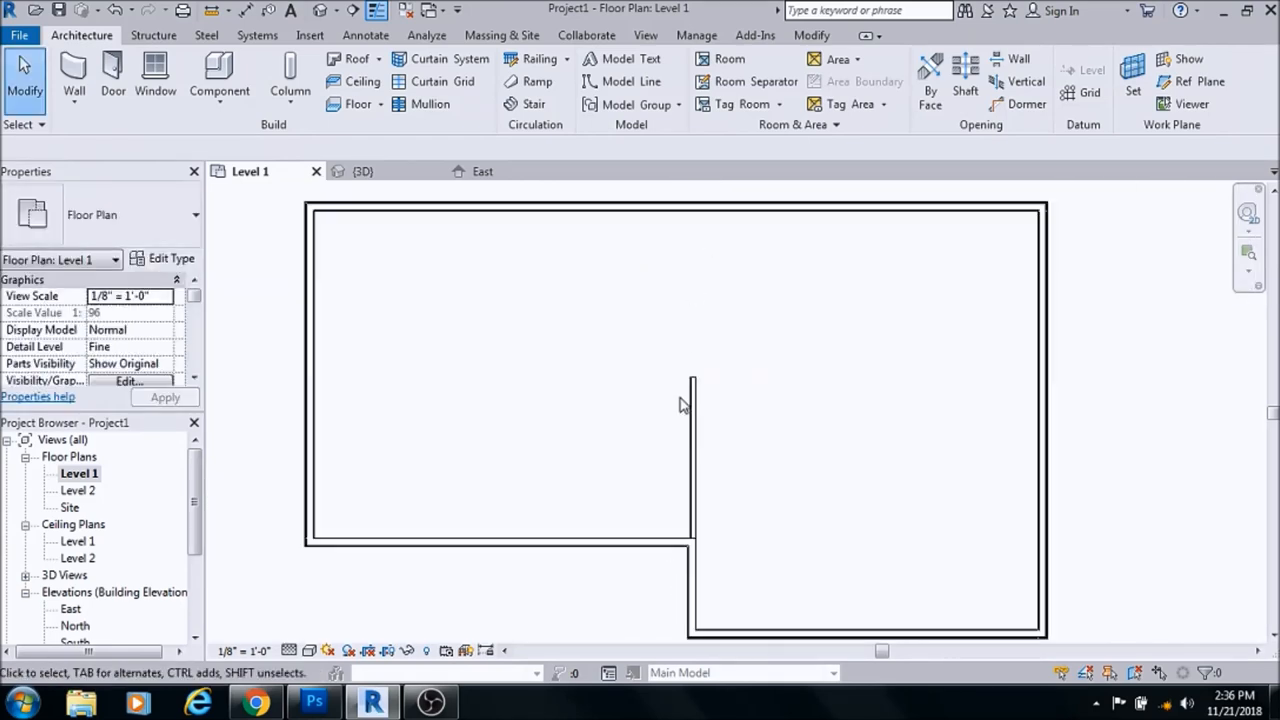
{"action": "mouse_move", "coordinate": [681, 412]}
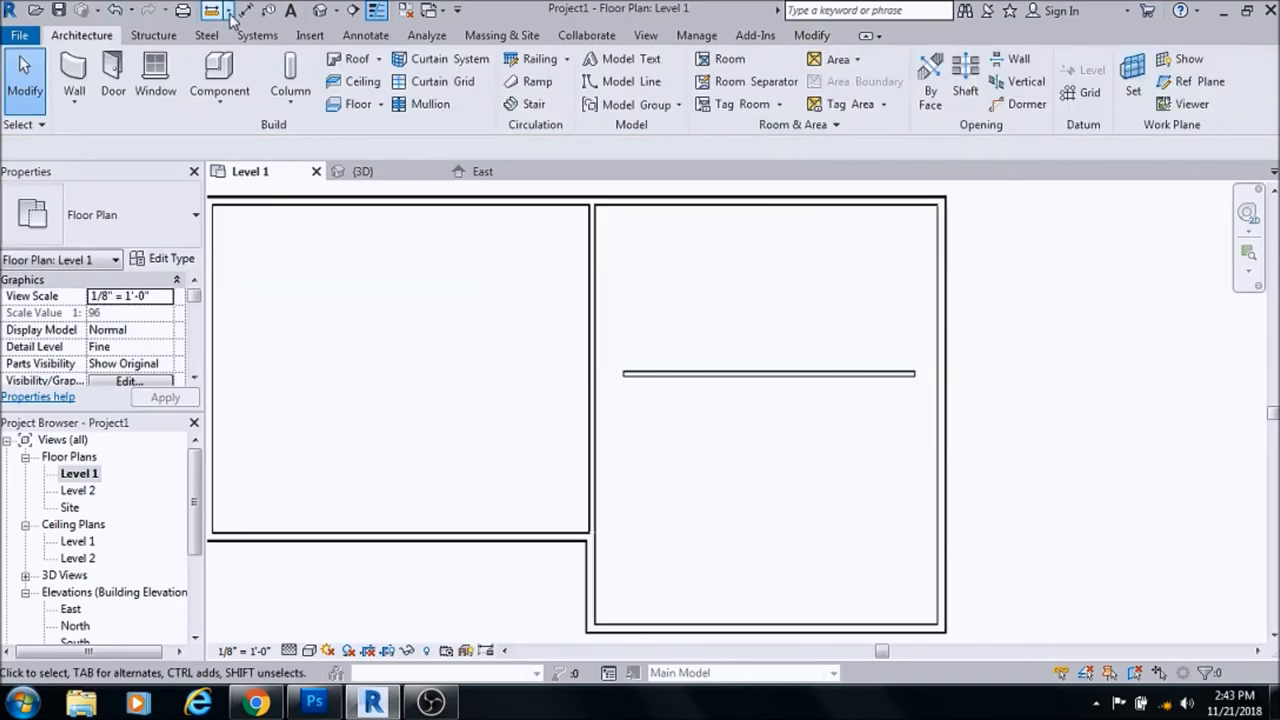
{"action": "mouse_move", "coordinate": [246, 10]}
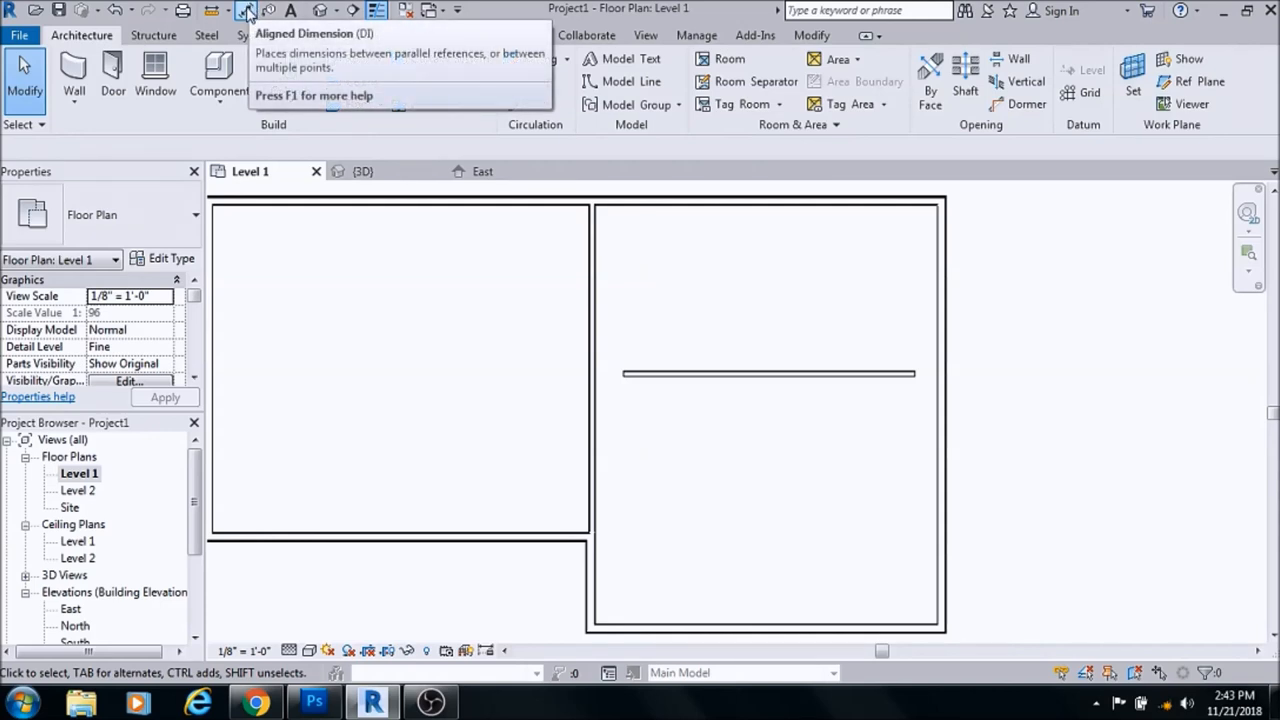
Dimension across the parallel walls and toggle EQ to center the dividing wall
{"action": "left_click", "coordinate": [246, 10]}
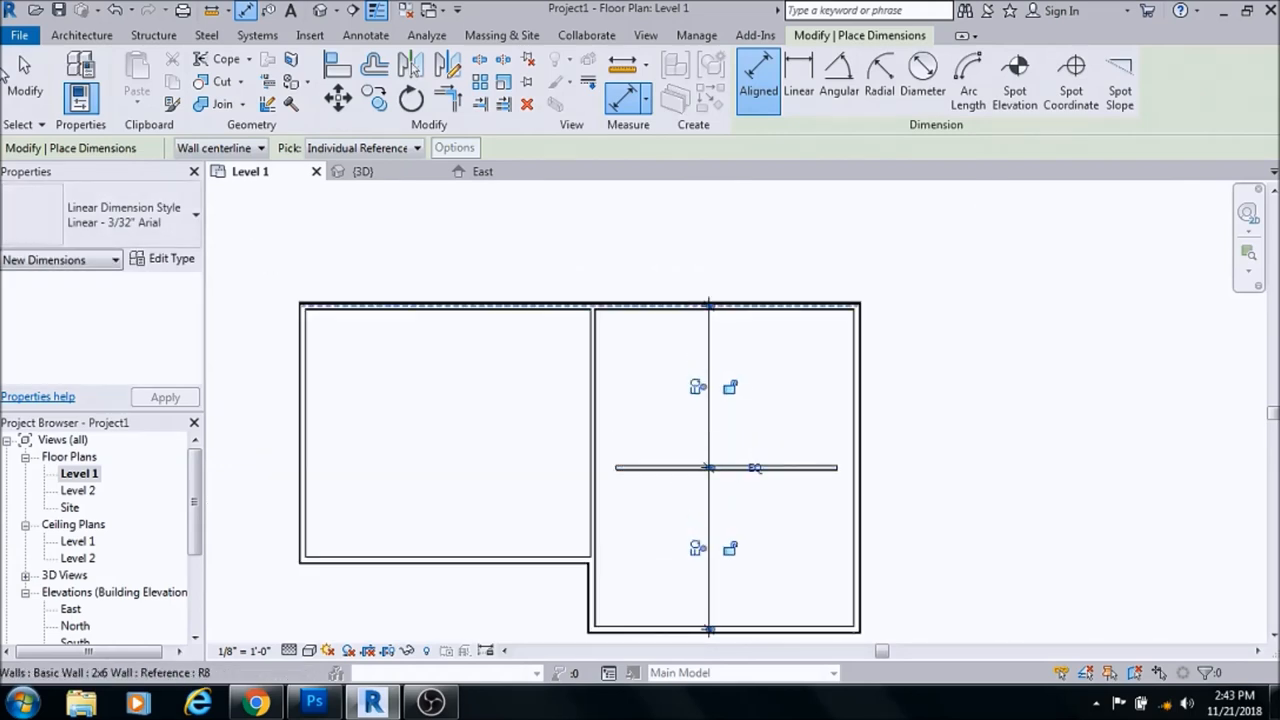
{"action": "left_click", "coordinate": [81, 35]}
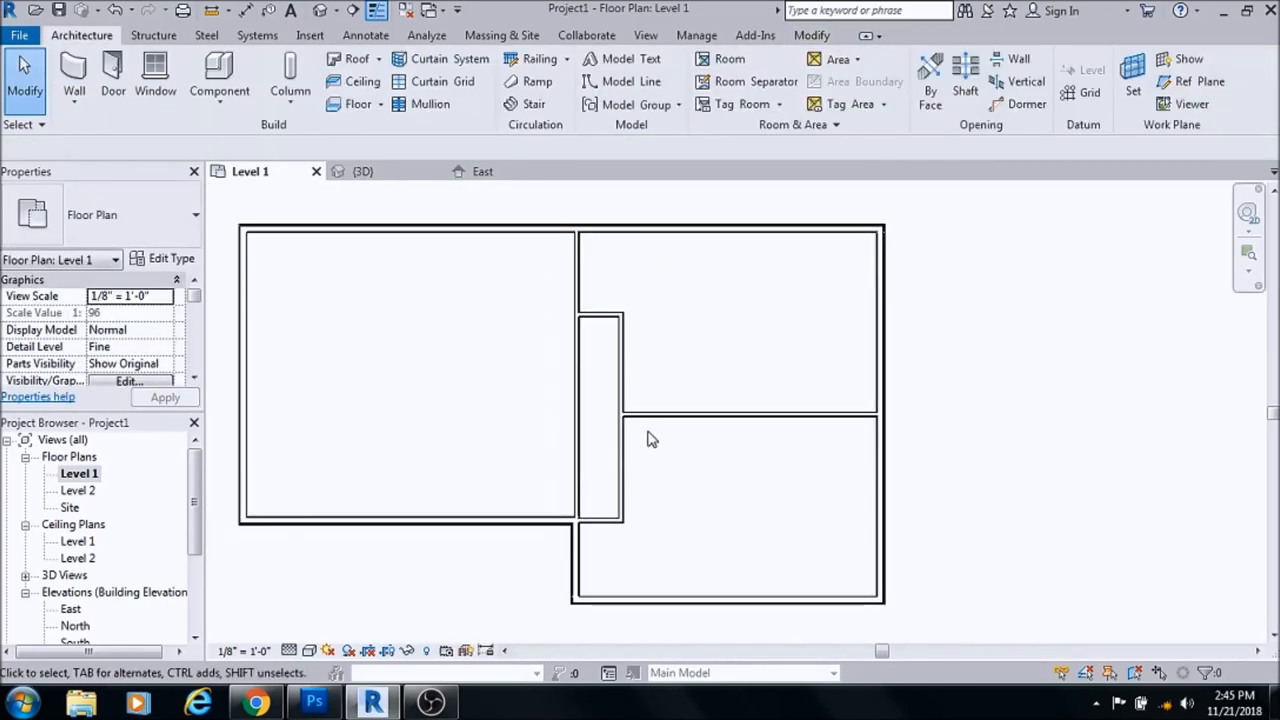
Select the 2x4 left wall of the hallway for editing
{"action": "left_click", "coordinate": [575, 375]}
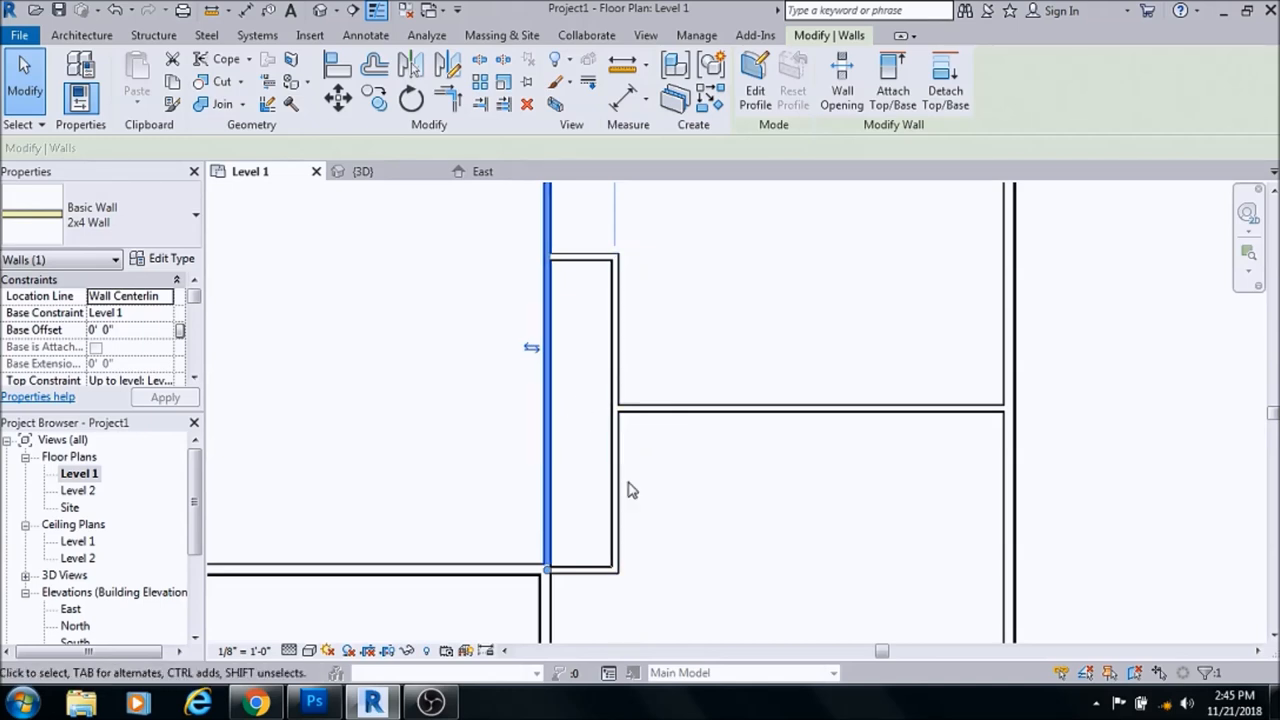
{"action": "mouse_move", "coordinate": [249, 185]}
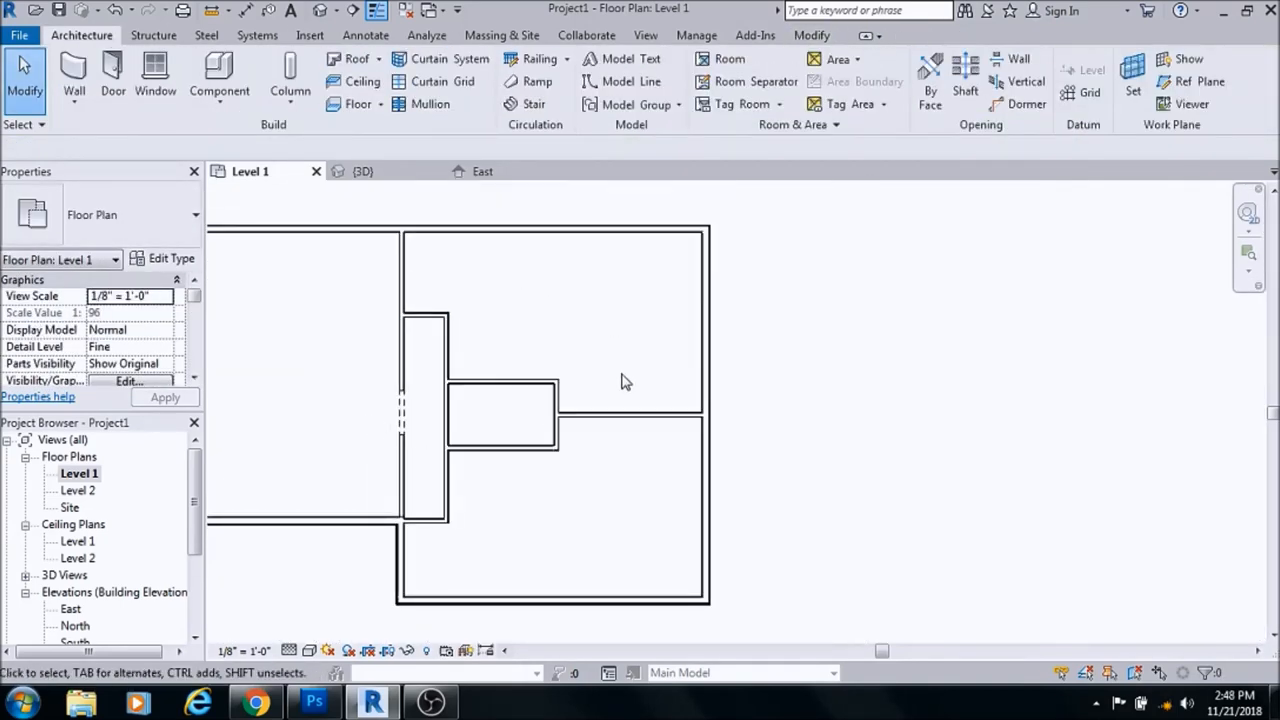
Draw detail lines marking the closet split and align the walls to them
{"action": "left_click", "coordinate": [365, 35]}
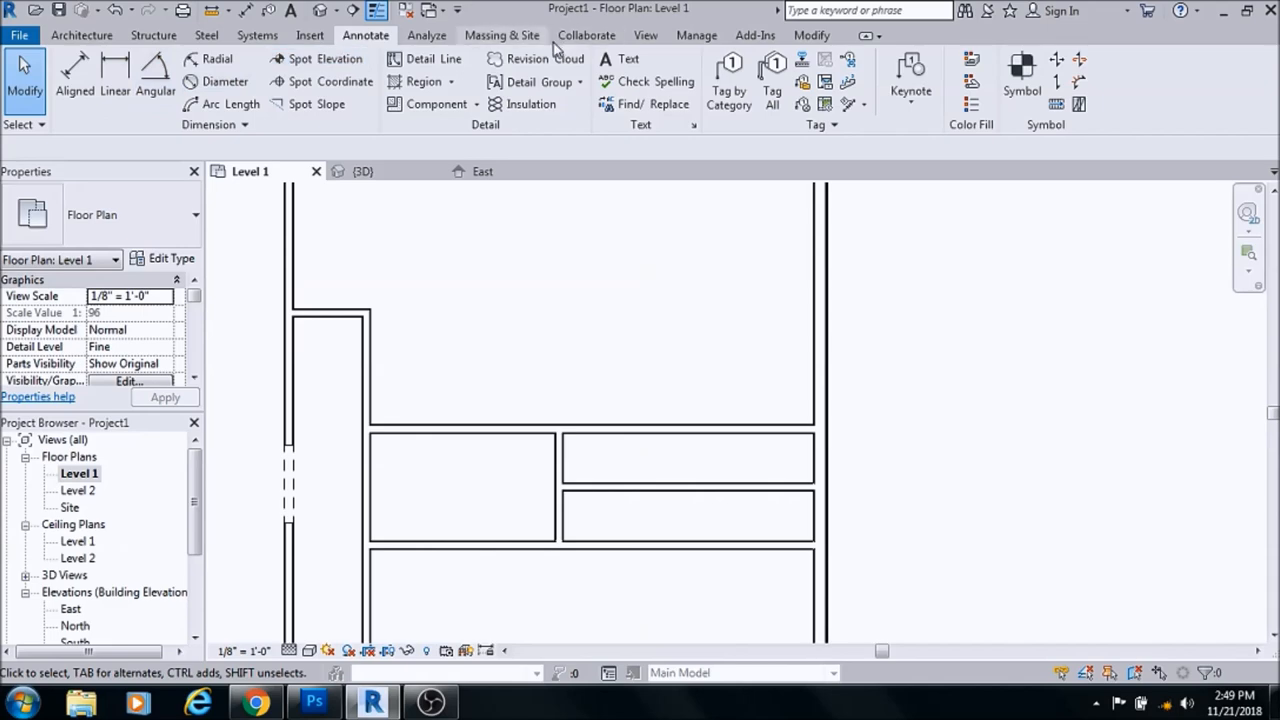
{"action": "left_click", "coordinate": [432, 58]}
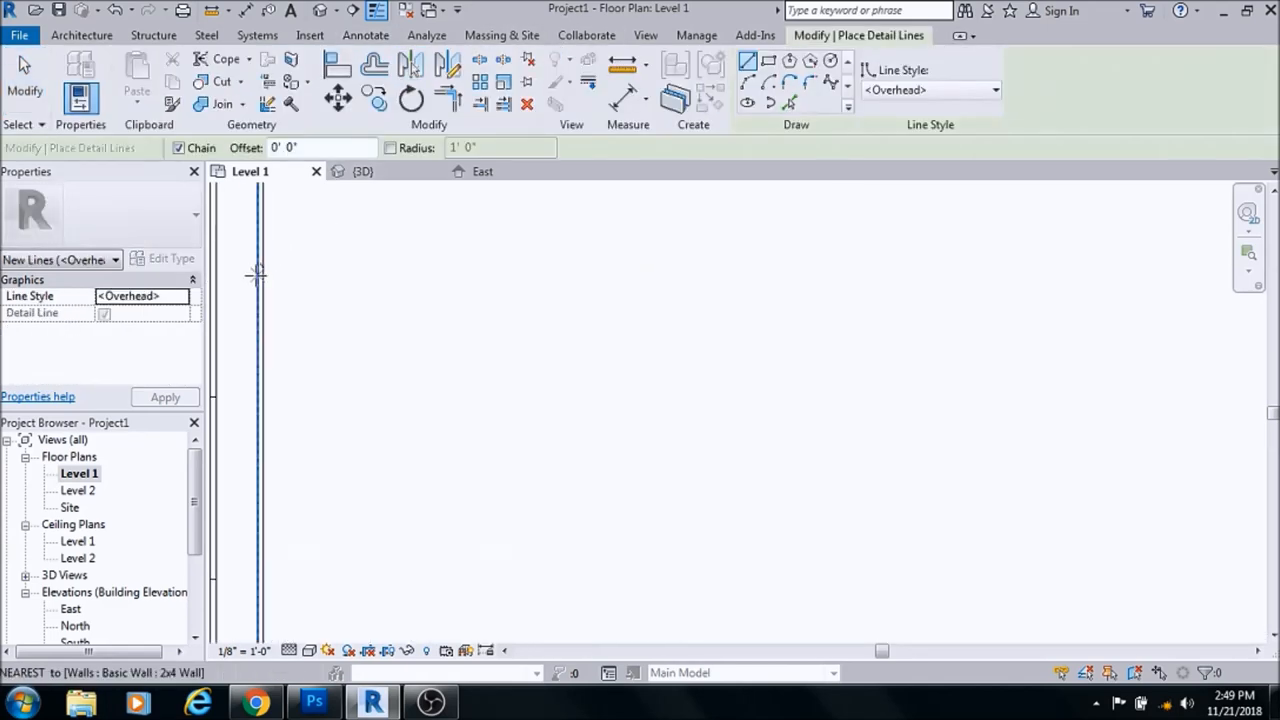
{"action": "left_click", "coordinate": [365, 35]}
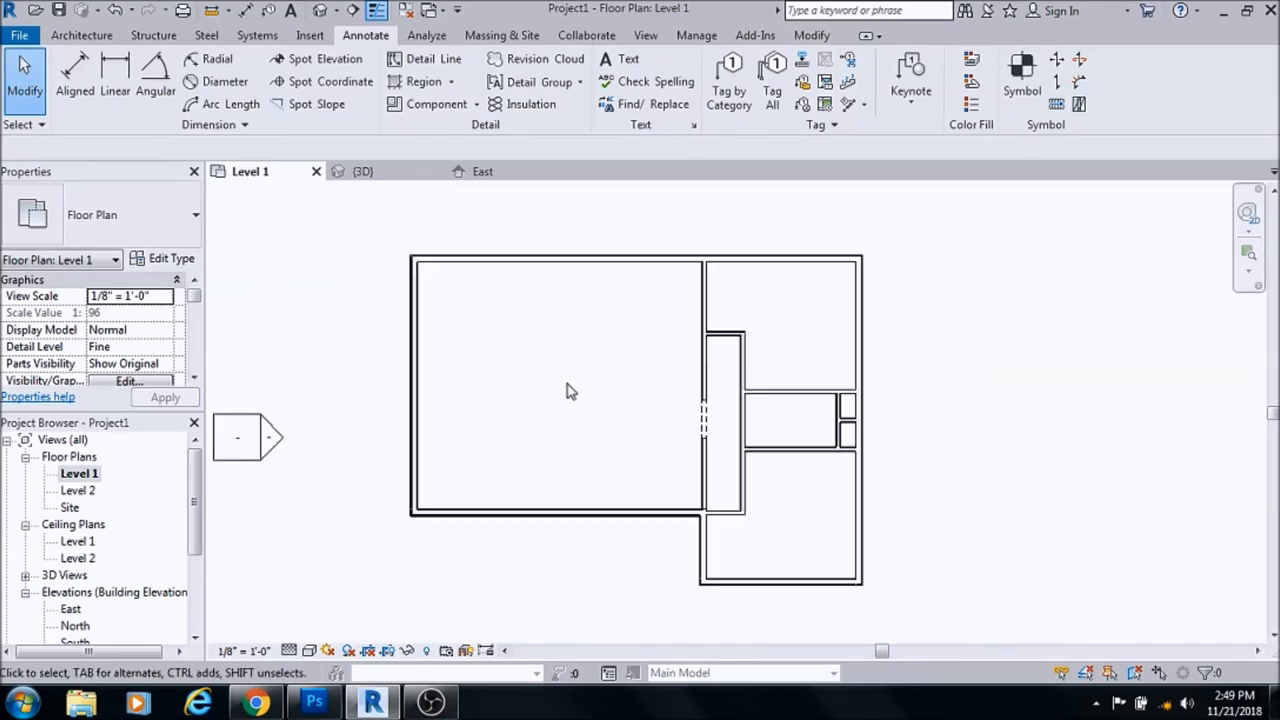
{"action": "left_click", "coordinate": [683, 350]}
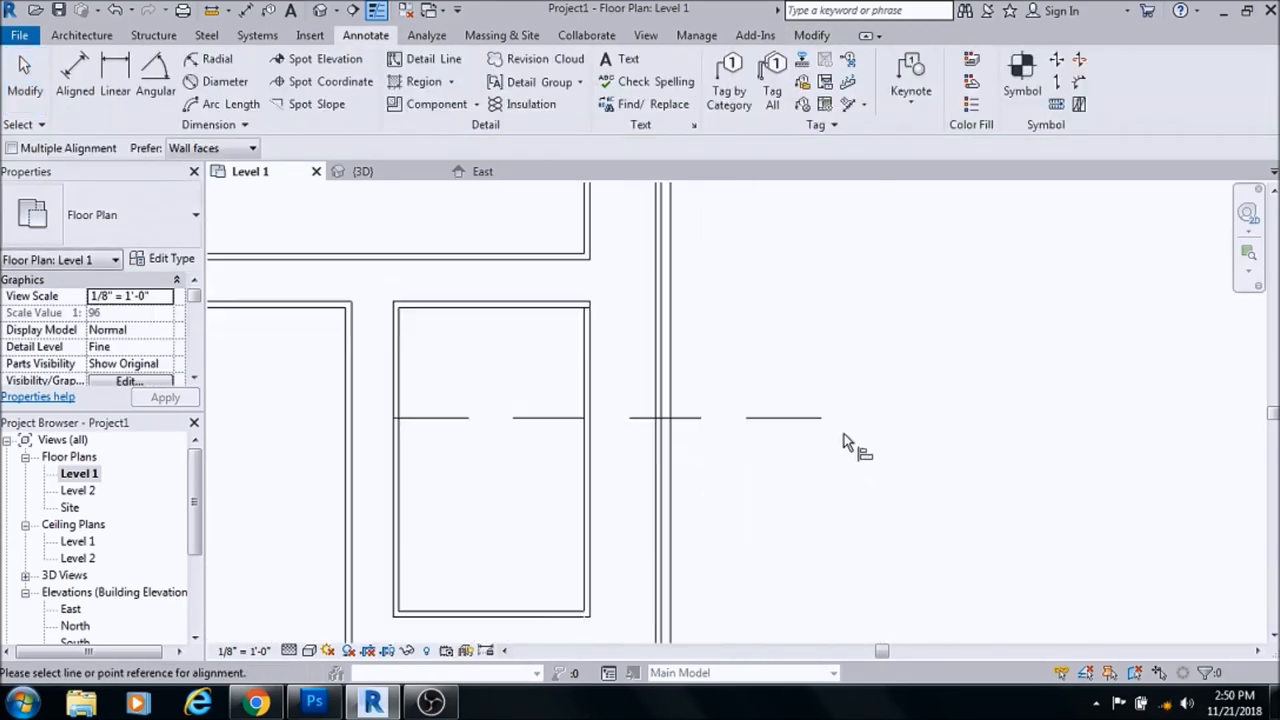
{"action": "left_click", "coordinate": [81, 35]}
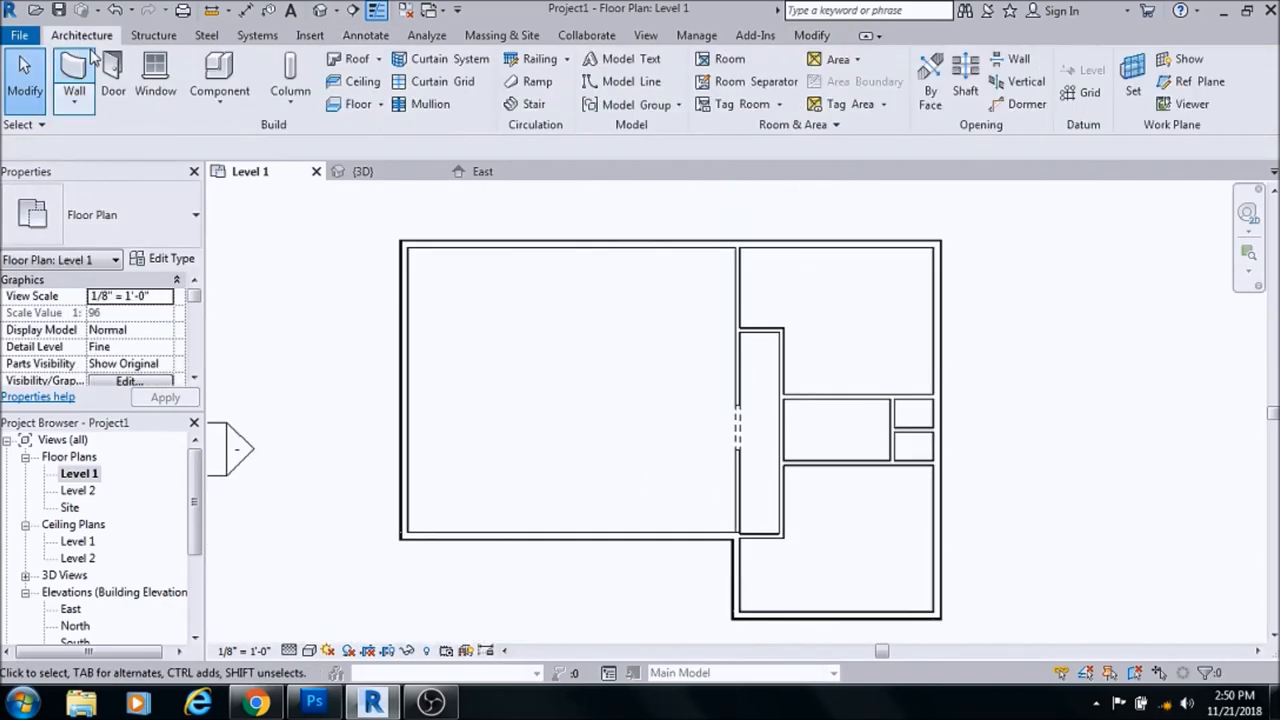
Start placing a 36" x 84" Single-Flush door
{"action": "left_click", "coordinate": [112, 75]}
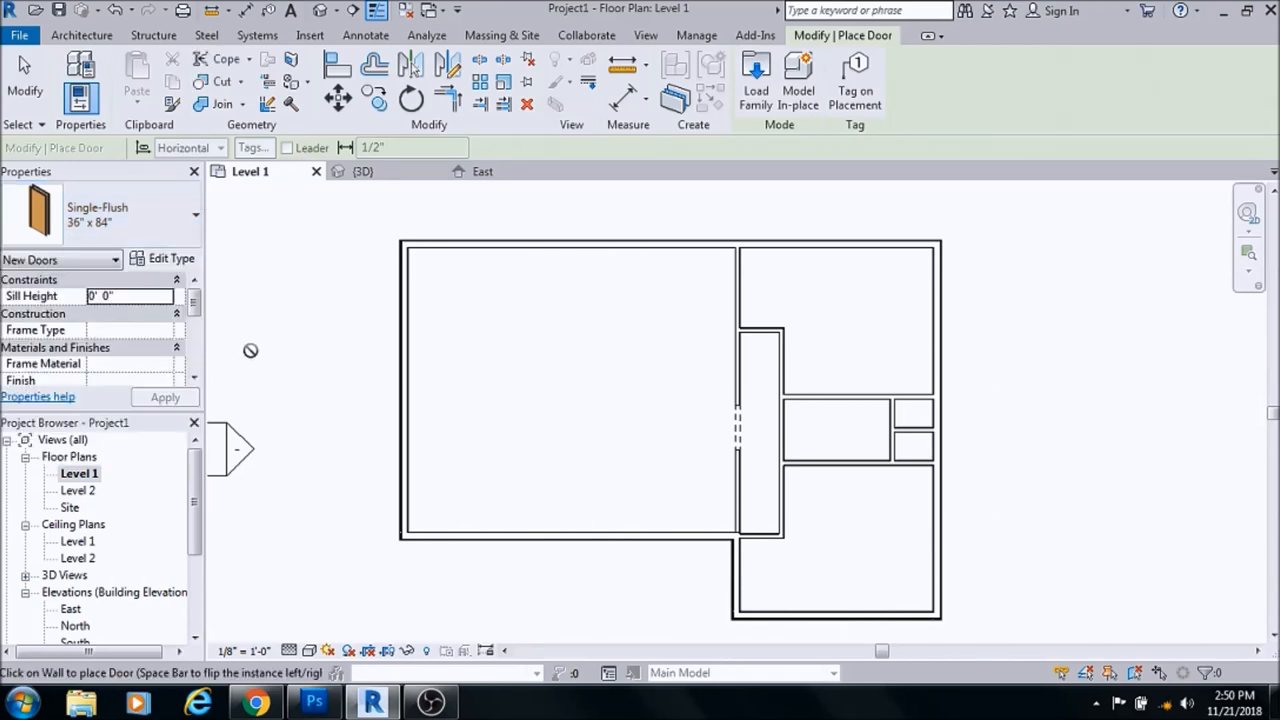
{"action": "mouse_move", "coordinate": [145, 205]}
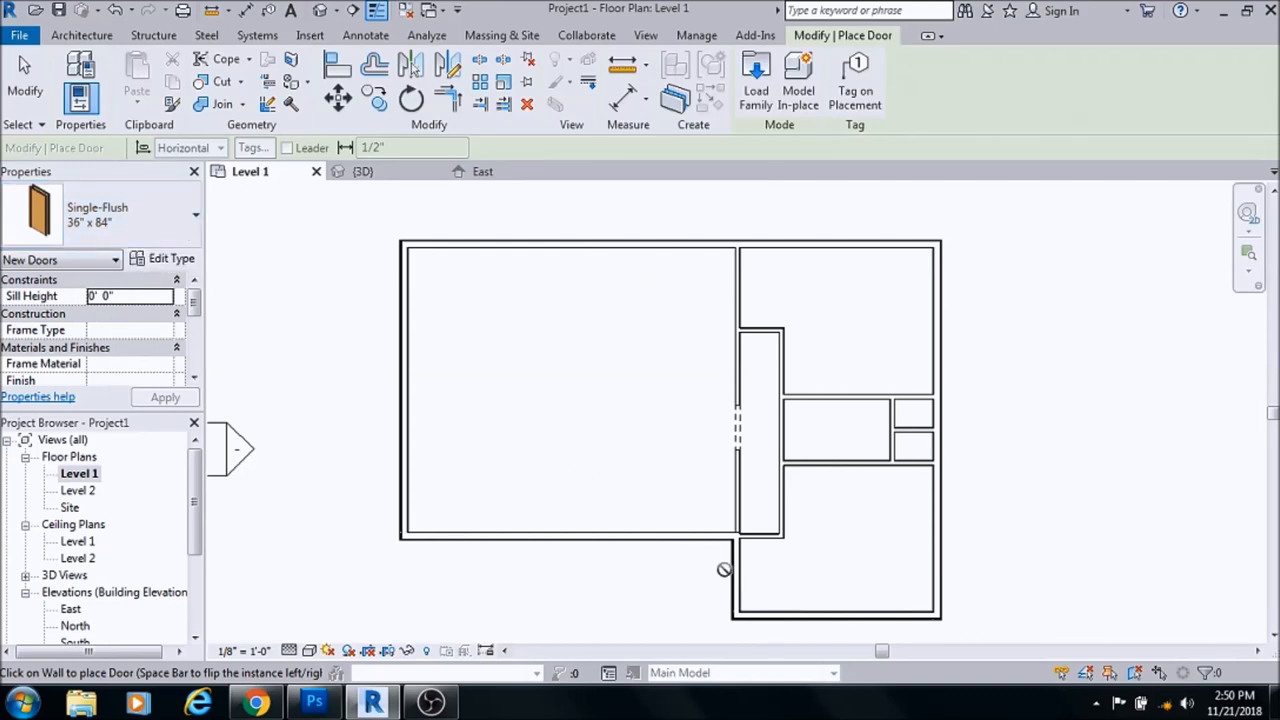
{"action": "mouse_move", "coordinate": [702, 525]}
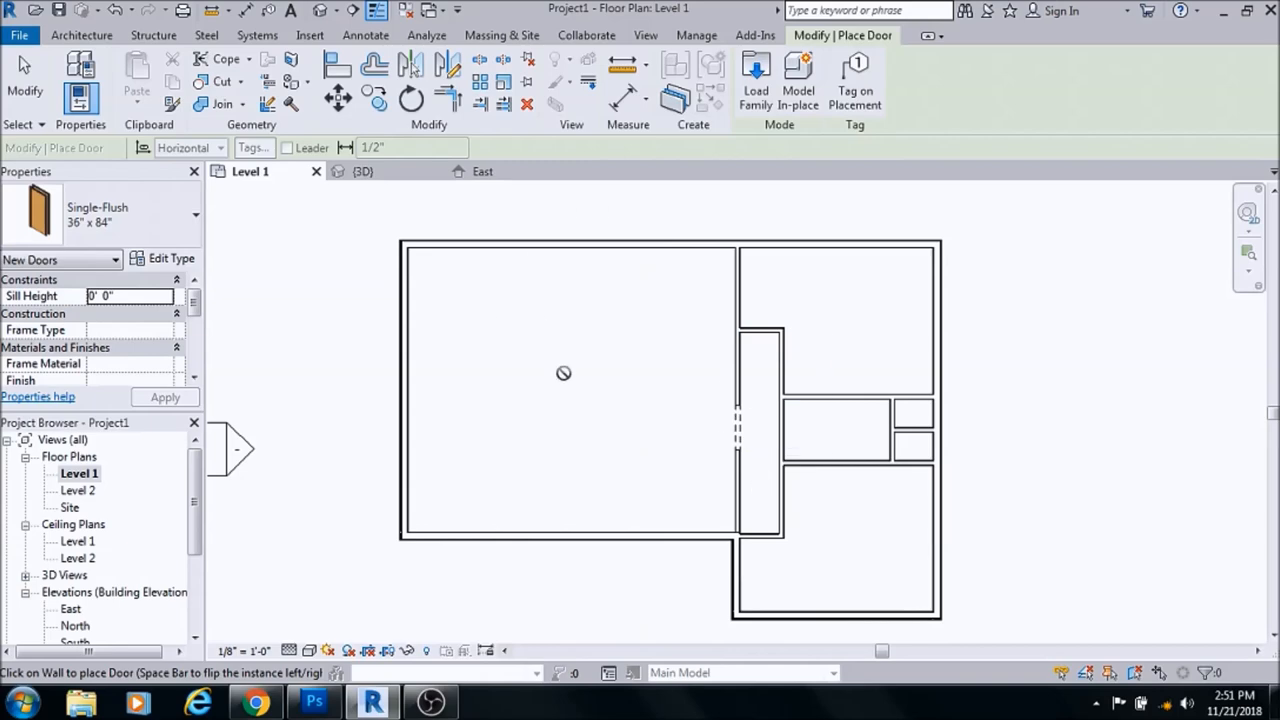
{"action": "mouse_move", "coordinate": [145, 270]}
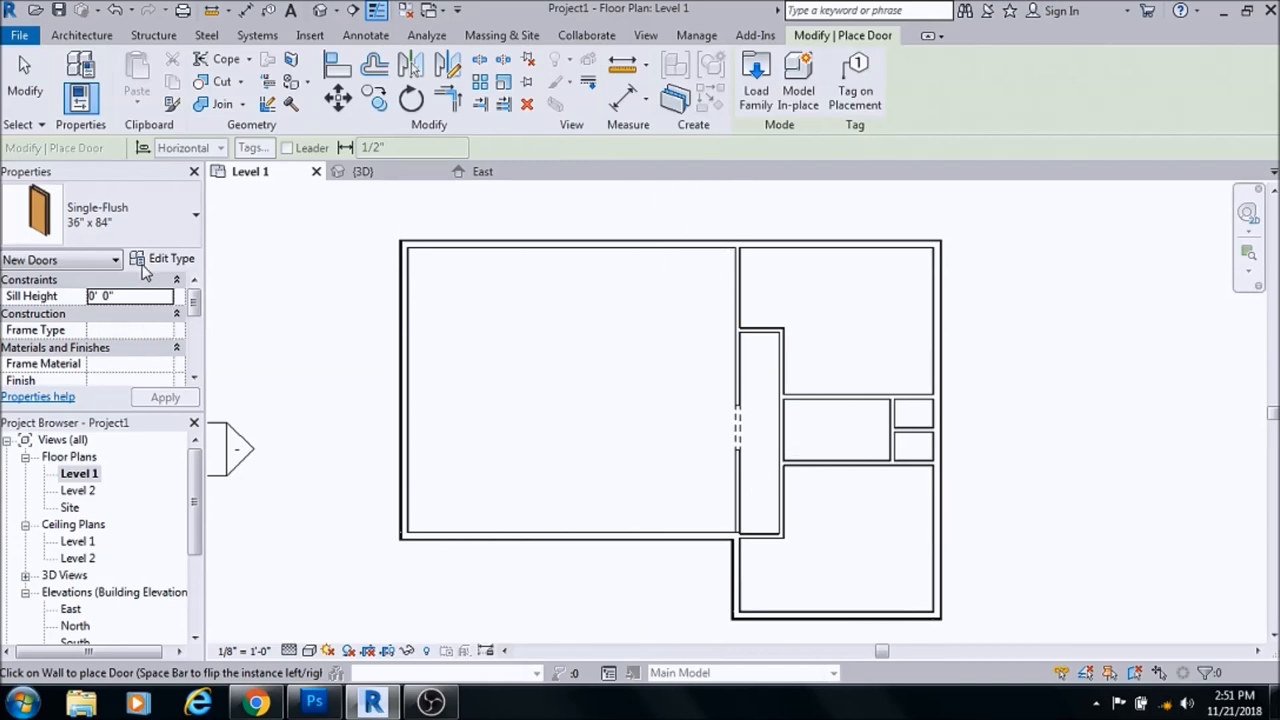
From the door type properties, browse the family library to the Doors > Residential folder
{"action": "left_click", "coordinate": [170, 258]}
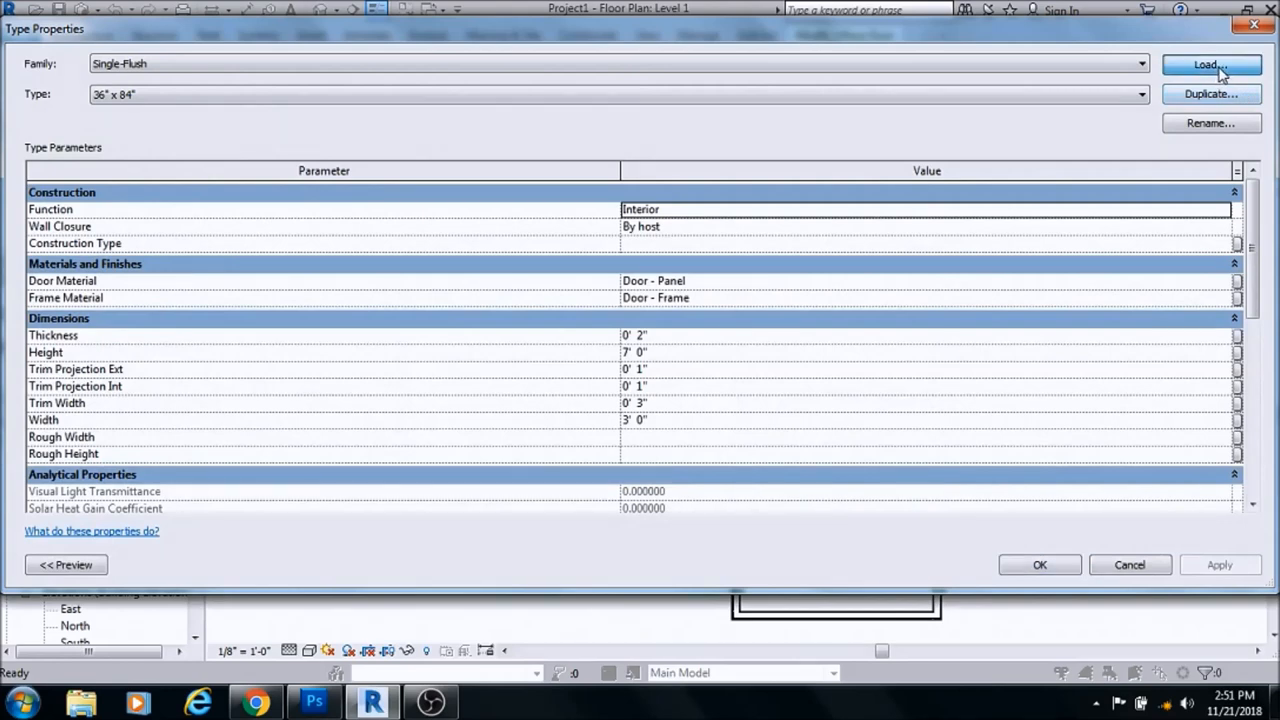
{"action": "left_click", "coordinate": [1211, 64]}
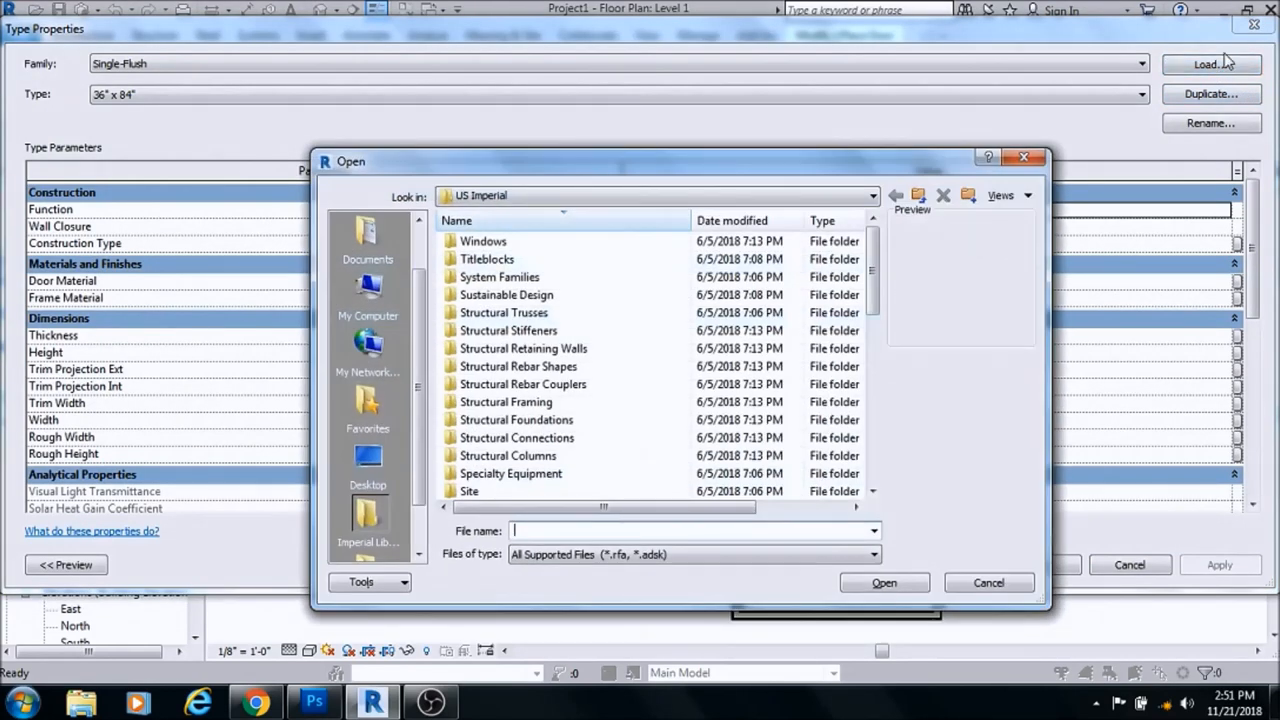
{"action": "left_click_drag", "start_coordinate": [872, 260], "coordinate": [872, 435]}
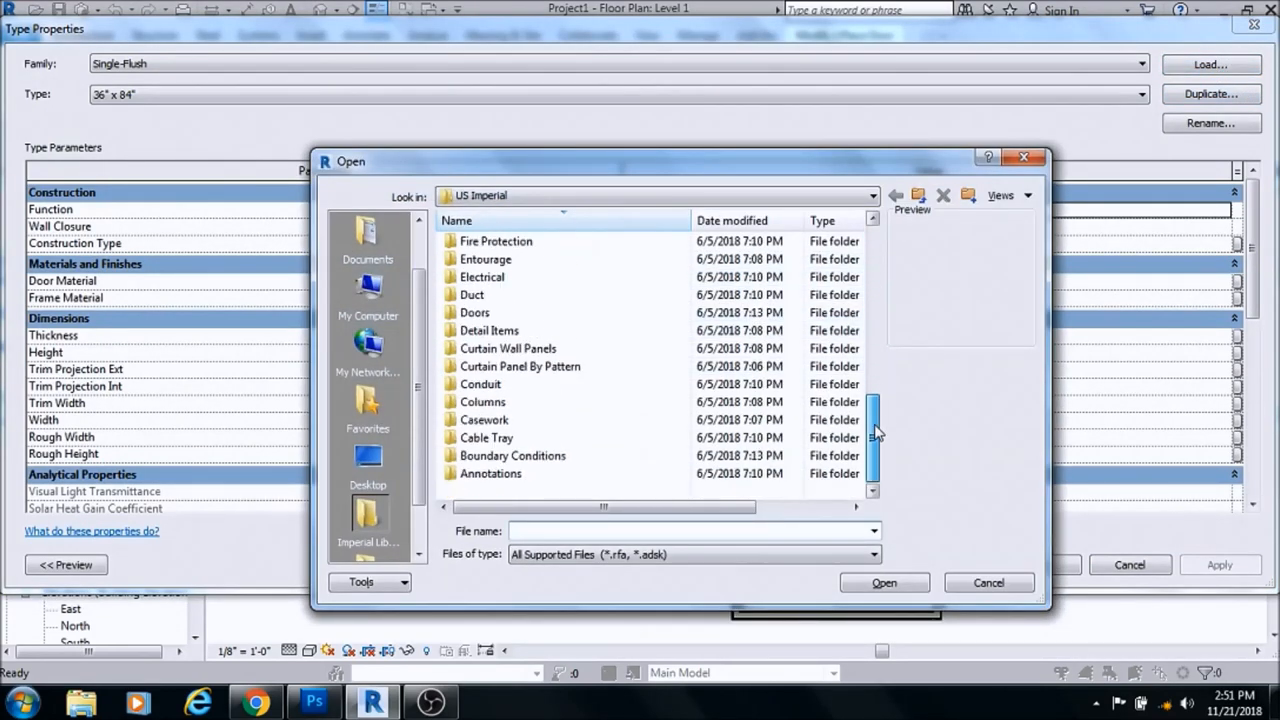
{"action": "double_click", "coordinate": [475, 312]}
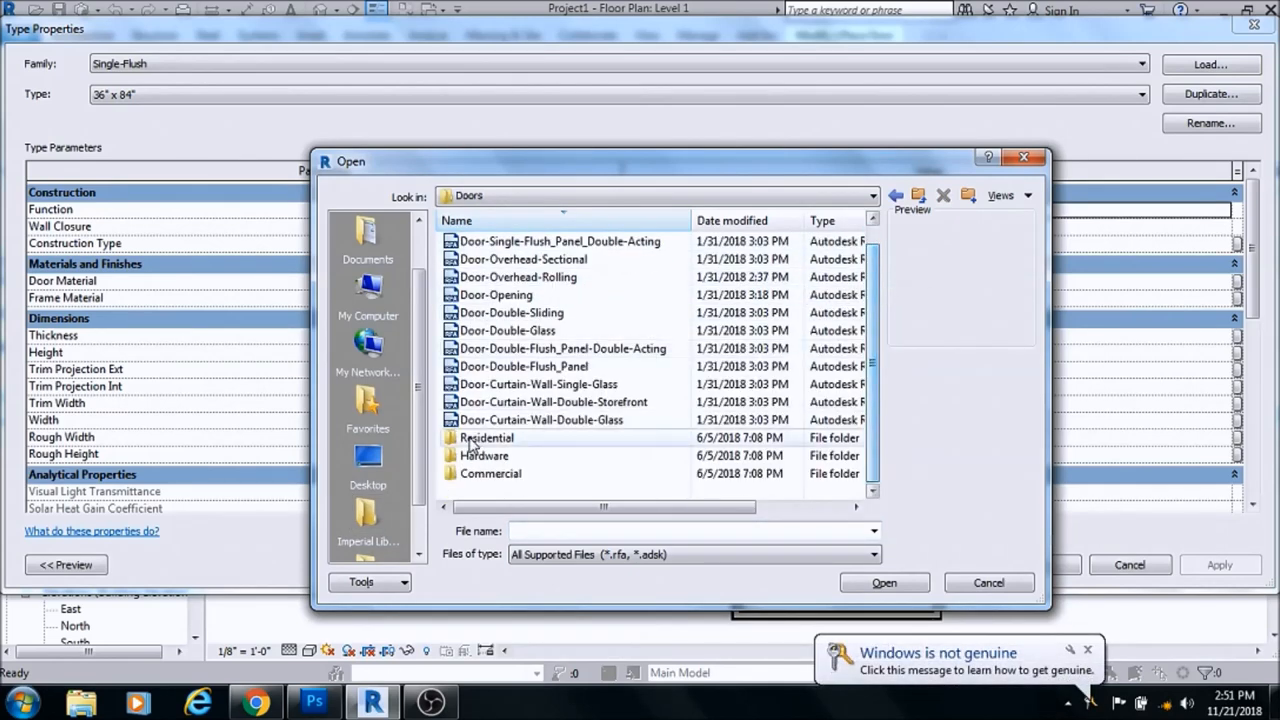
{"action": "double_click", "coordinate": [485, 437]}
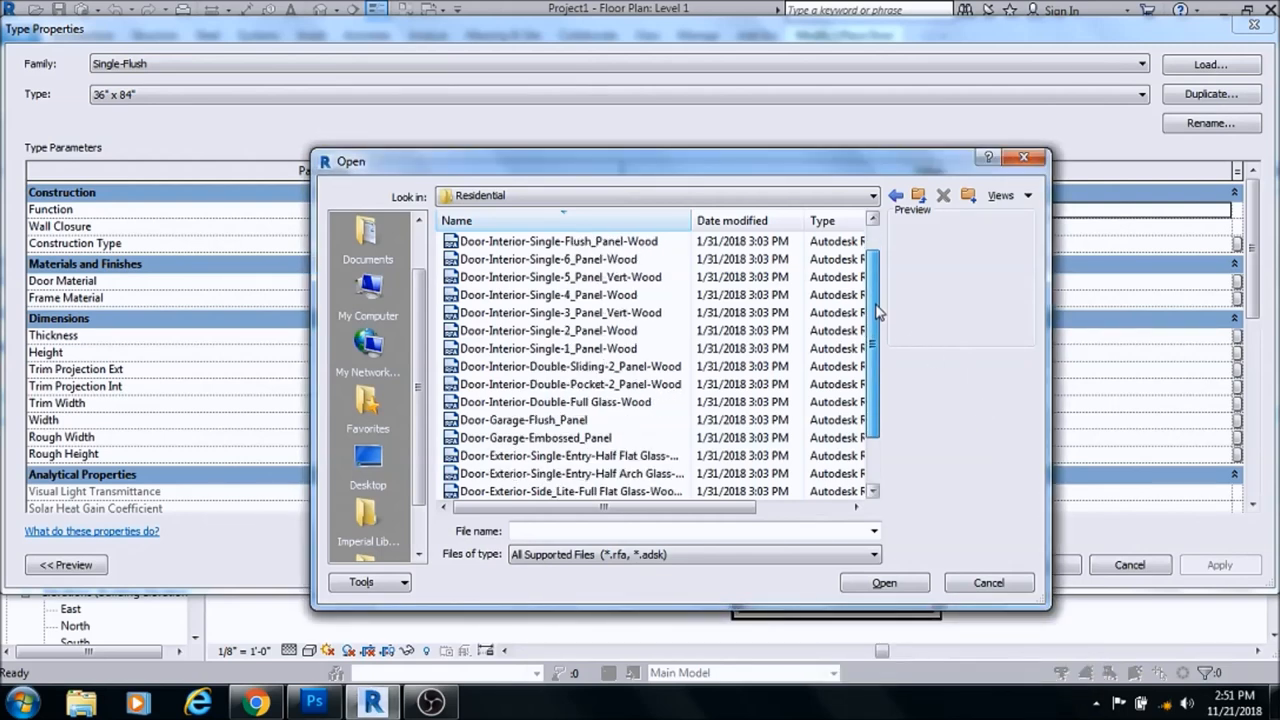
Preview entry doors, then load Door-Exterior-Single-Entry-Half Flat Glass-Wood_Clad with its sizes
{"action": "left_click", "coordinate": [568, 401]}
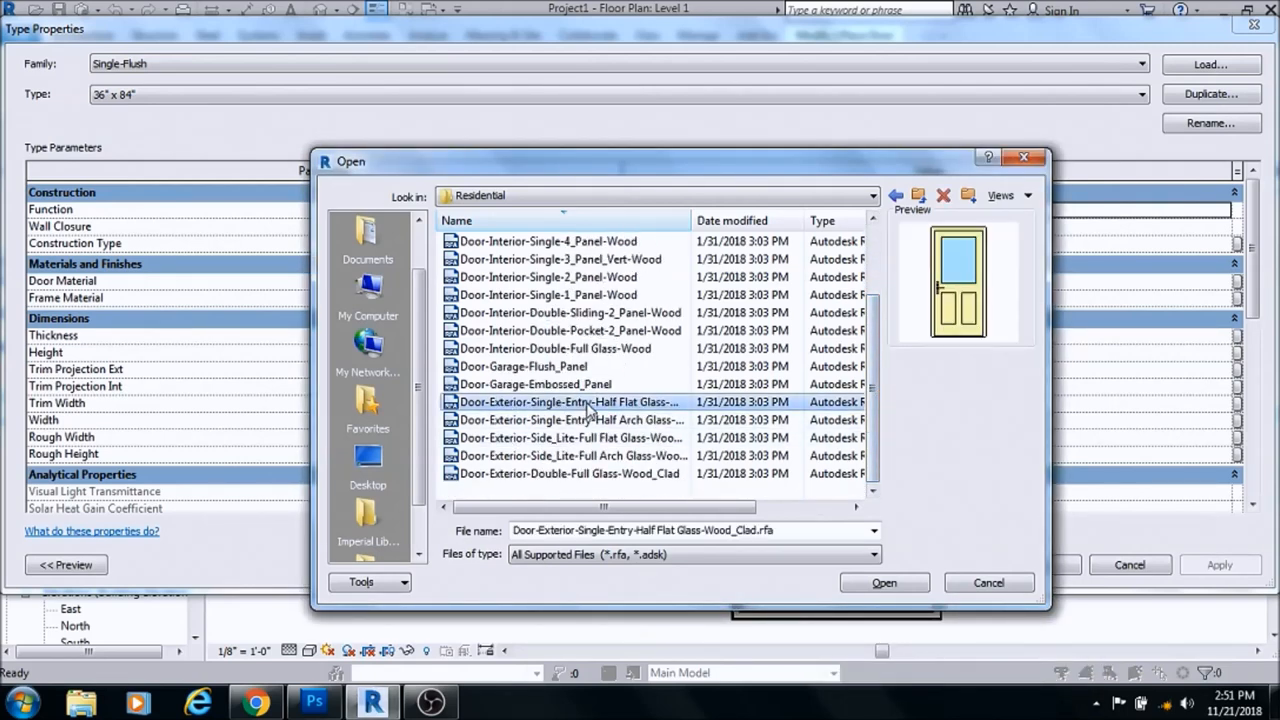
{"action": "left_click", "coordinate": [568, 419]}
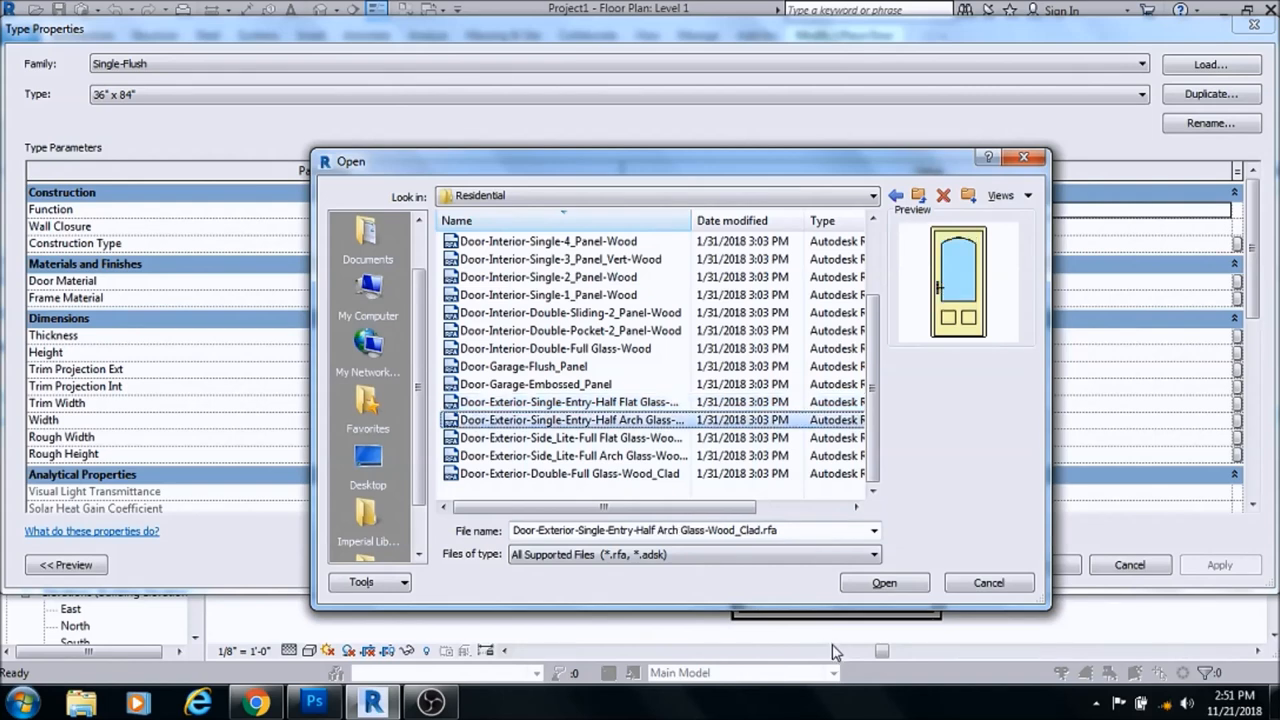
{"action": "left_click", "coordinate": [570, 437]}
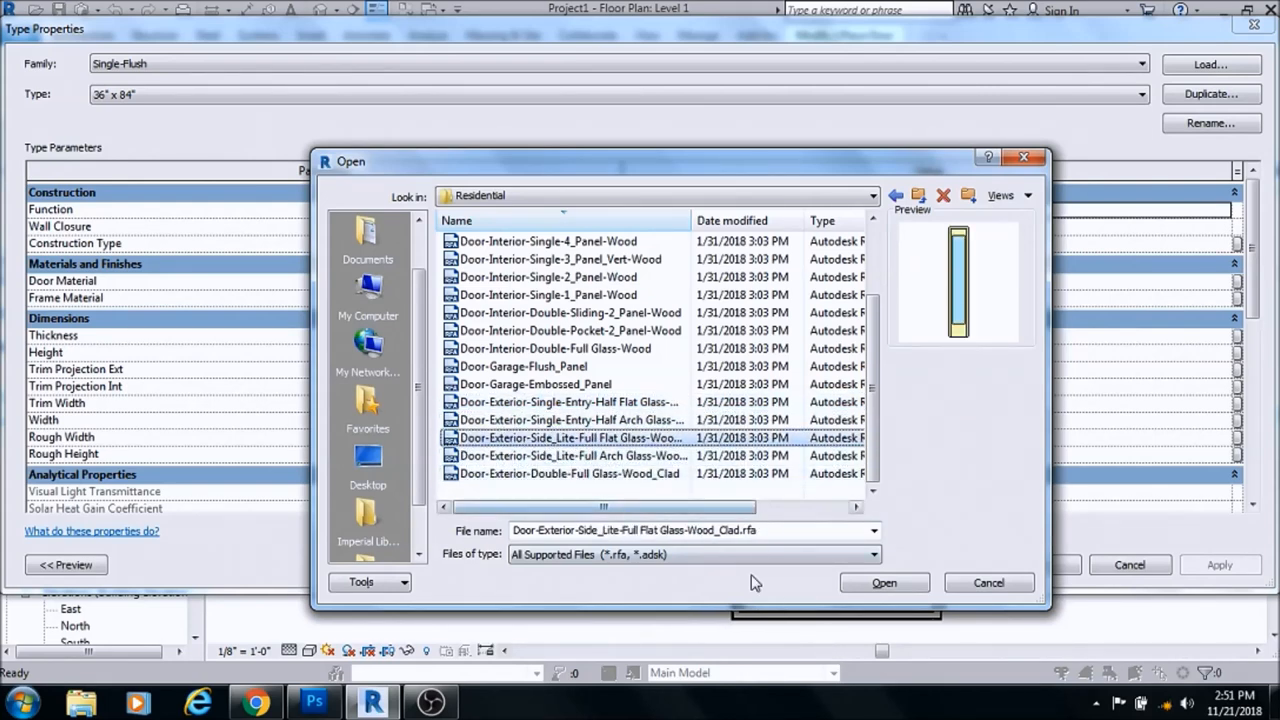
{"action": "left_click", "coordinate": [570, 455]}
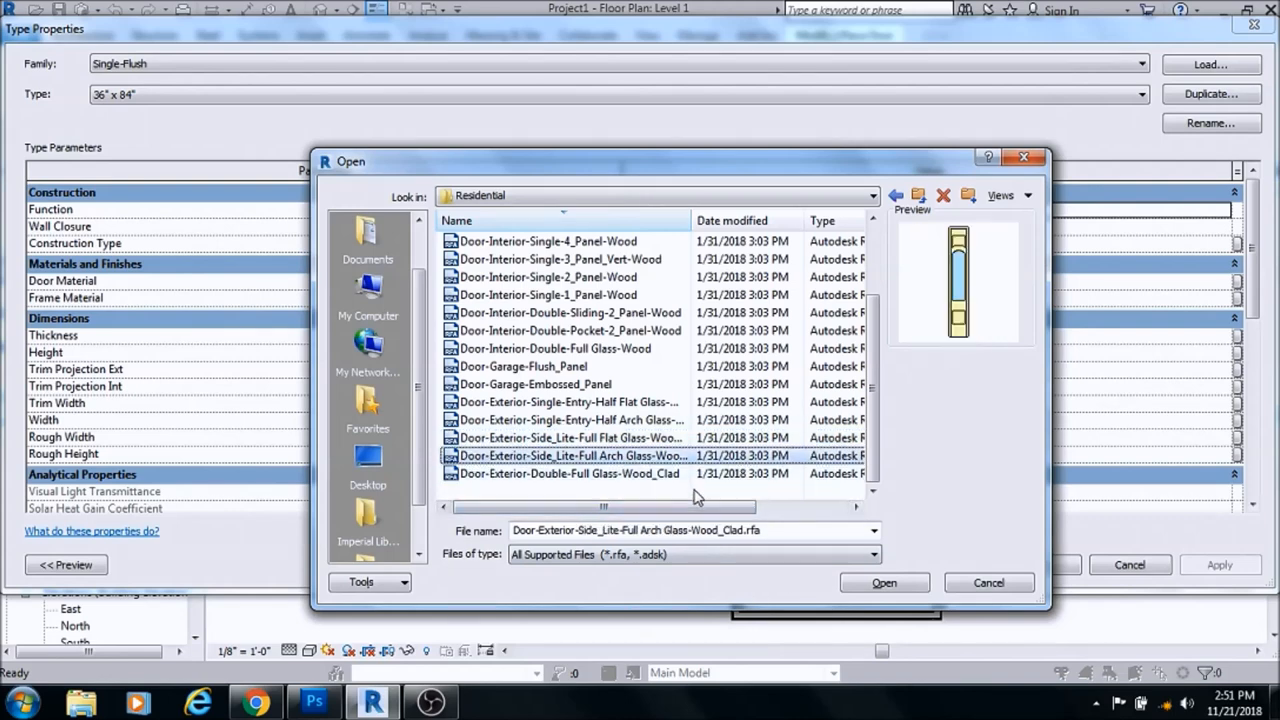
{"action": "left_click", "coordinate": [565, 402]}
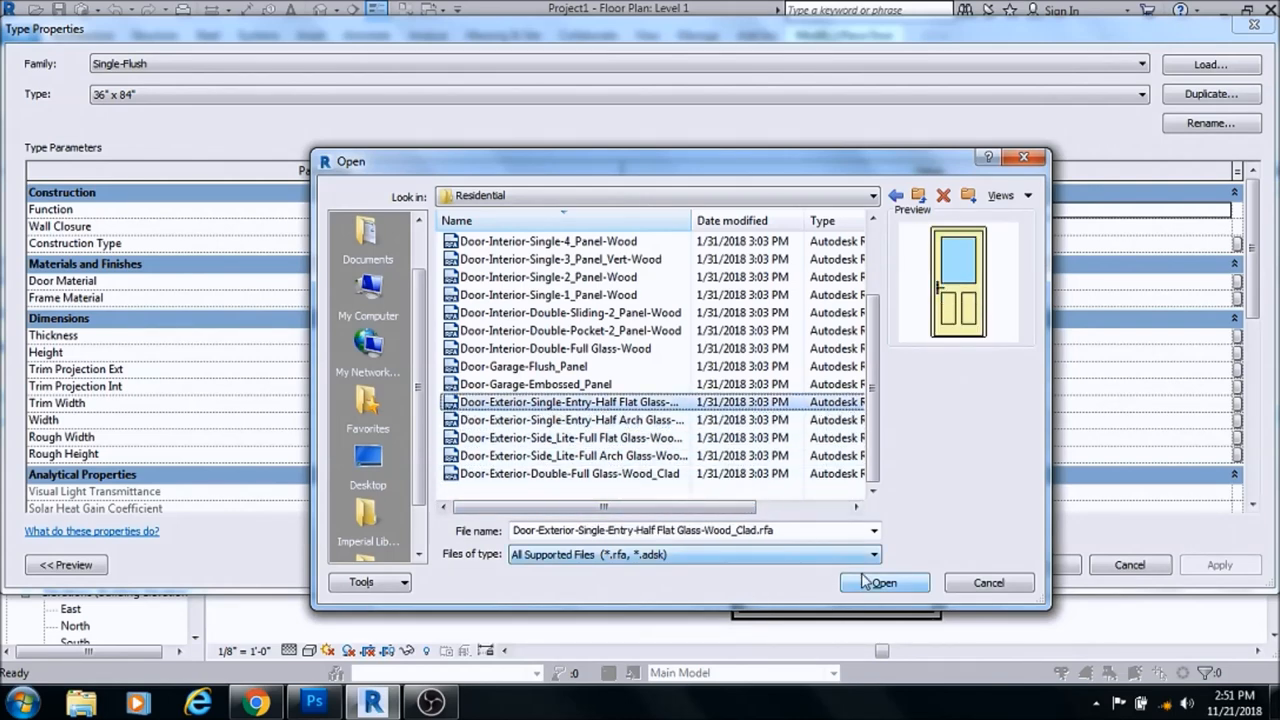
{"action": "left_click", "coordinate": [883, 582]}
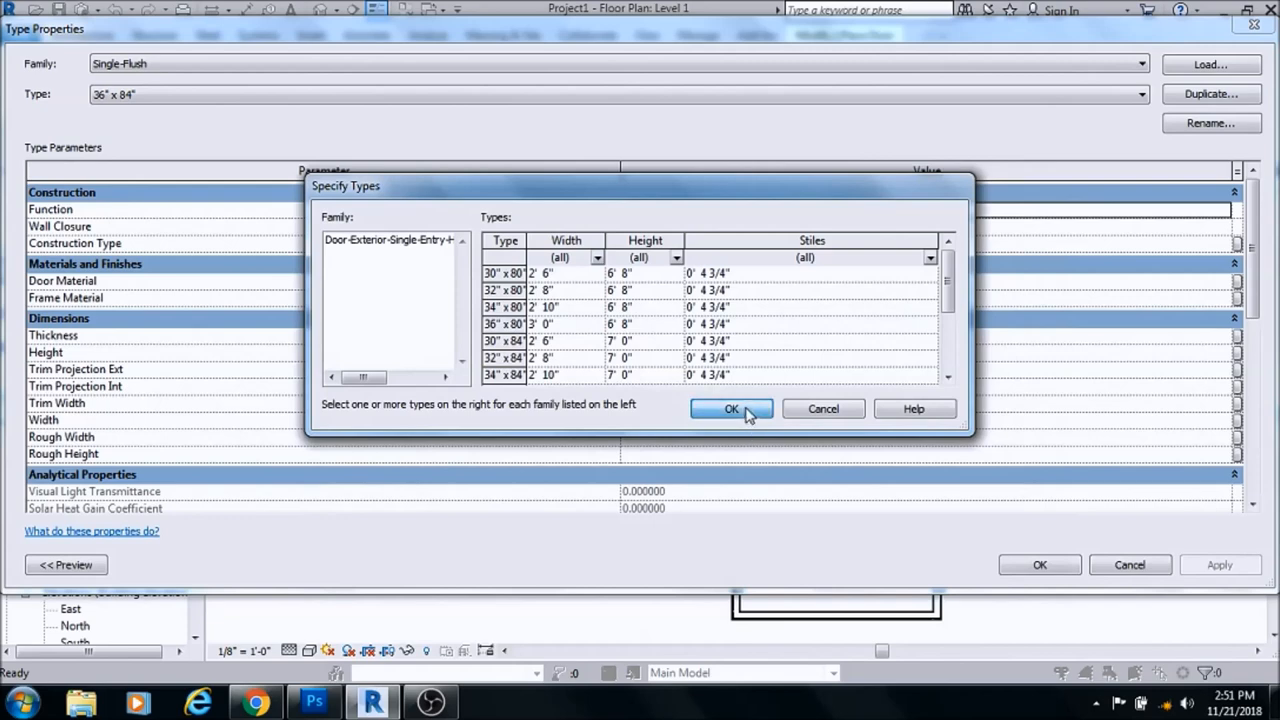
{"action": "left_click", "coordinate": [731, 408]}
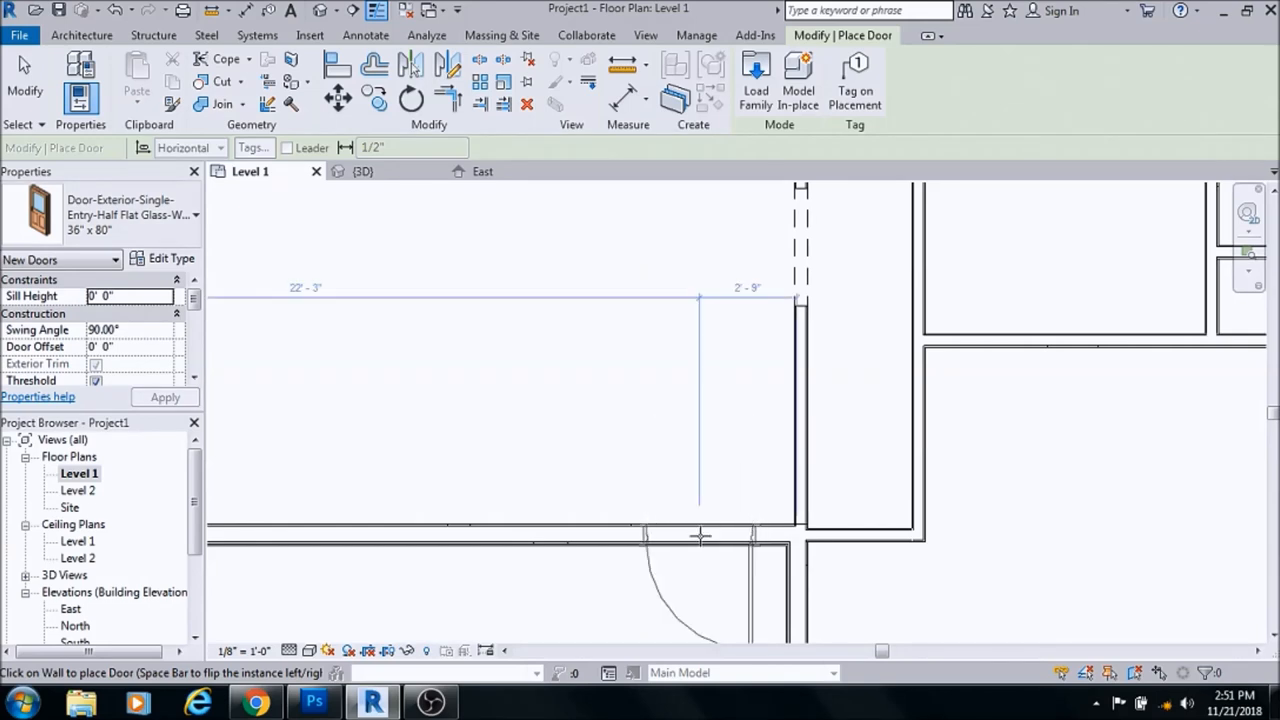
Place the half flat glass exterior door in the large room's bottom wall
{"action": "left_click", "coordinate": [700, 535]}
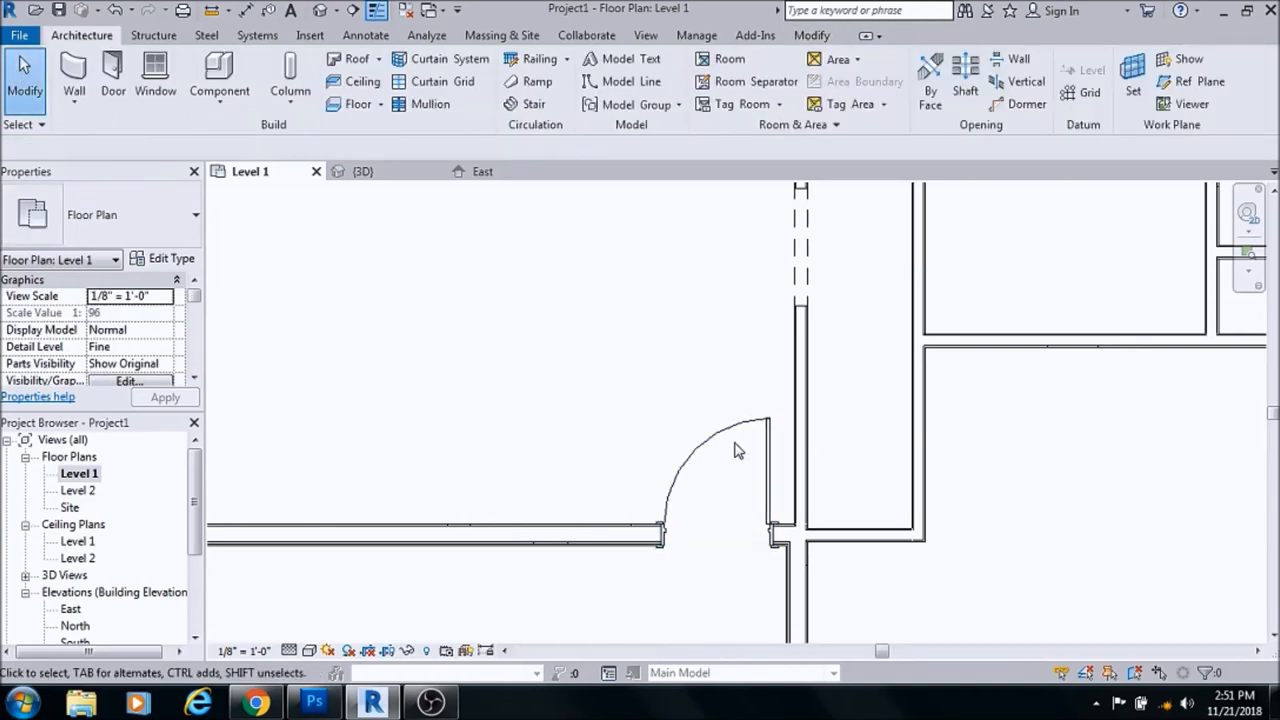
{"action": "left_click", "coordinate": [710, 470]}
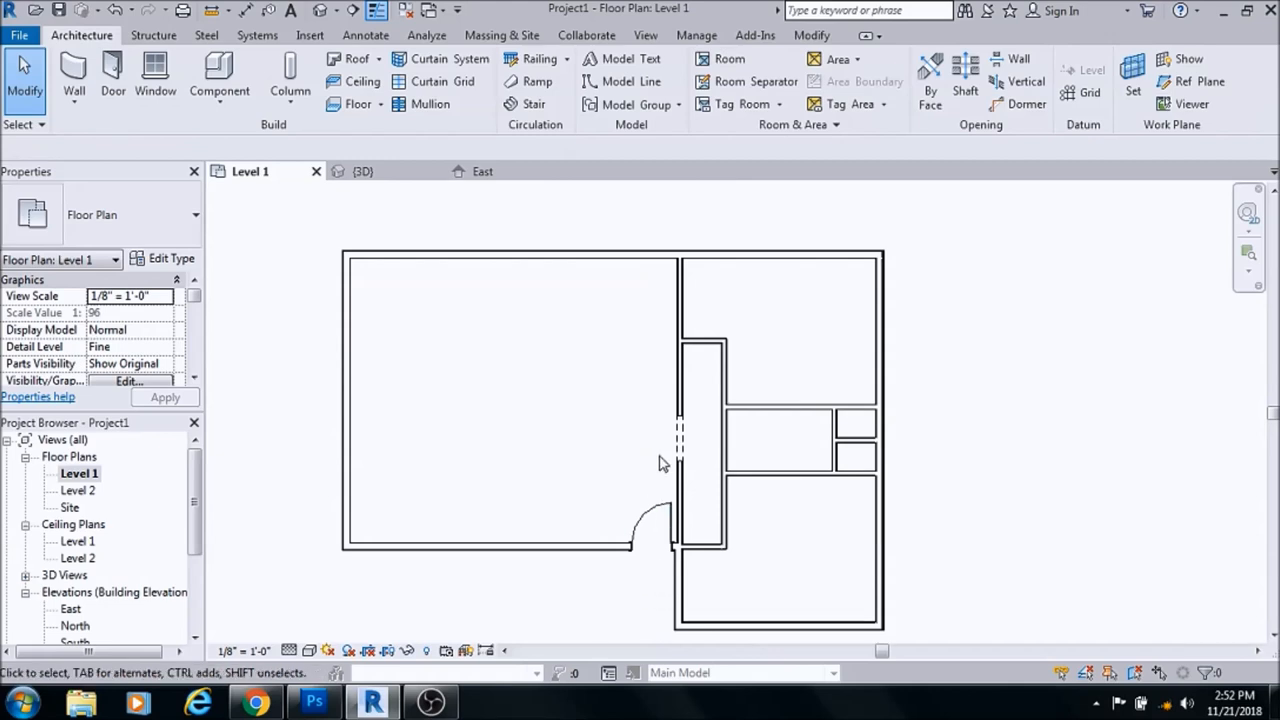
{"action": "mouse_move", "coordinate": [630, 275]}
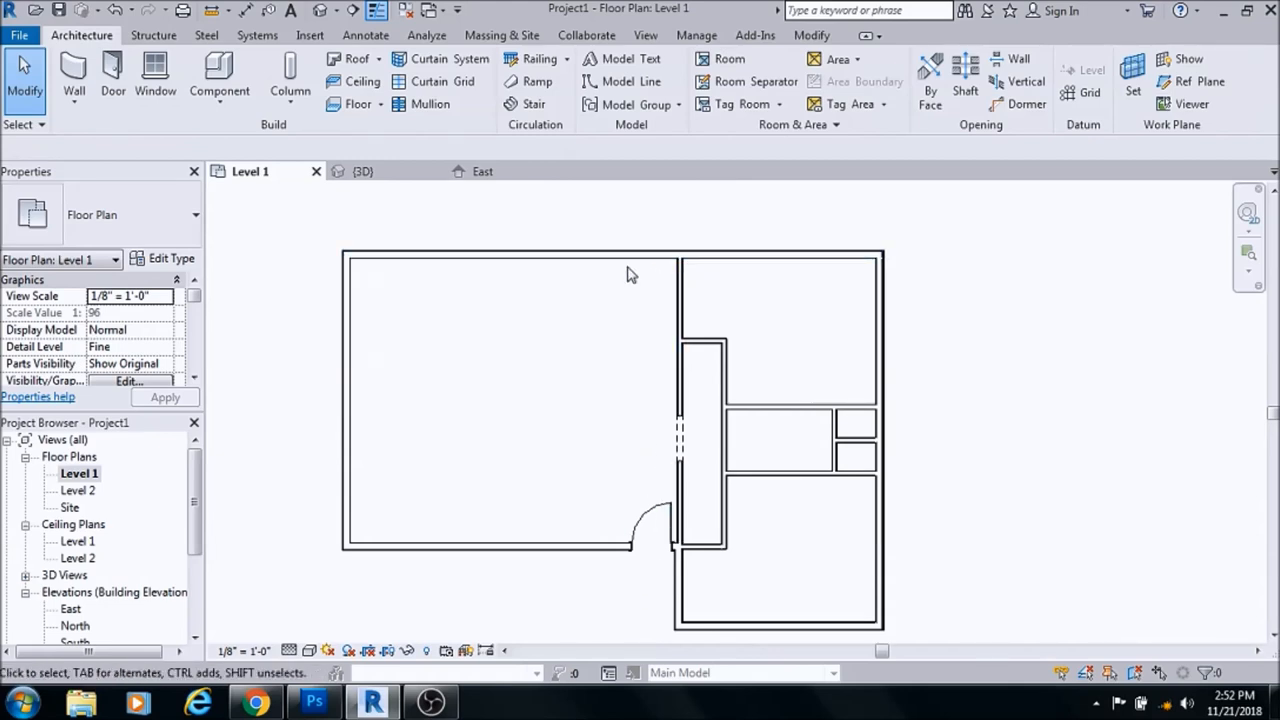
{"action": "mouse_move", "coordinate": [640, 247]}
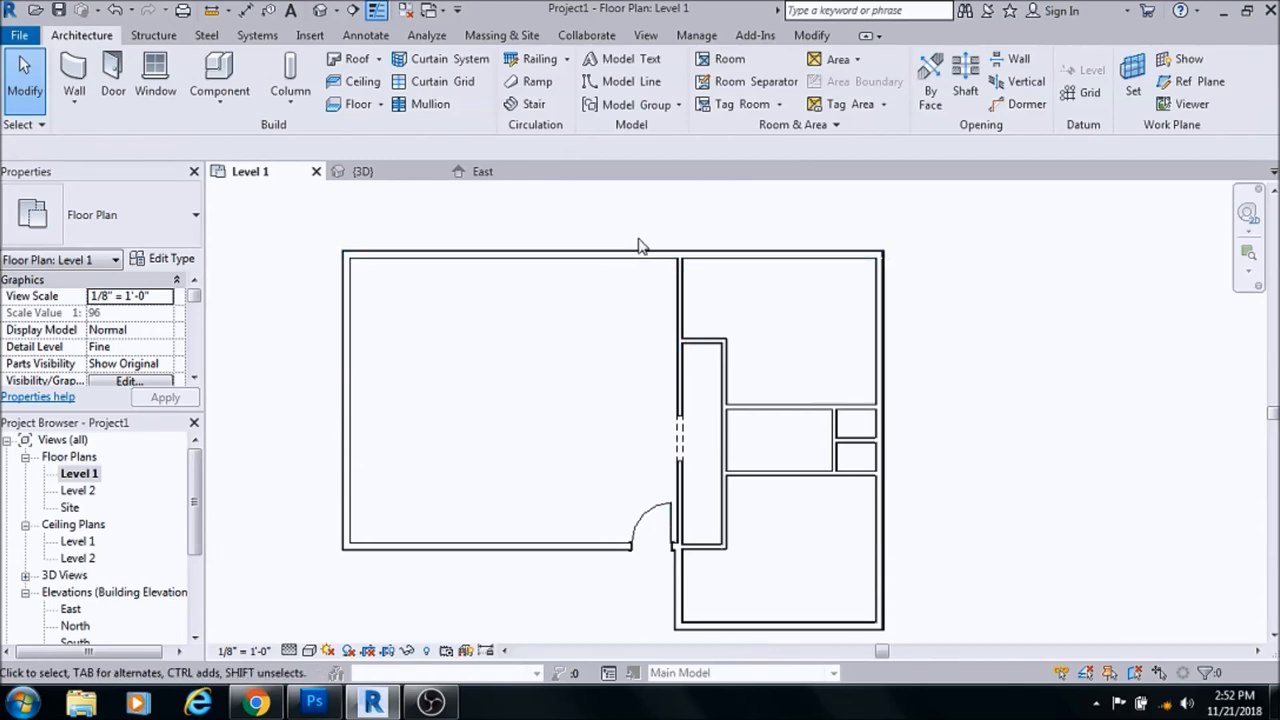
{"action": "mouse_move", "coordinate": [185, 200]}
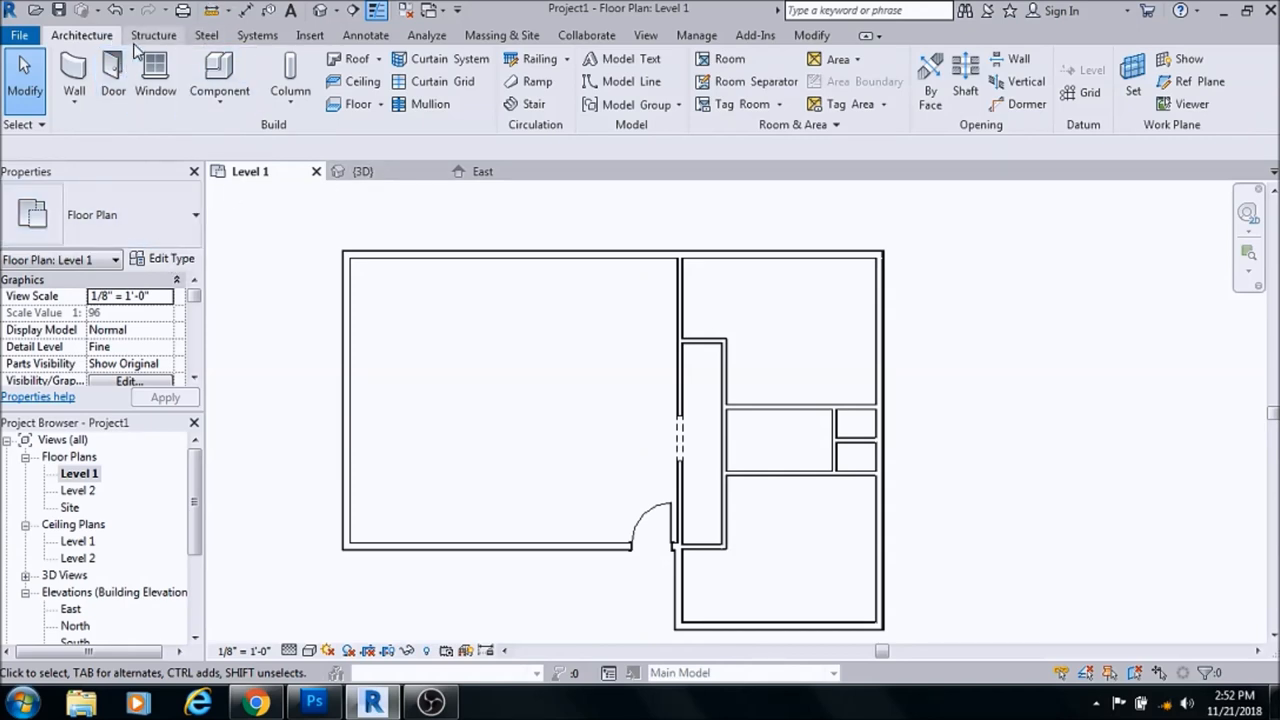
Load Door-Double-Sliding.rfa from the Doors library through the door type properties
{"action": "left_click", "coordinate": [112, 75]}
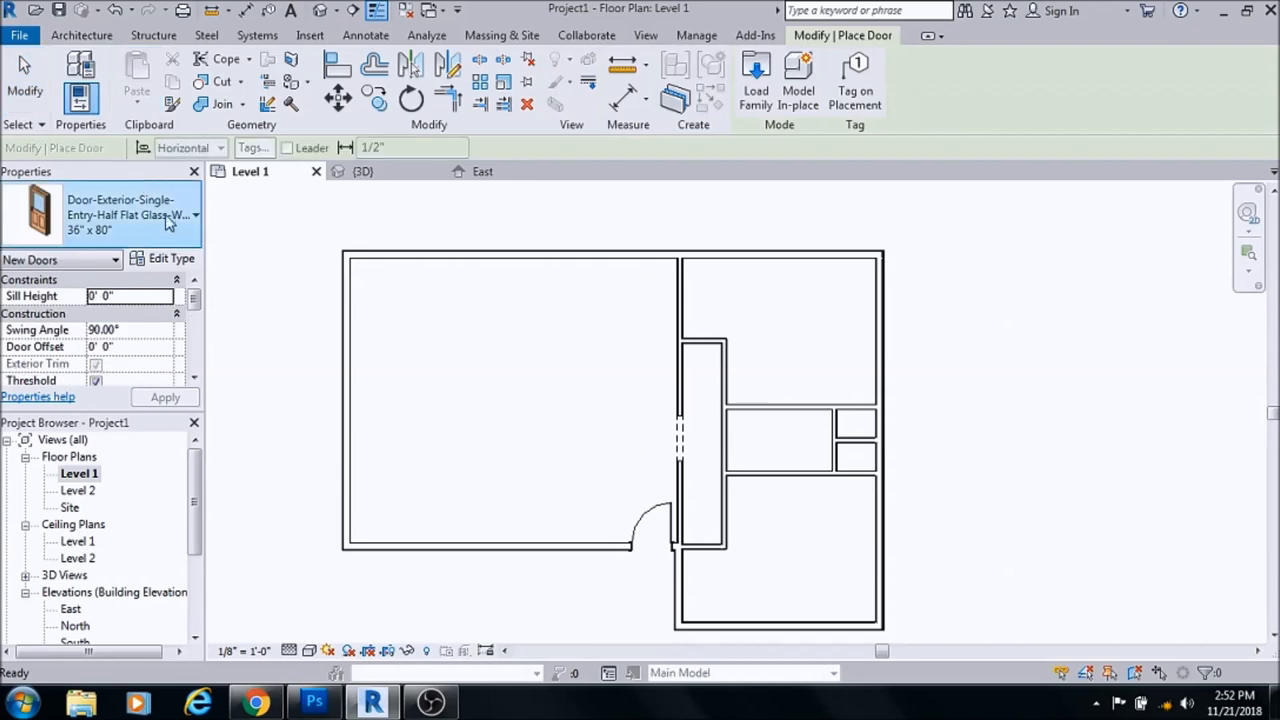
{"action": "left_click", "coordinate": [170, 258]}
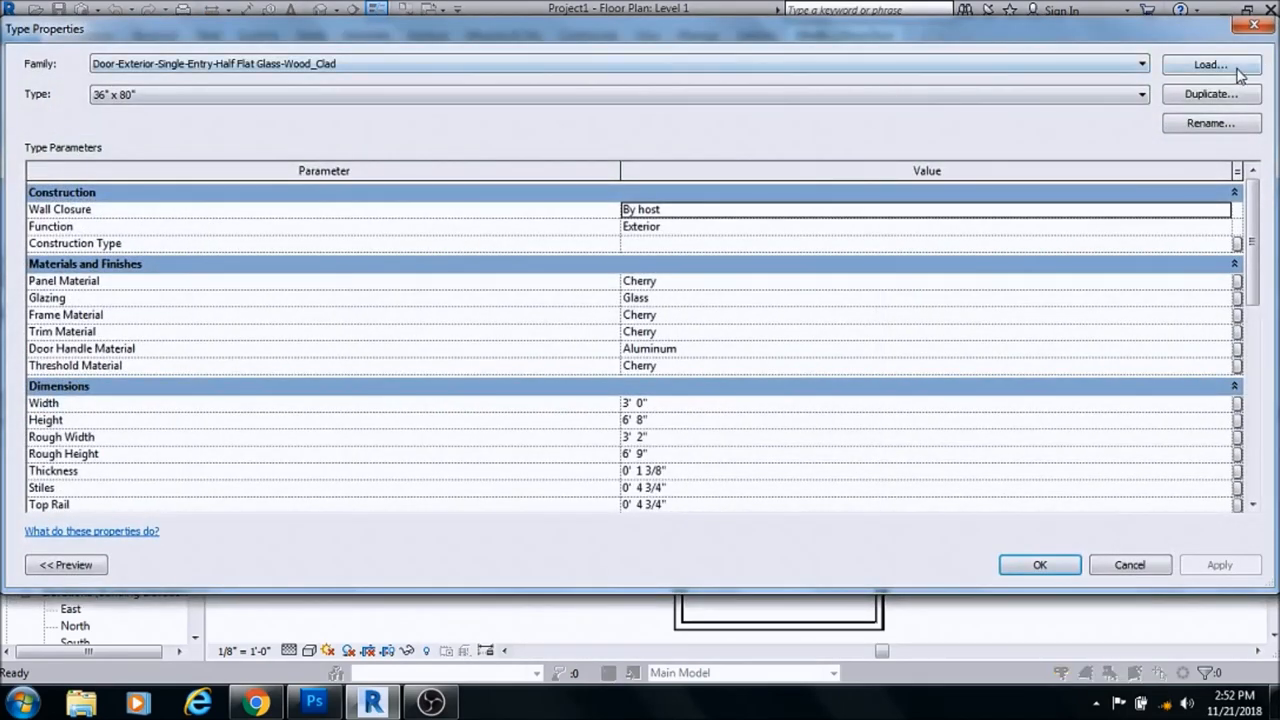
{"action": "left_click", "coordinate": [1210, 64]}
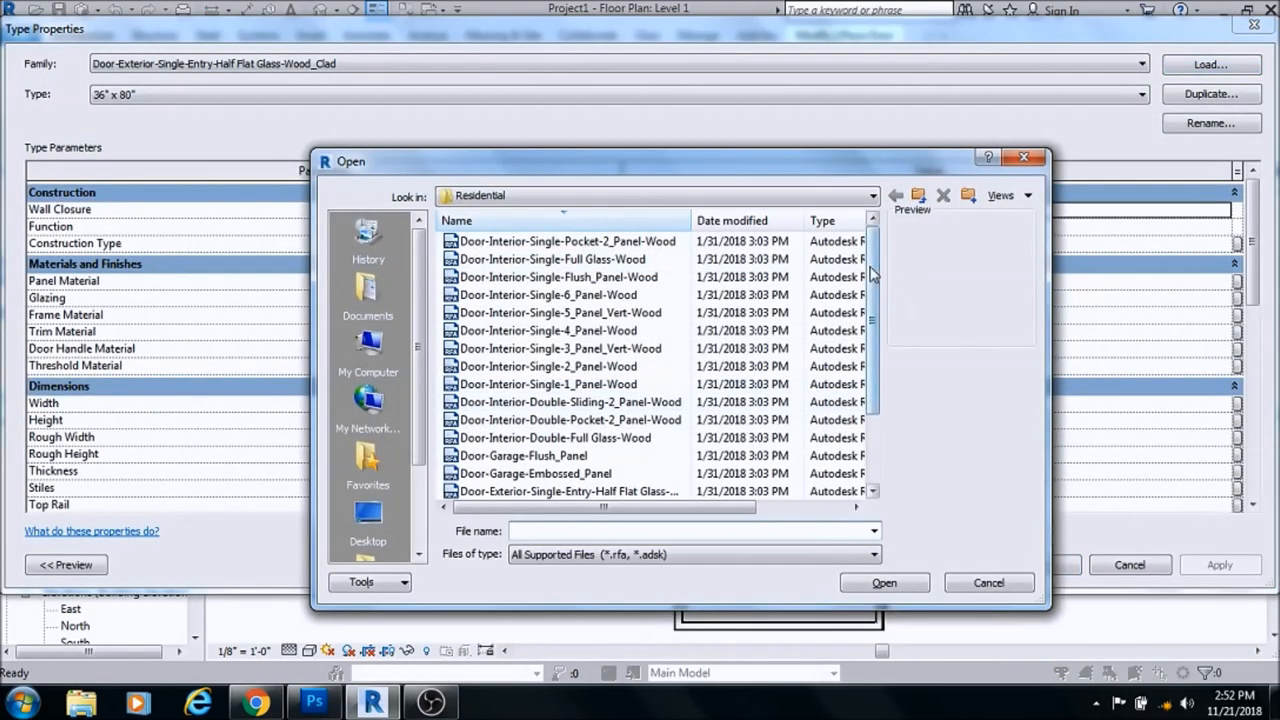
{"action": "mouse_move", "coordinate": [917, 195]}
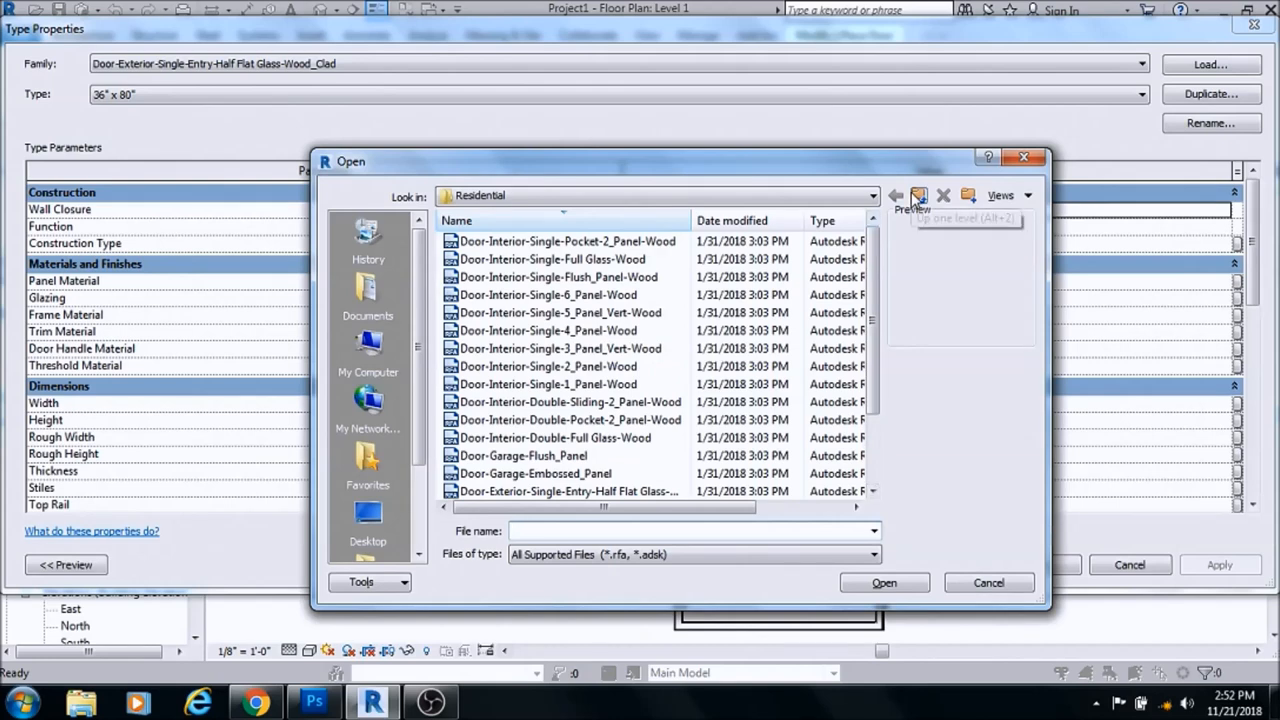
{"action": "left_click", "coordinate": [917, 195]}
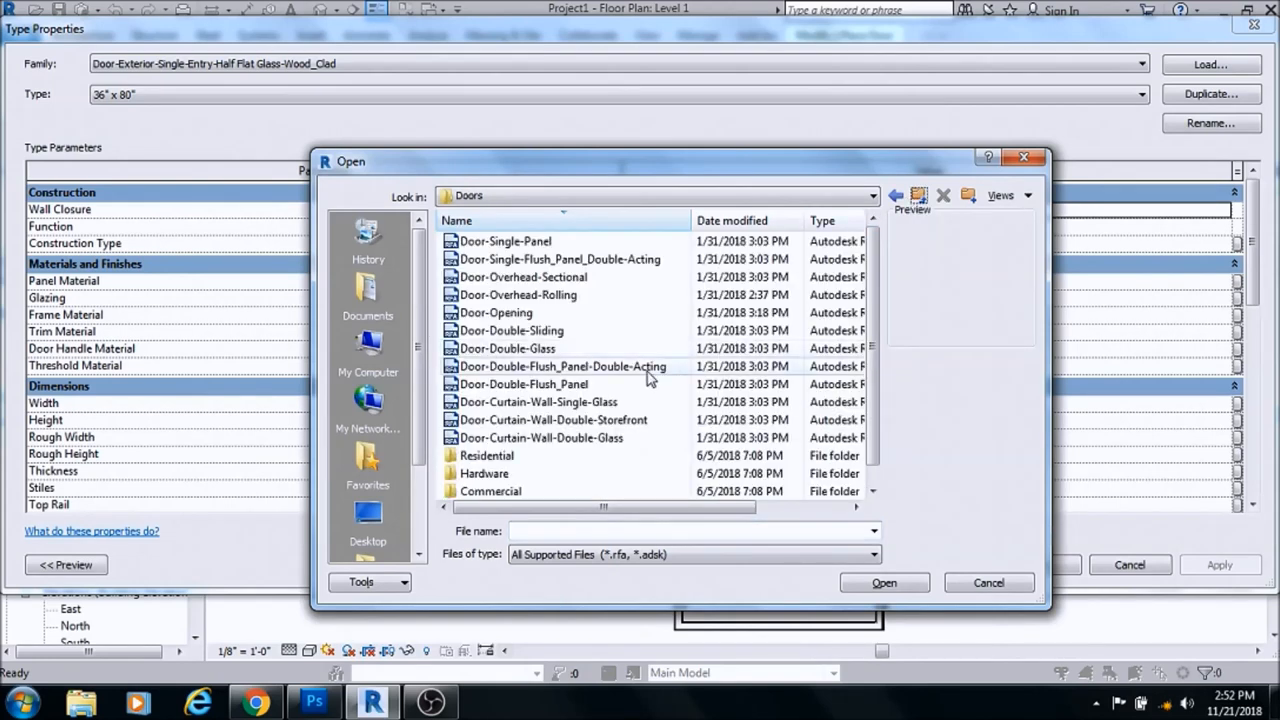
{"action": "left_click", "coordinate": [512, 330]}
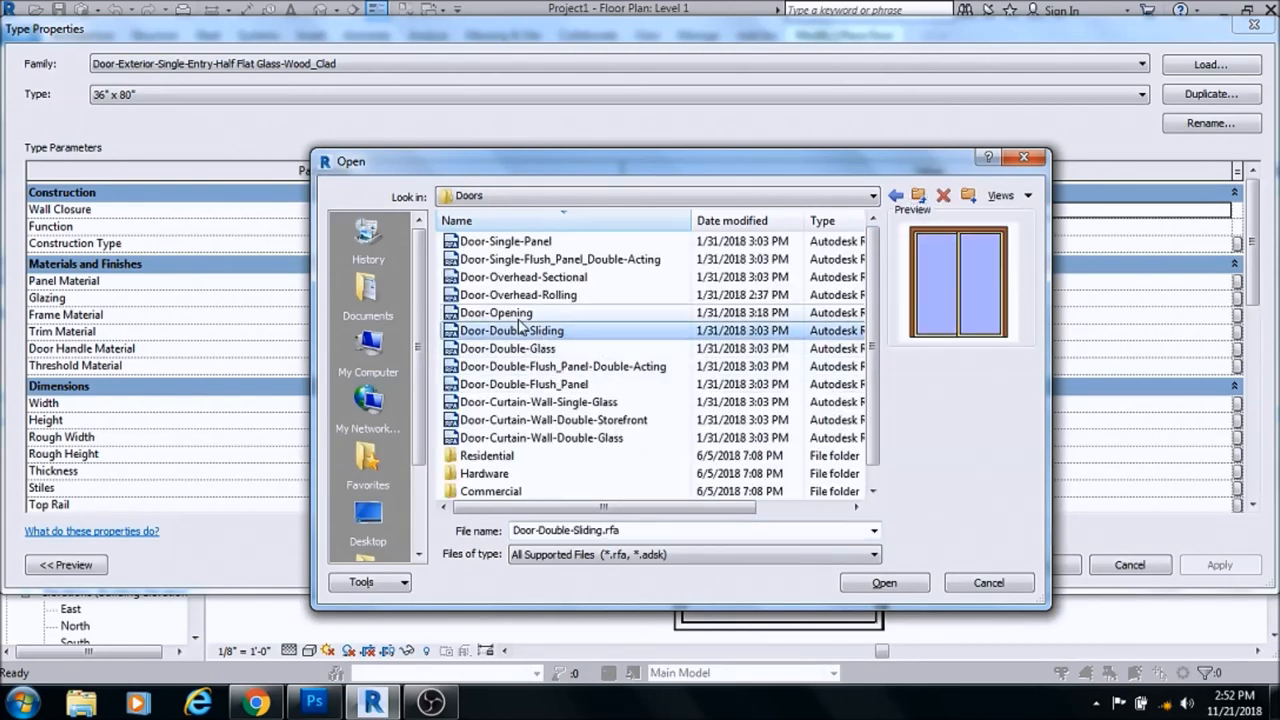
{"action": "left_click", "coordinate": [505, 348]}
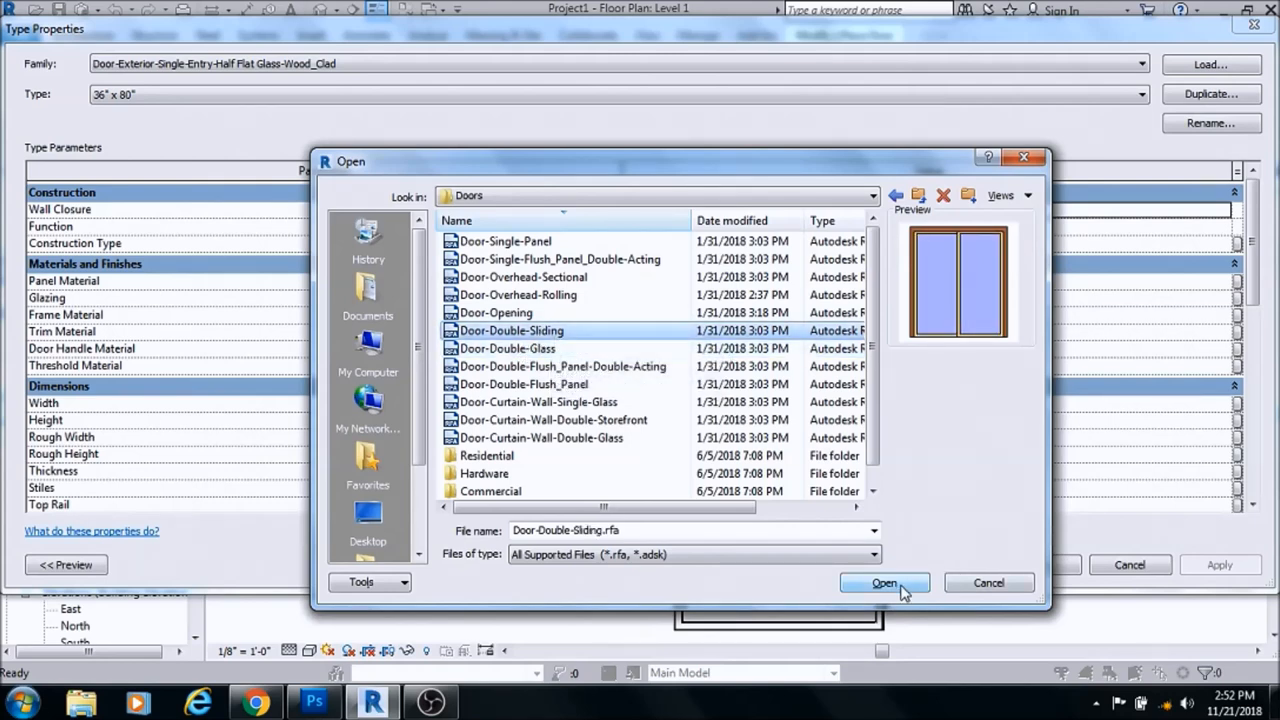
{"action": "left_click", "coordinate": [883, 583]}
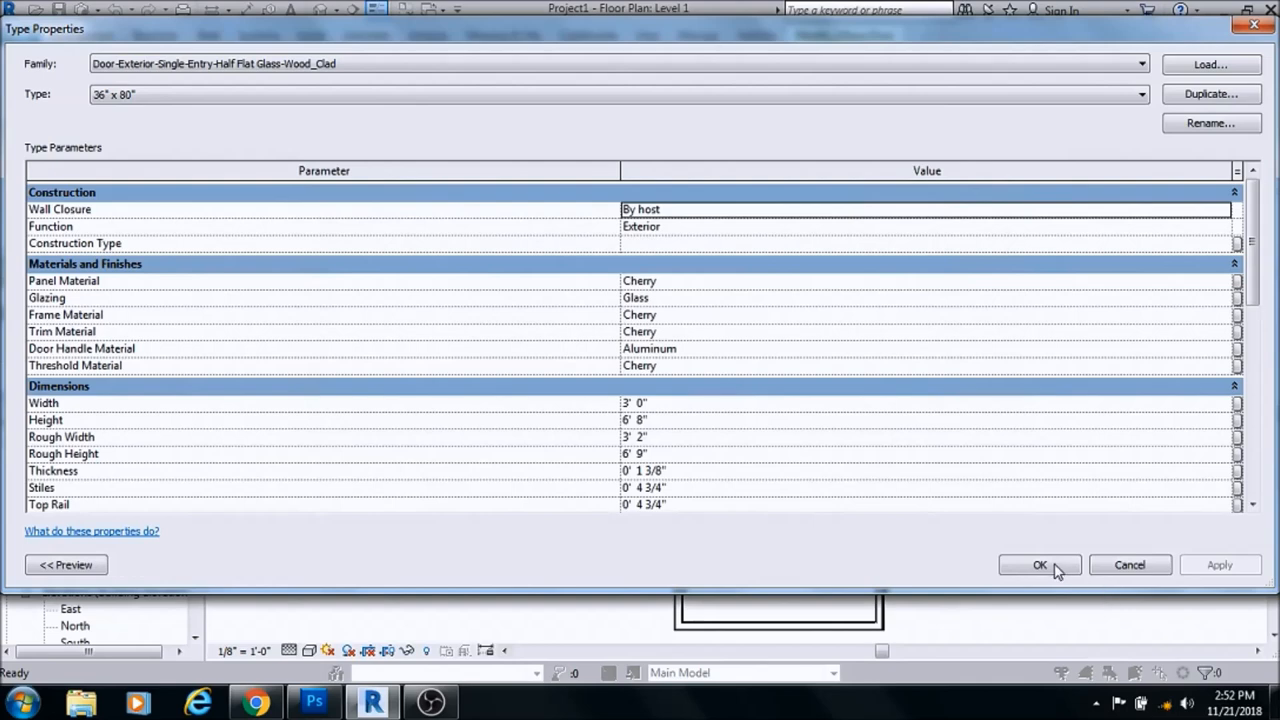
{"action": "left_click", "coordinate": [1039, 565]}
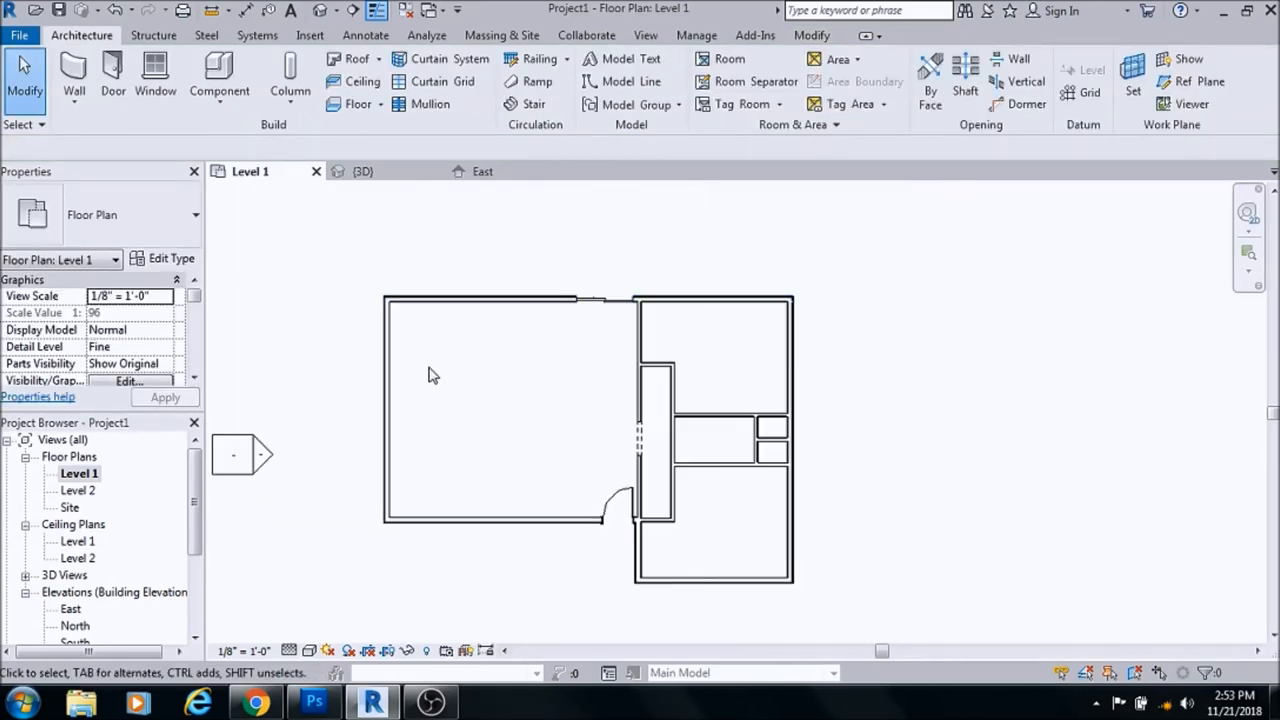
{"action": "mouse_move", "coordinate": [435, 490]}
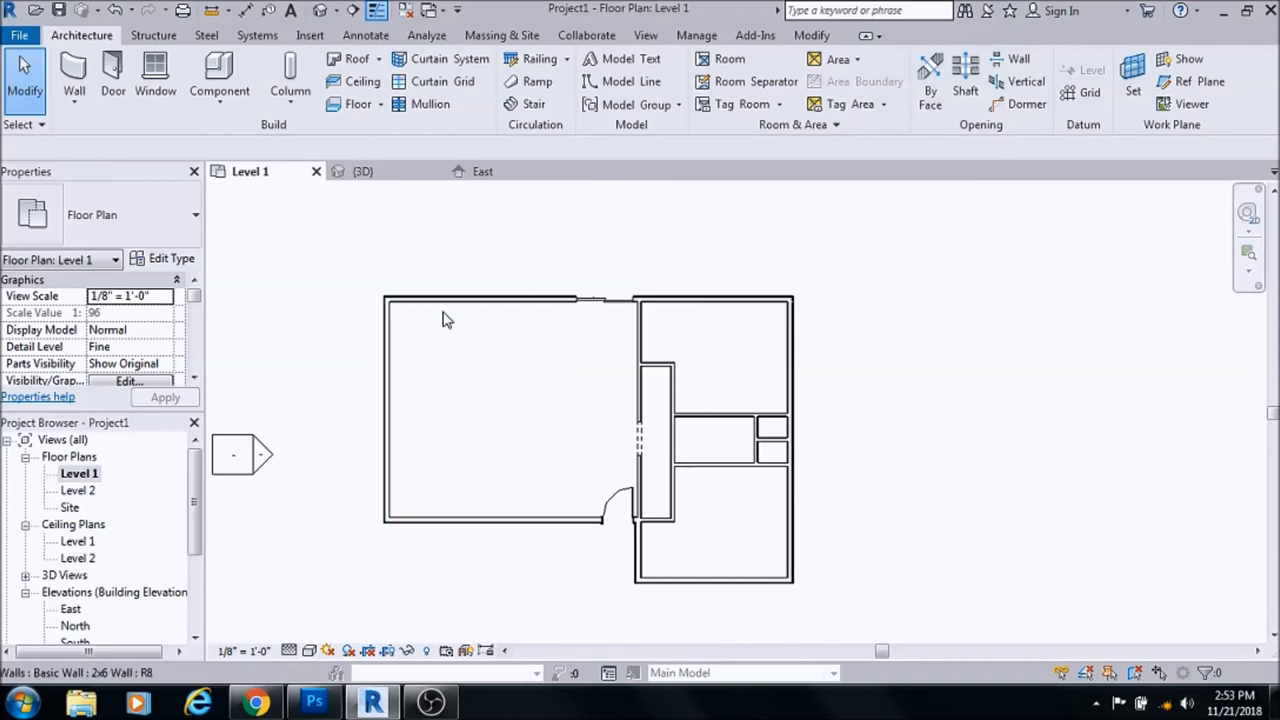
Place a single-flush 36" x 80" door in the corridor wall, flipping its swing with Space
{"action": "left_click", "coordinate": [112, 75]}
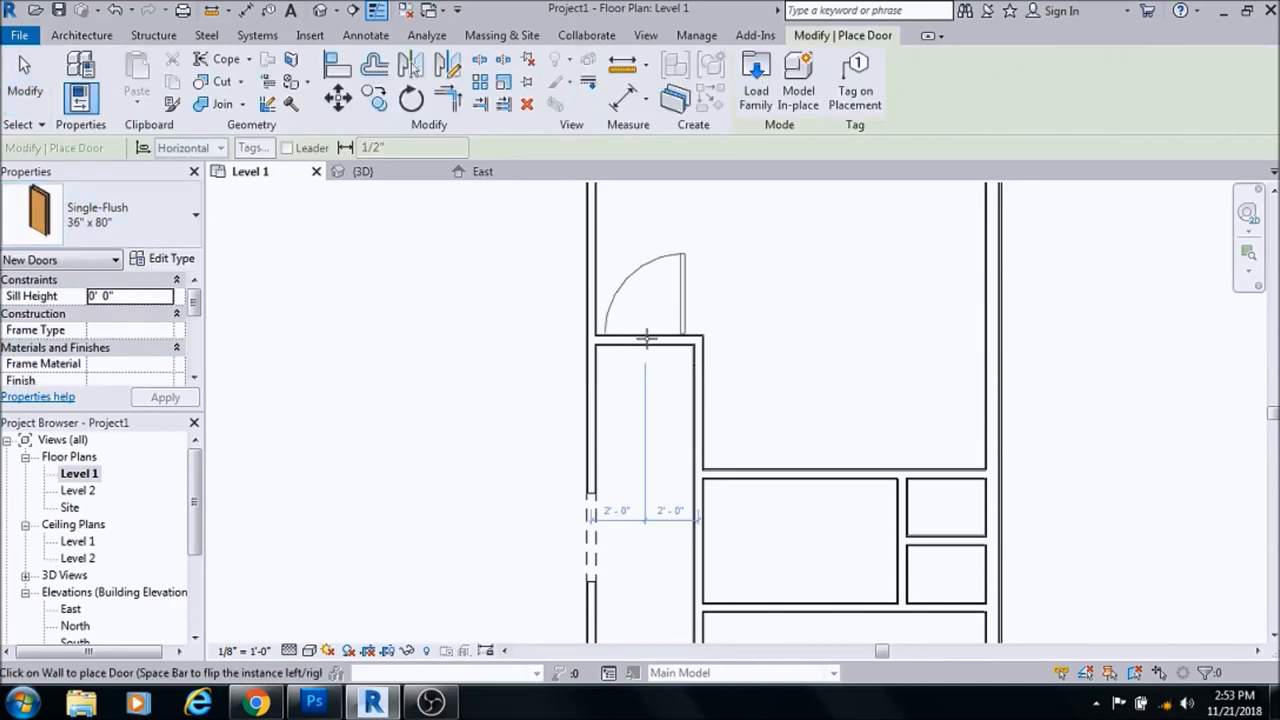
{"action": "key", "text": "space"}
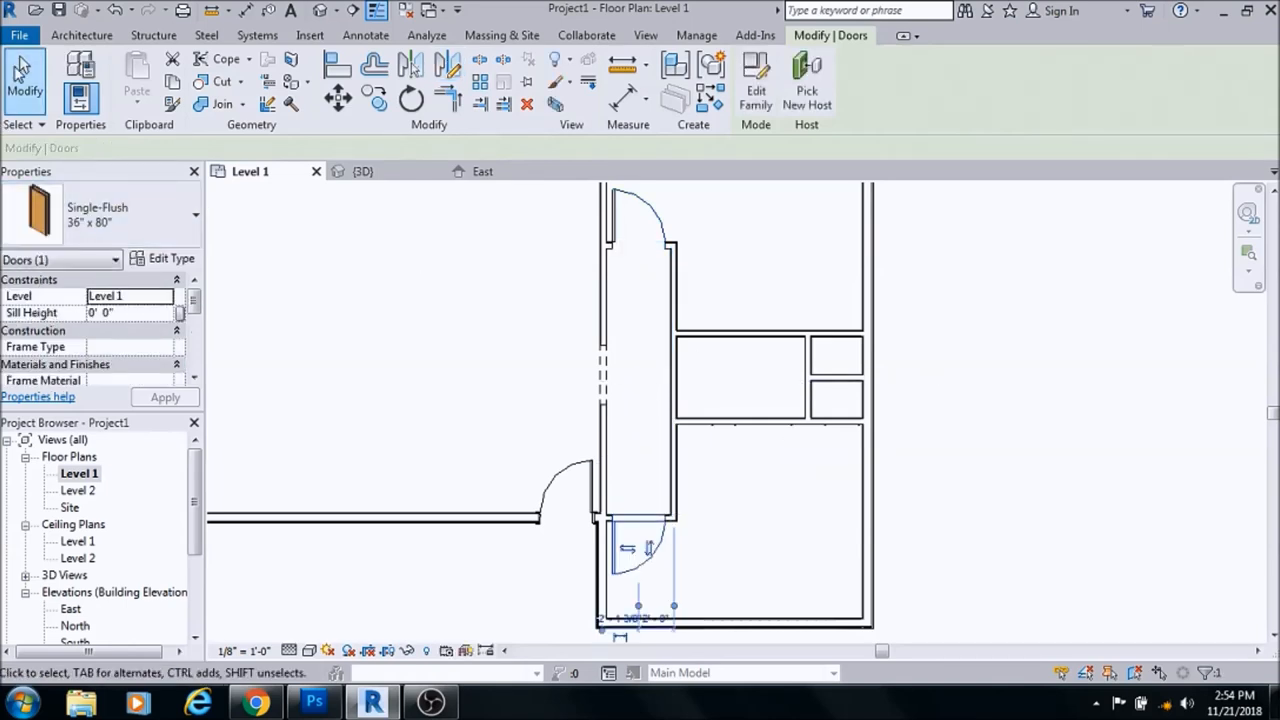
Select the corridor's interior wall and restart the Single-Flush 36" x 80" door tool
{"action": "left_click", "coordinate": [81, 35]}
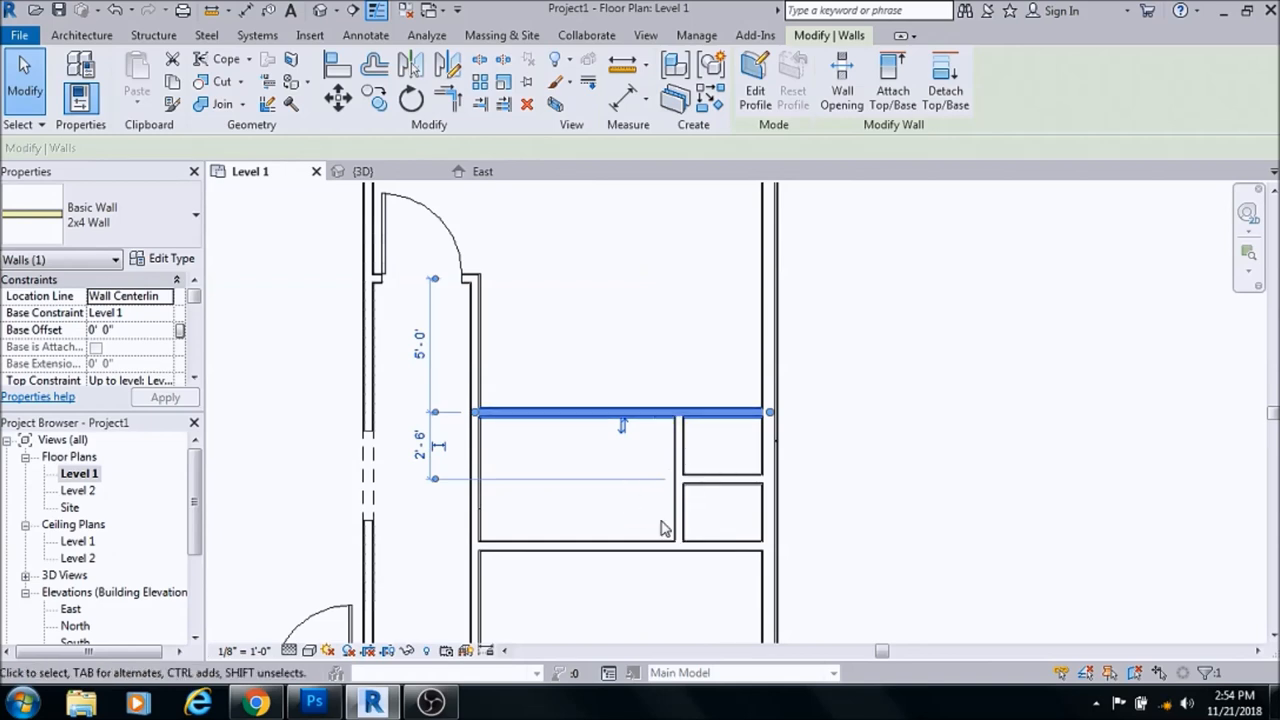
{"action": "left_click", "coordinate": [583, 548]}
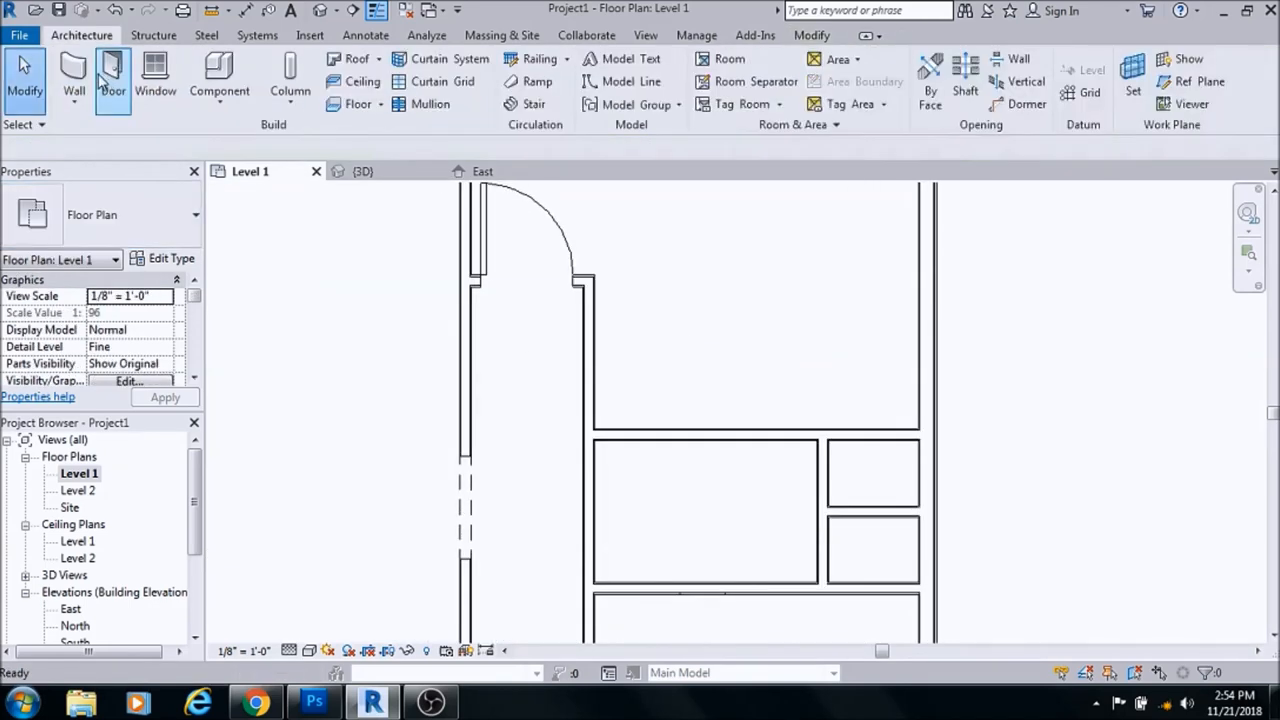
{"action": "left_click", "coordinate": [112, 80]}
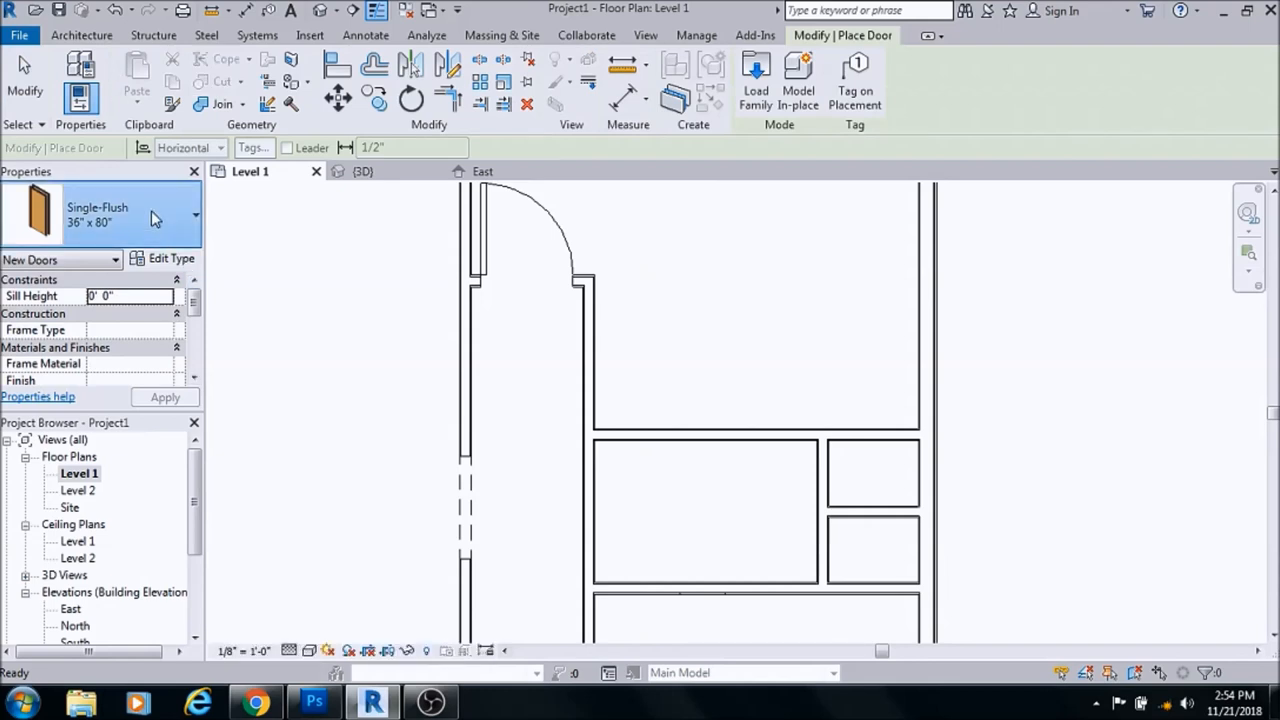
Browse door types and choose the smaller 30" x 80" single-flush size for the small room
{"action": "left_click", "coordinate": [195, 215]}
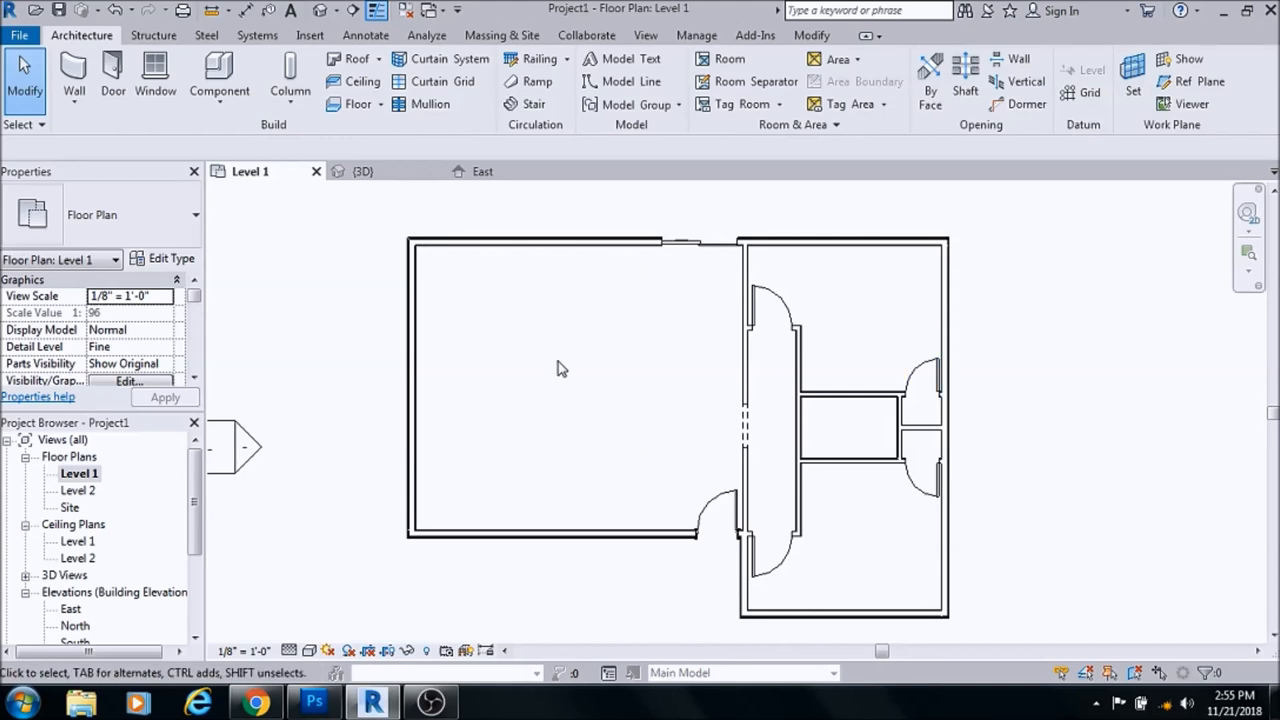
{"action": "left_click", "coordinate": [112, 75]}
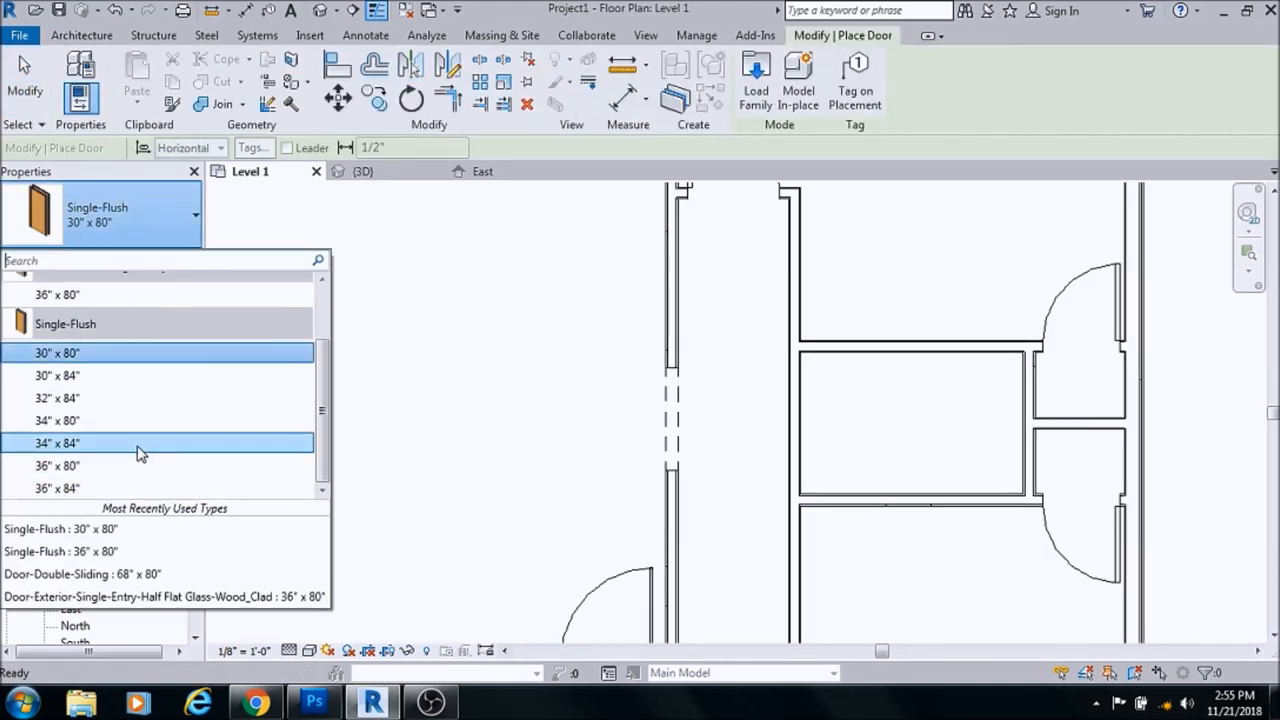
{"action": "left_click", "coordinate": [57, 352]}
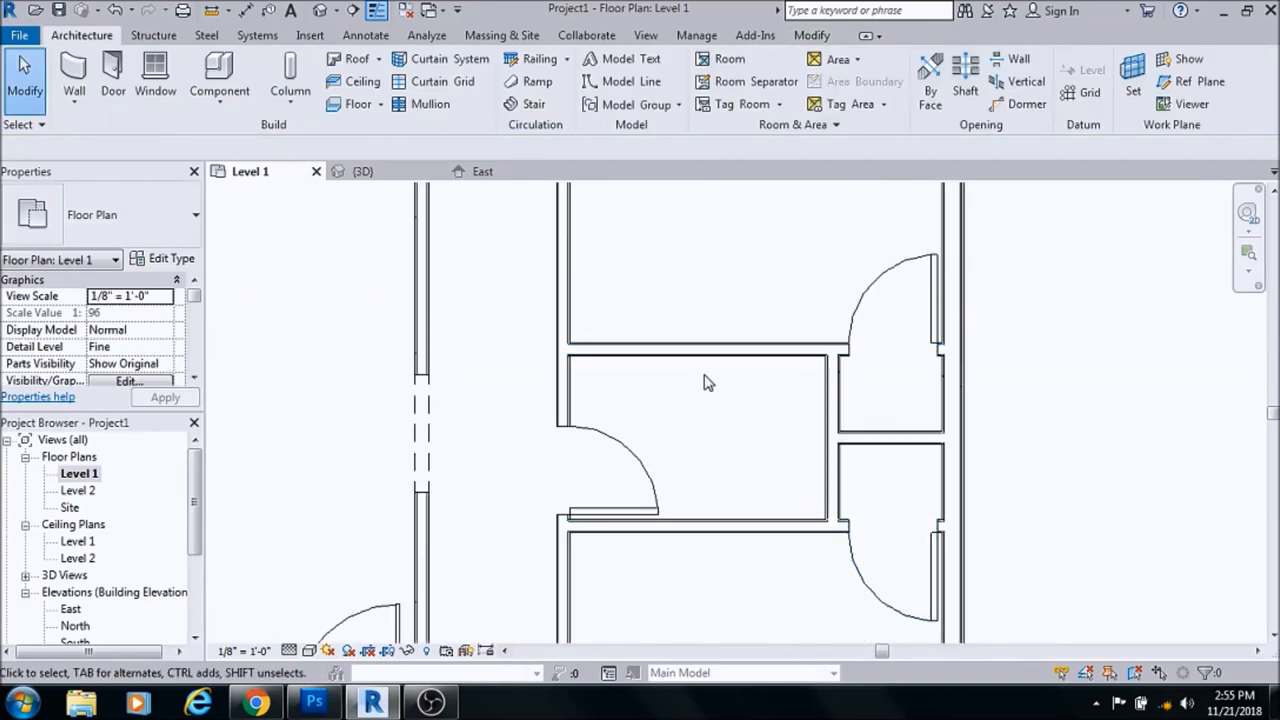
{"action": "mouse_move", "coordinate": [699, 376]}
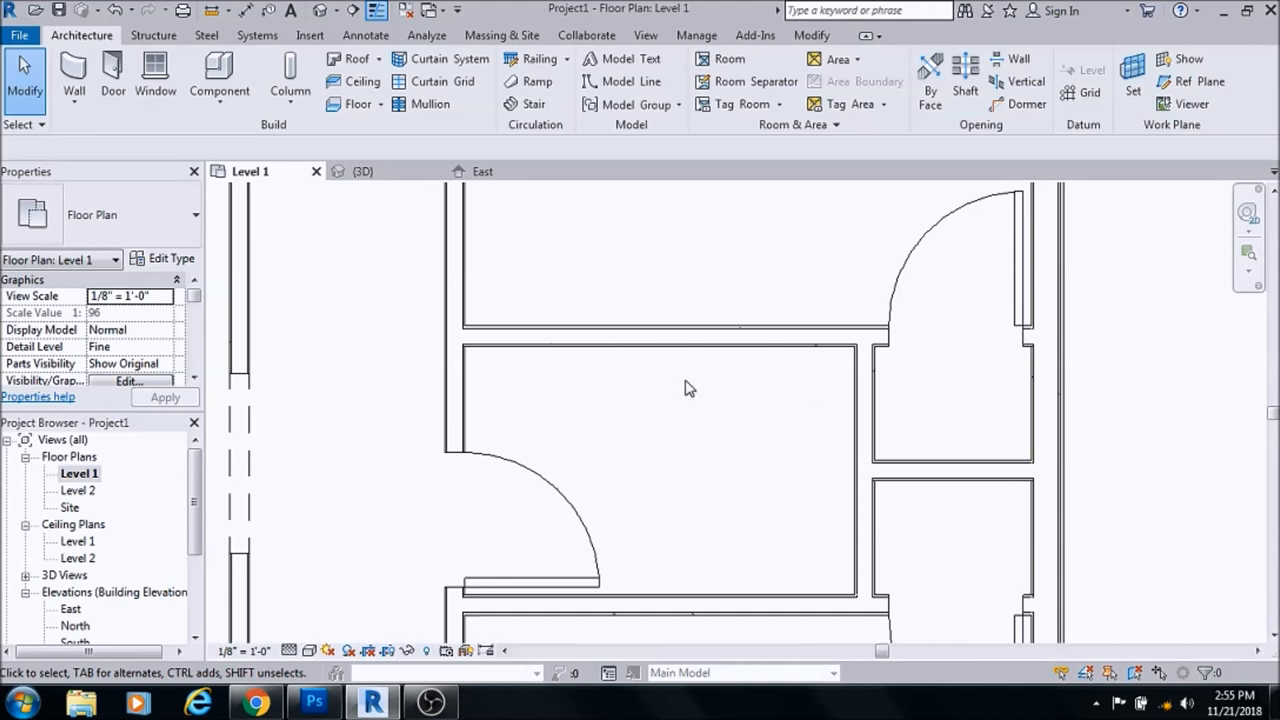
{"action": "mouse_move", "coordinate": [713, 367]}
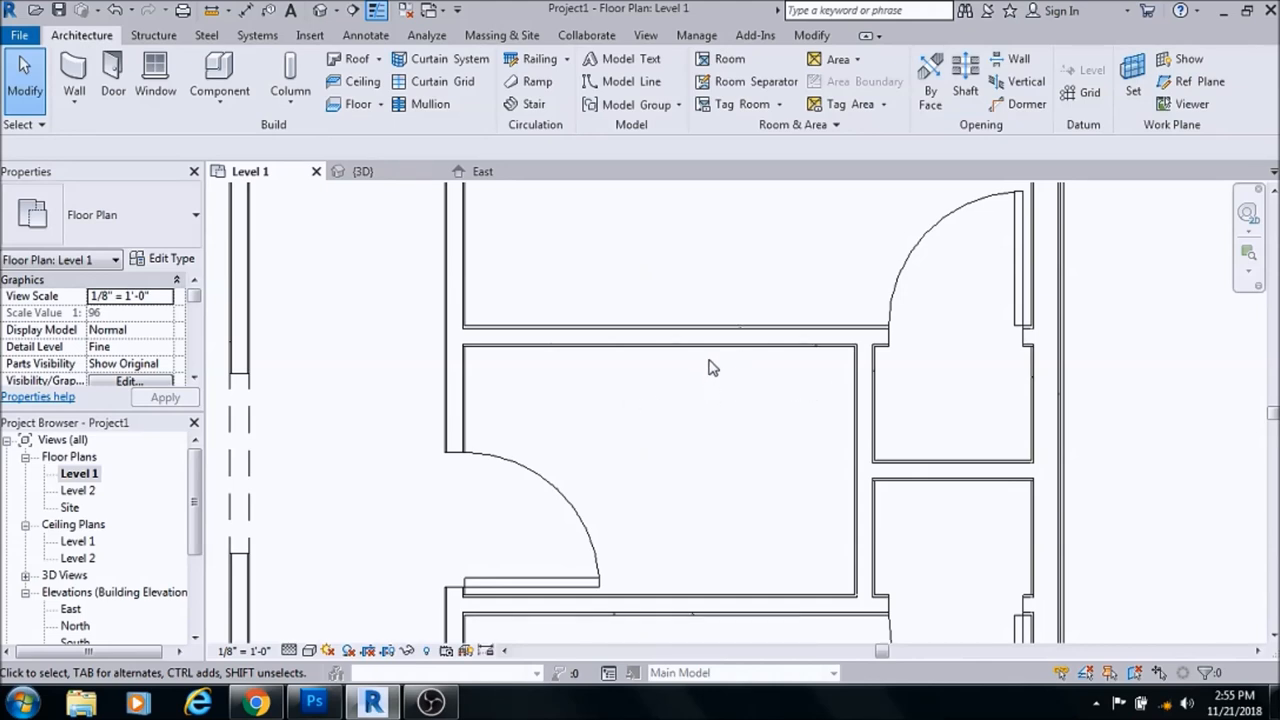
{"action": "mouse_move", "coordinate": [710, 408]}
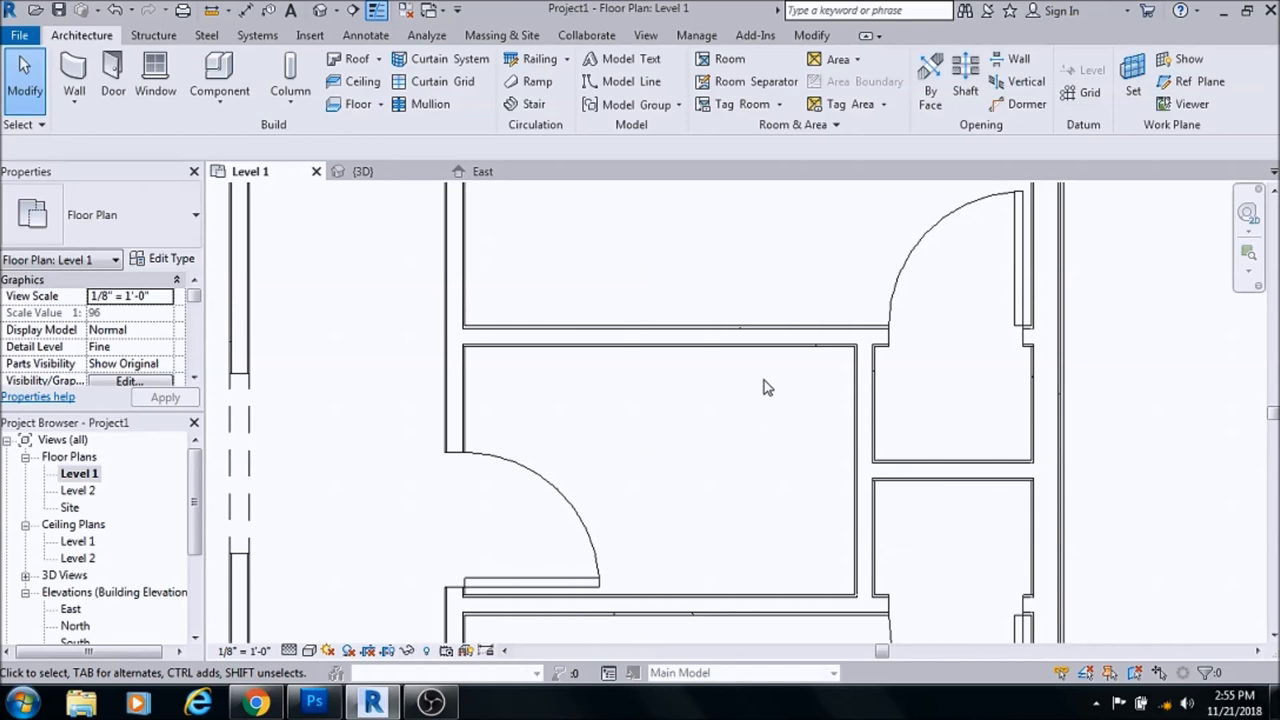
{"action": "mouse_move", "coordinate": [770, 385]}
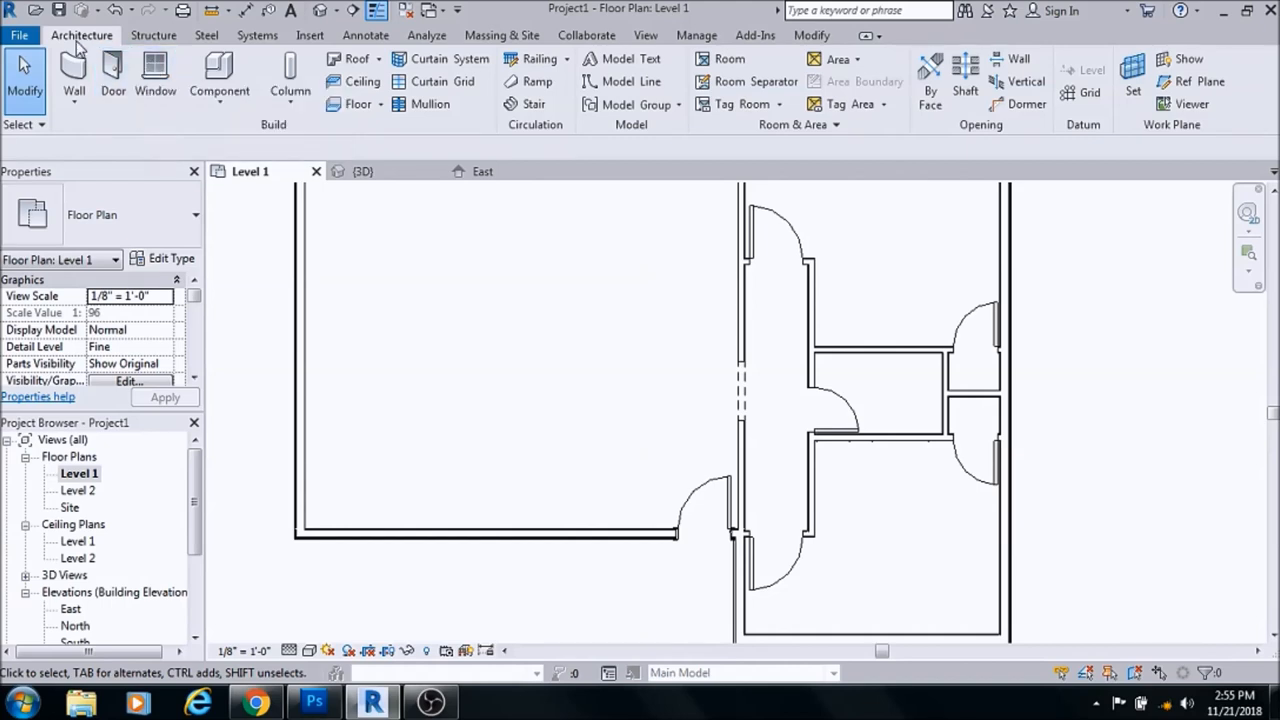
{"action": "mouse_move", "coordinate": [155, 75]}
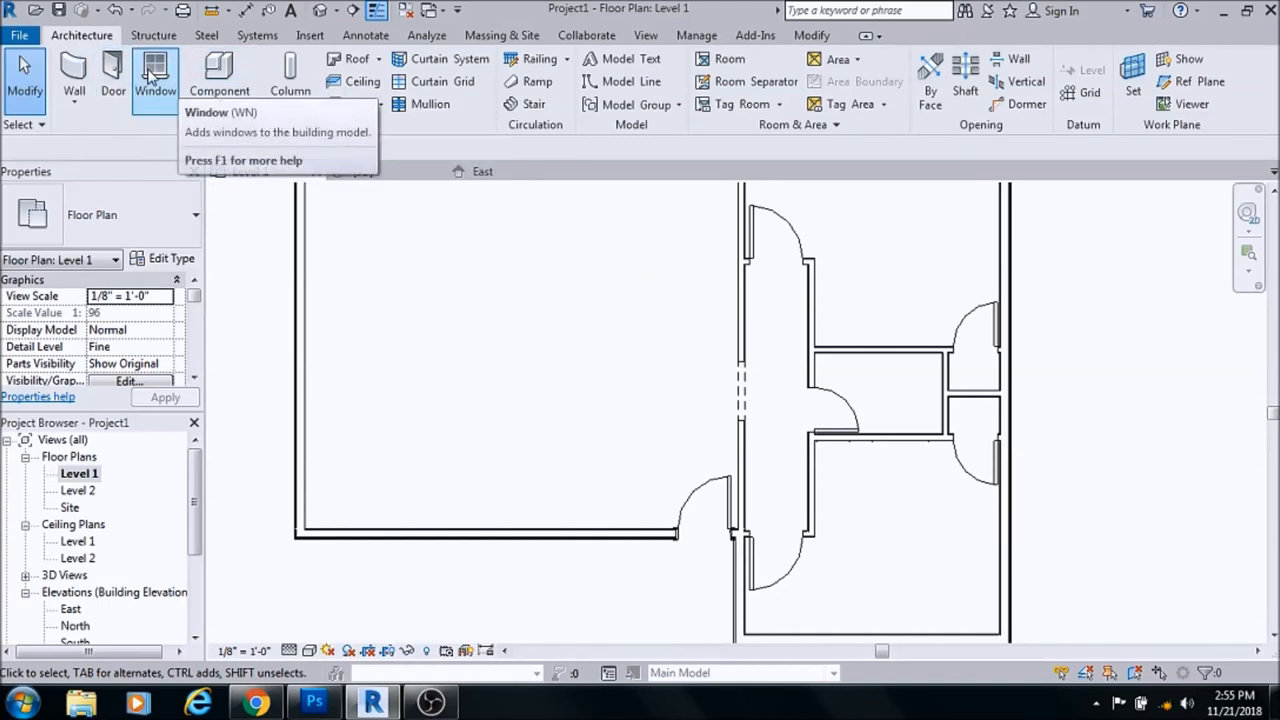
Start the Window tool and scroll through the Fixed 36" x 48" window types
{"action": "left_click", "coordinate": [154, 75]}
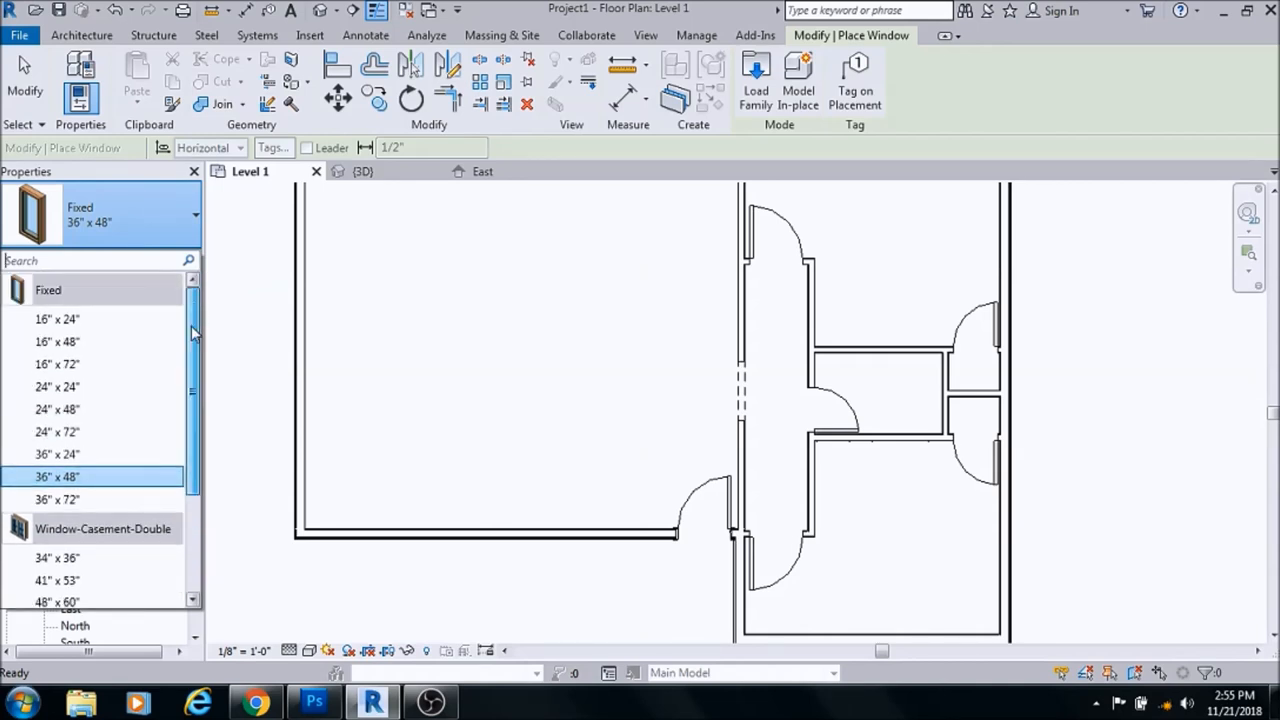
{"action": "scroll", "scroll_direction": "down", "scroll_amount": 3}
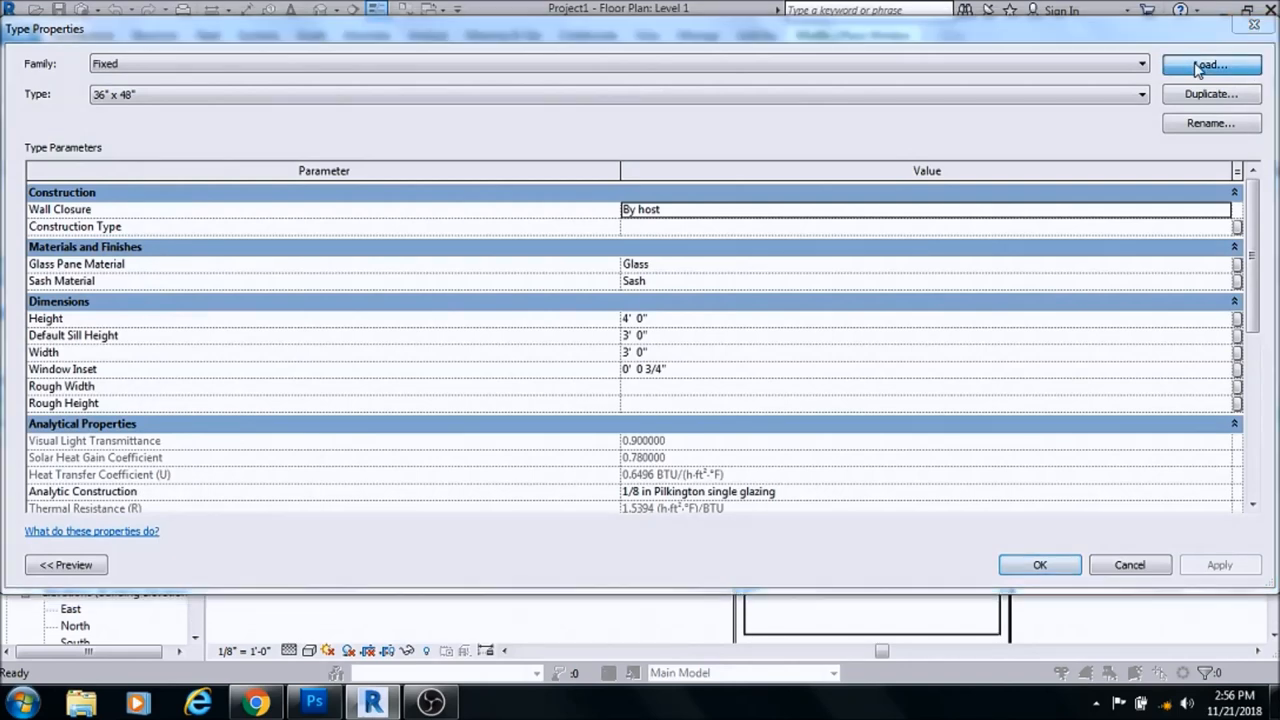
Load a window family from the Windows library after previewing sliding and casement families
{"action": "left_click", "coordinate": [1211, 64]}
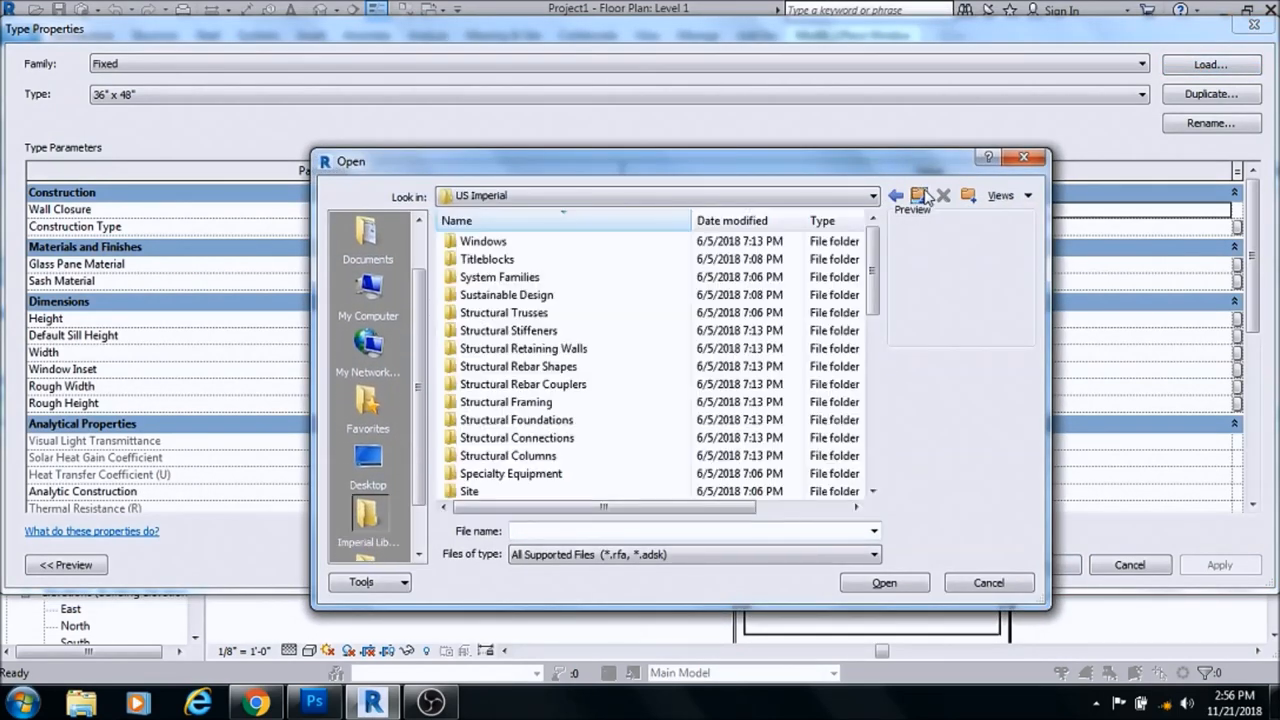
{"action": "left_click", "coordinate": [483, 241]}
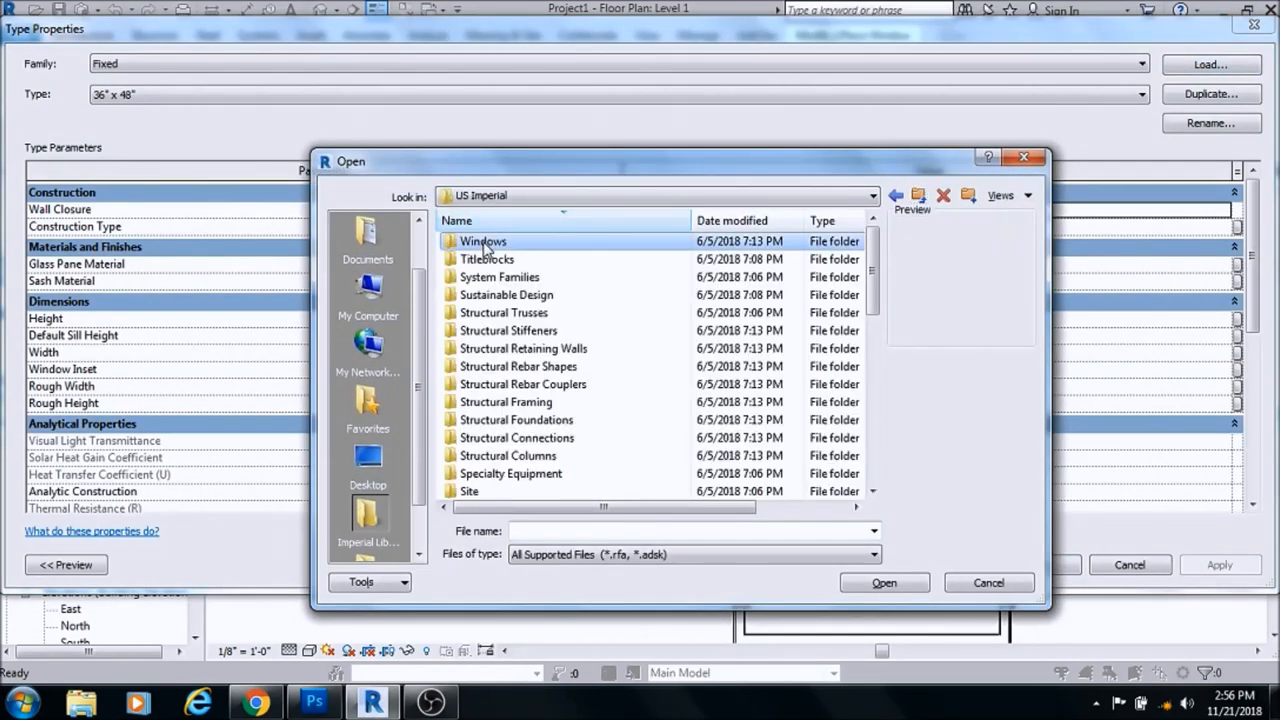
{"action": "double_click", "coordinate": [483, 241]}
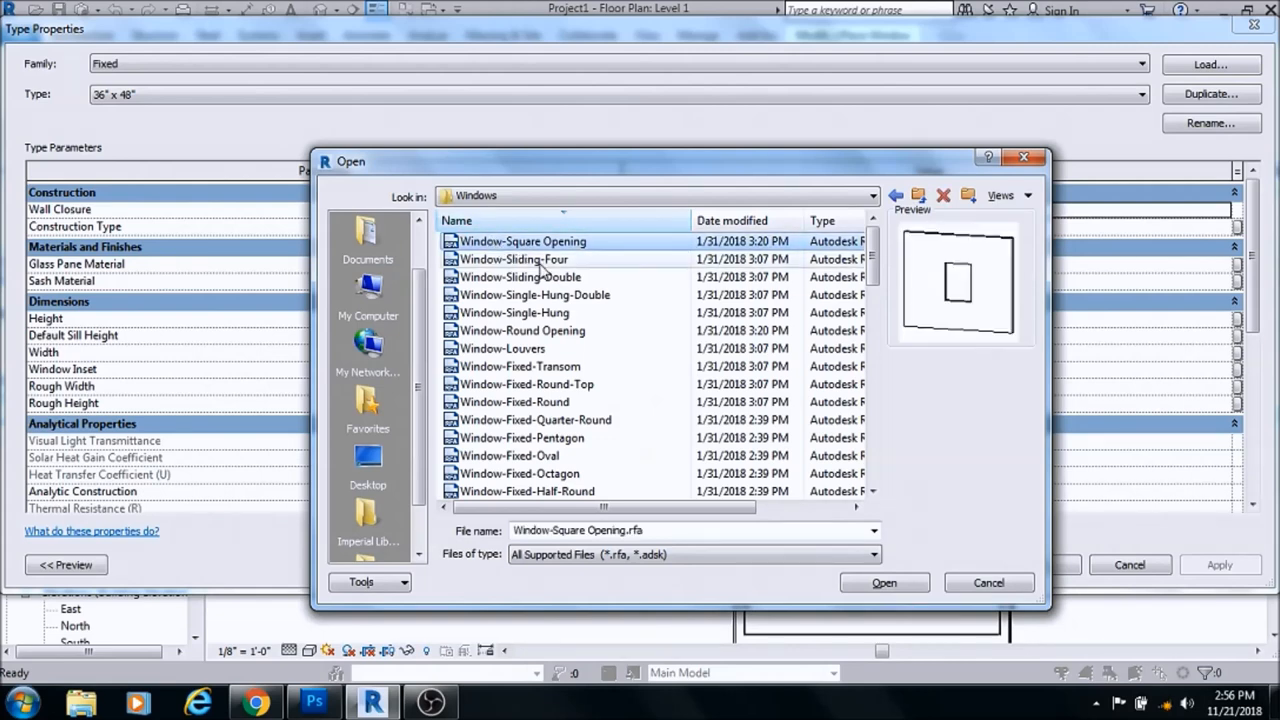
{"action": "left_click", "coordinate": [519, 277]}
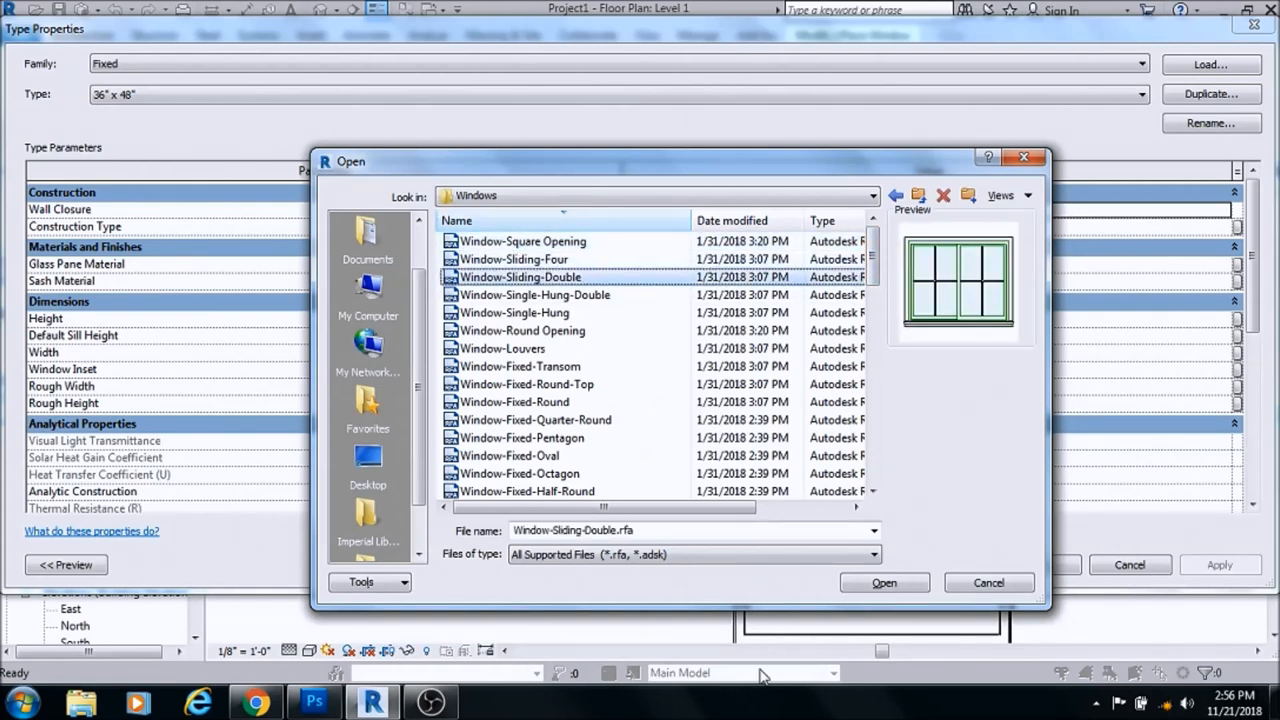
{"action": "left_click", "coordinate": [519, 473]}
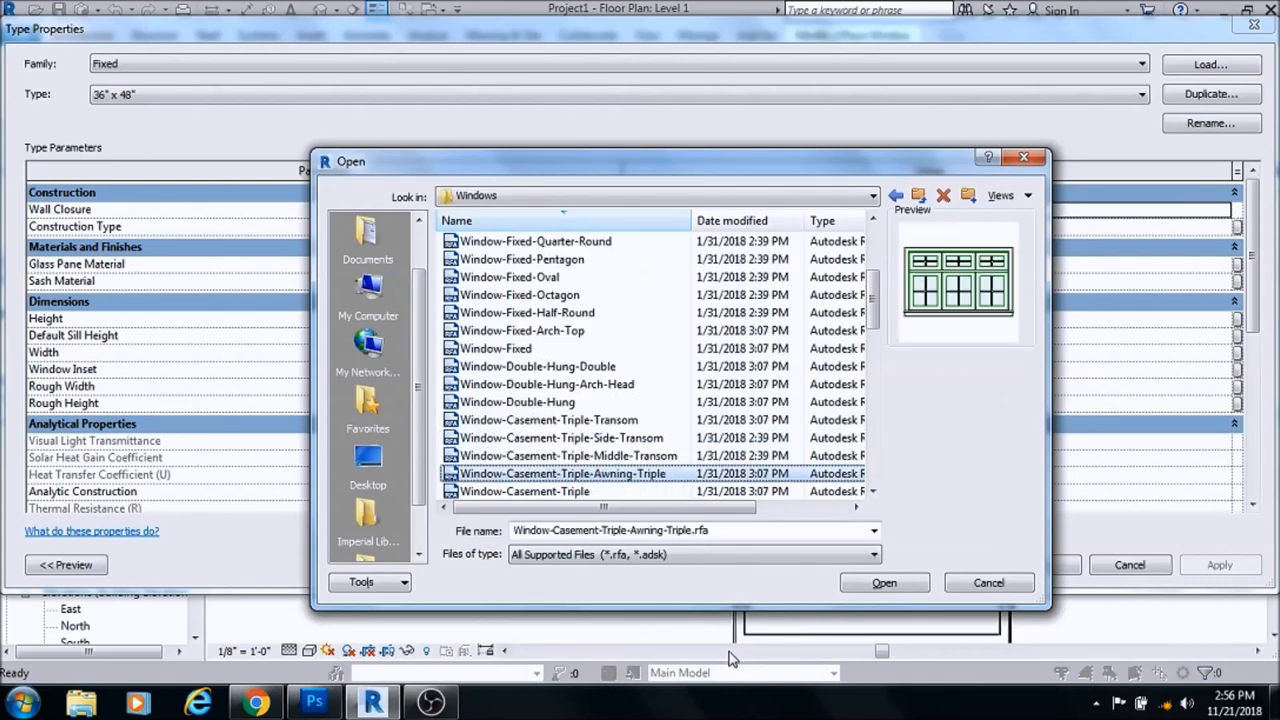
{"action": "scroll", "scroll_direction": "down", "scroll_amount": 3}
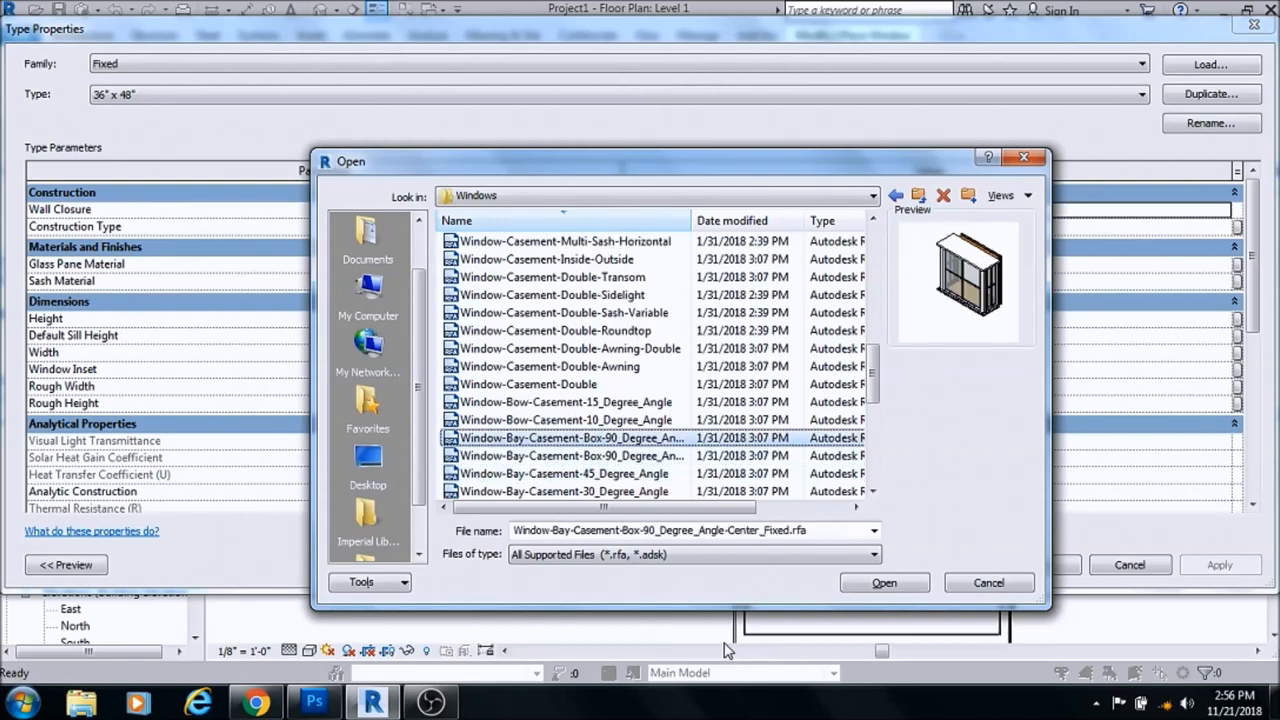
{"action": "left_click", "coordinate": [563, 473]}
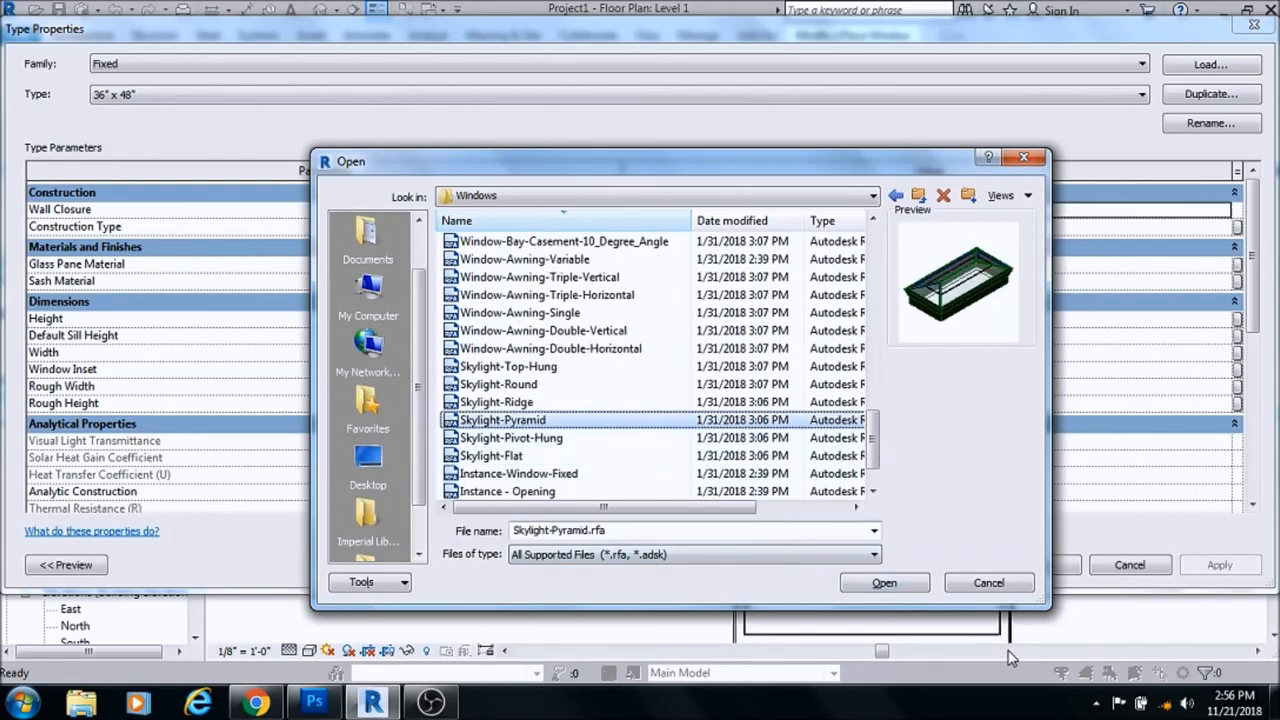
{"action": "left_click", "coordinate": [883, 583]}
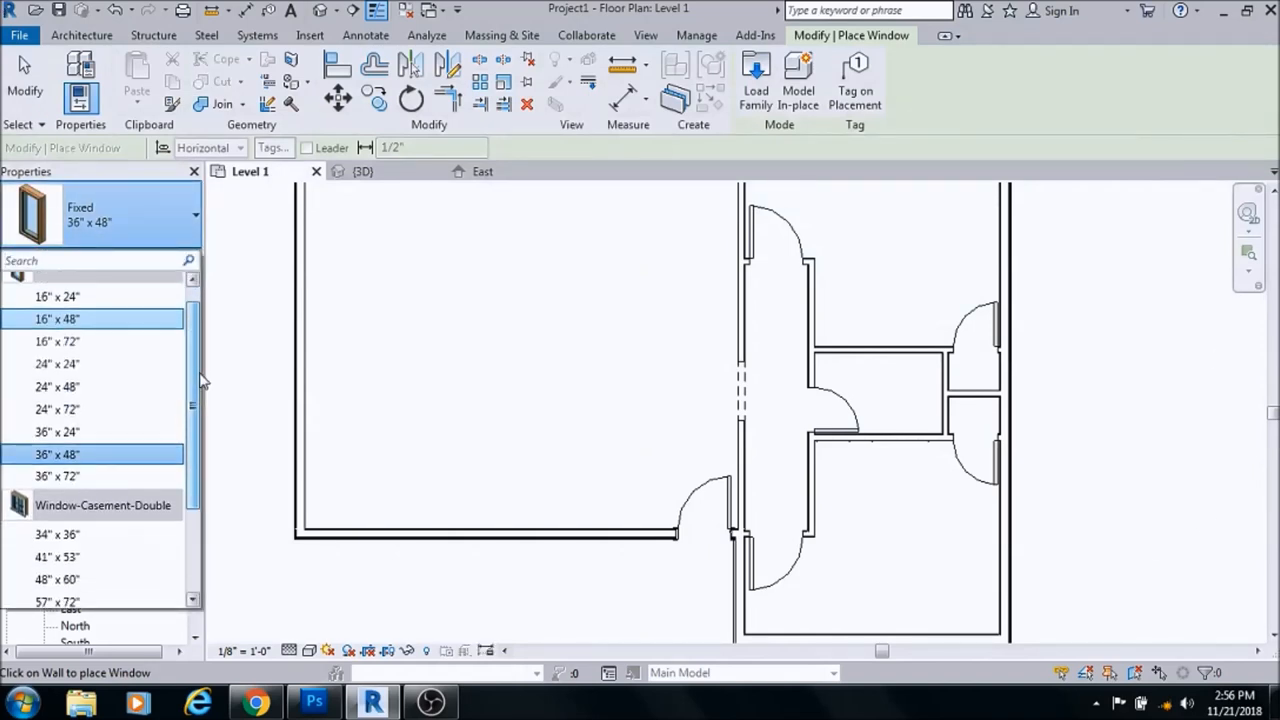
Choose the Window-Double-Hung 30" x 46" type in the type selector
{"action": "scroll", "scroll_direction": "down", "scroll_amount": 3}
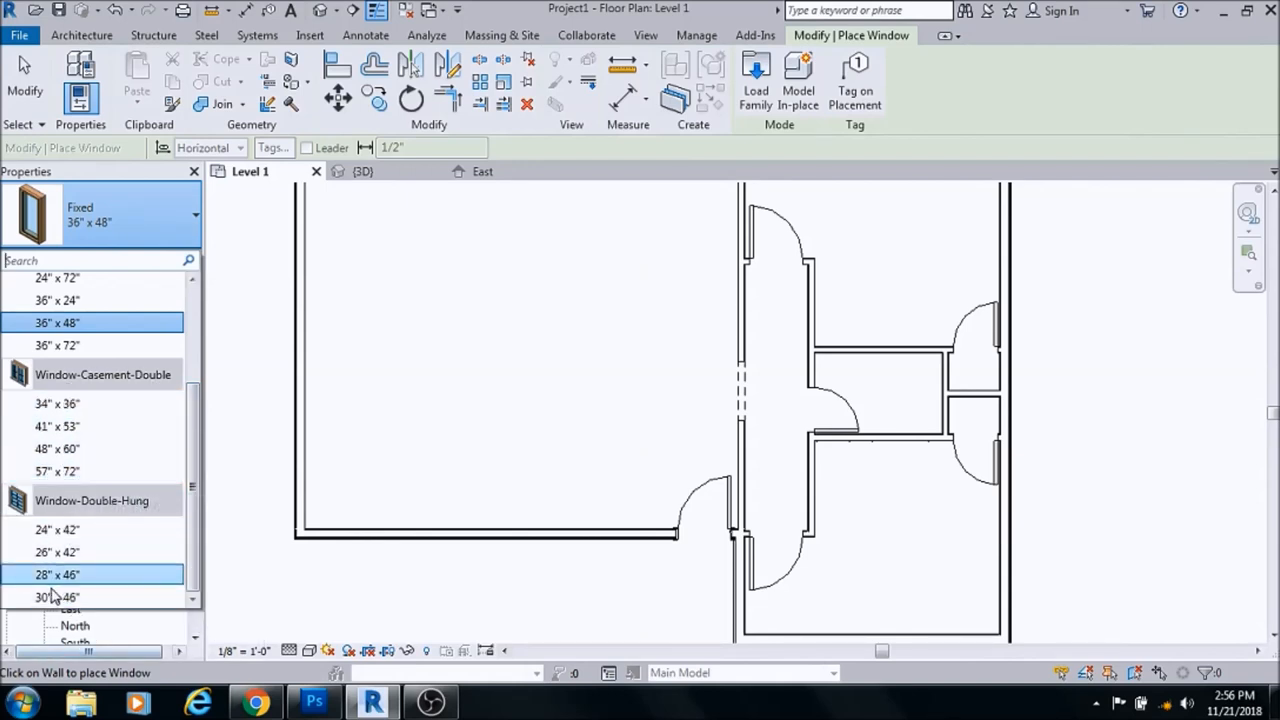
{"action": "left_click", "coordinate": [57, 471]}
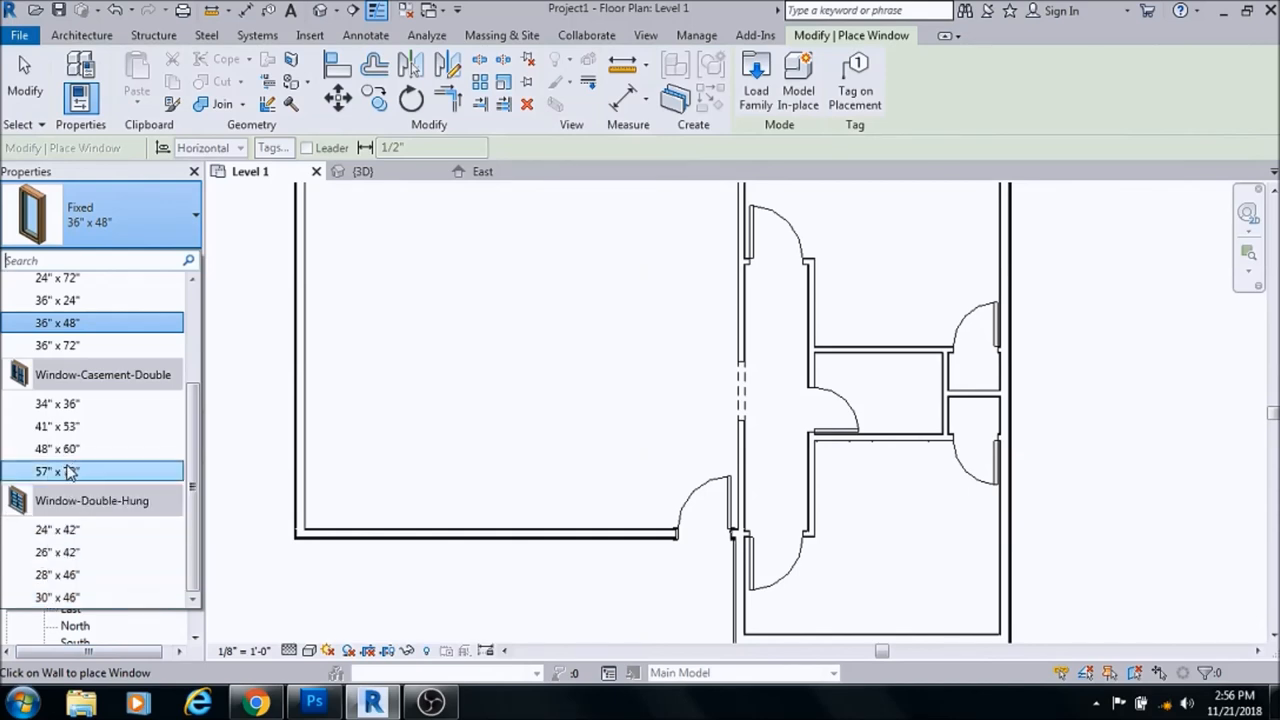
{"action": "mouse_move", "coordinate": [55, 471]}
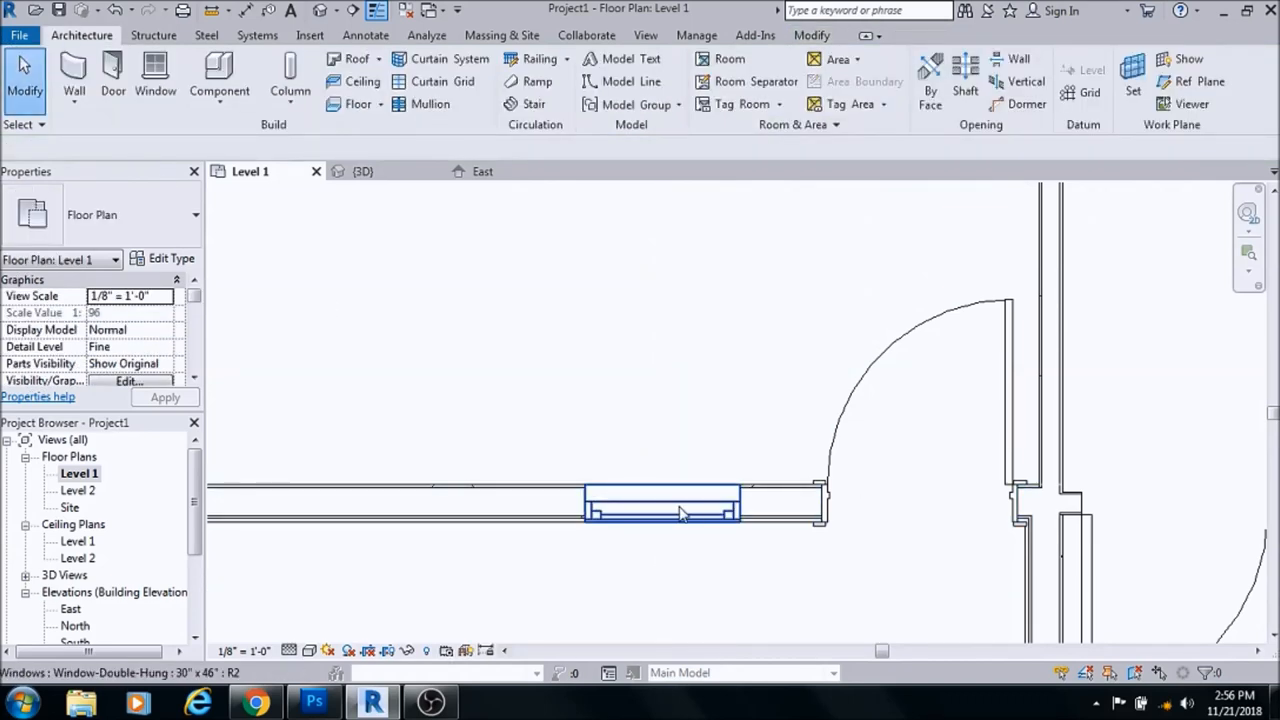
Place more 30" x 46" double-hung windows along the large room's bottom wall
{"action": "left_click", "coordinate": [662, 502]}
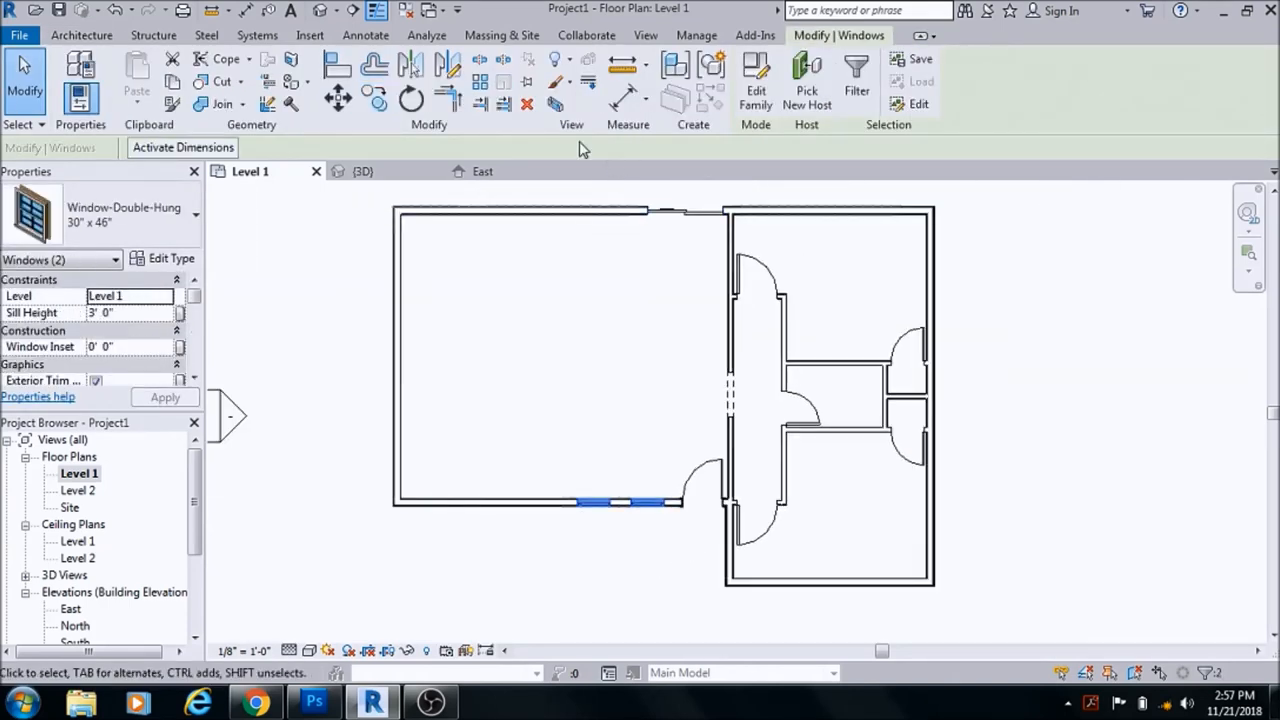
{"action": "mouse_move", "coordinate": [451, 64]}
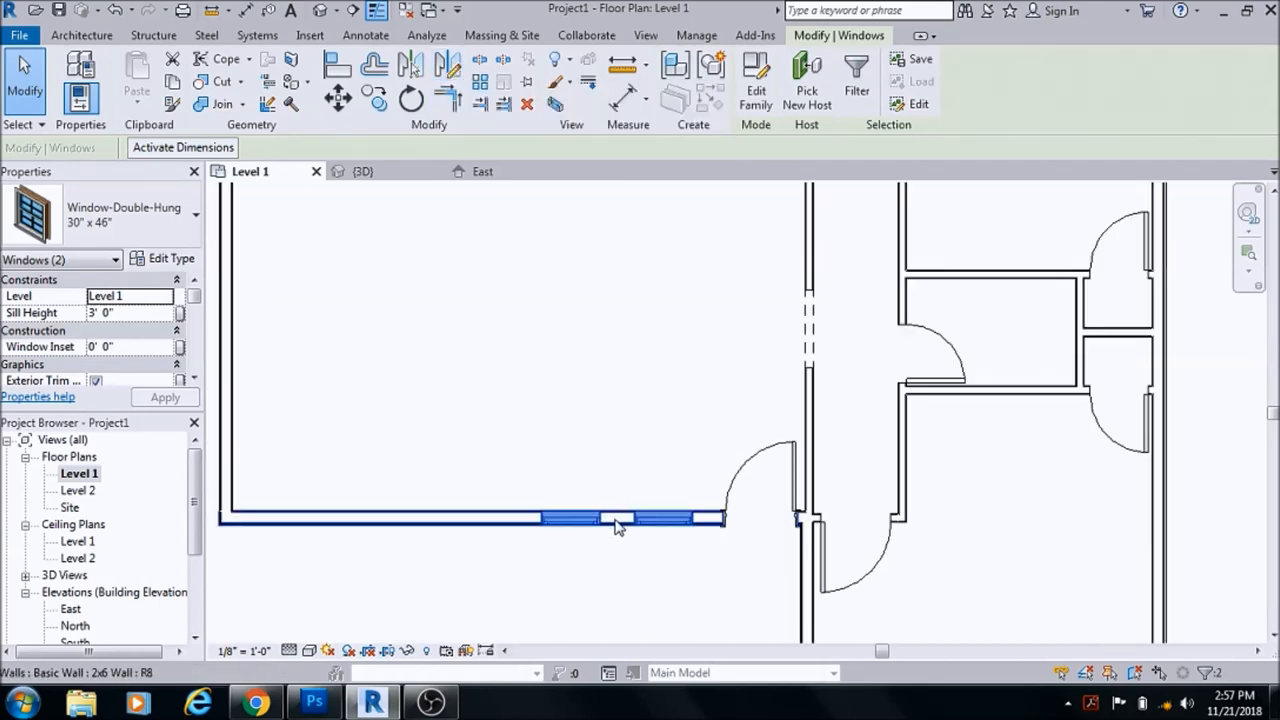
{"action": "left_click", "coordinate": [265, 535]}
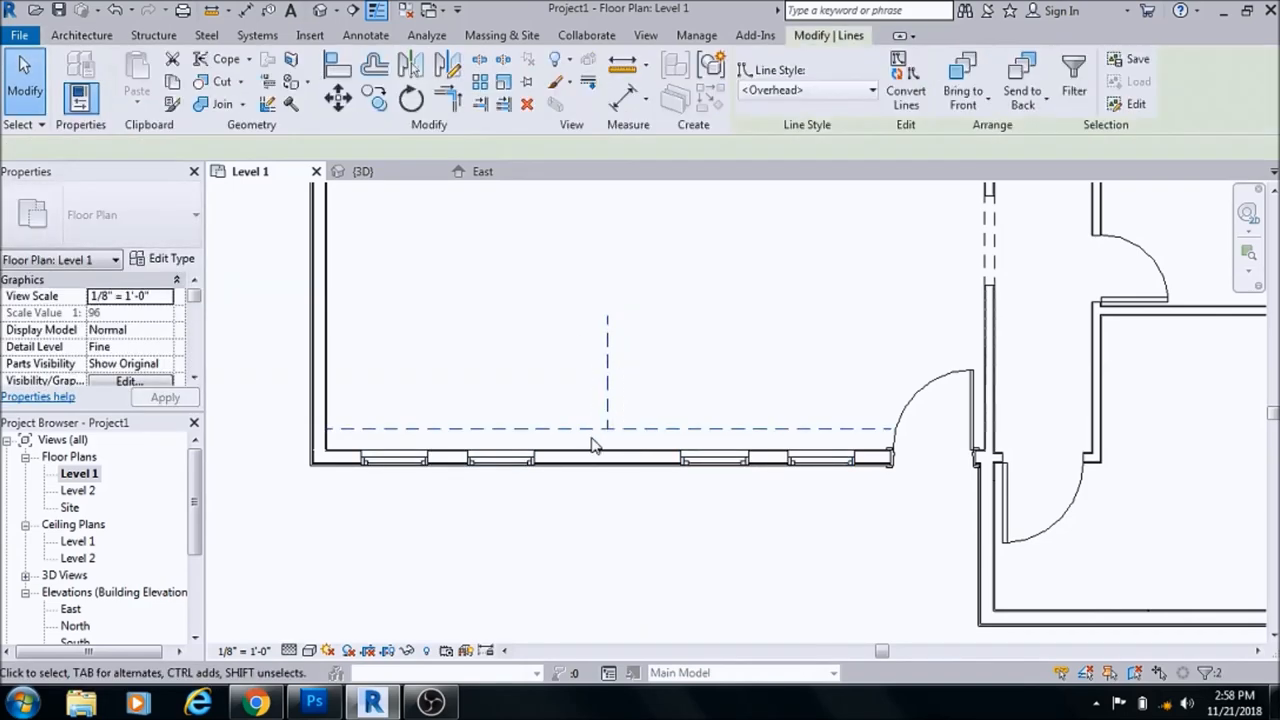
{"action": "left_click", "coordinate": [81, 35]}
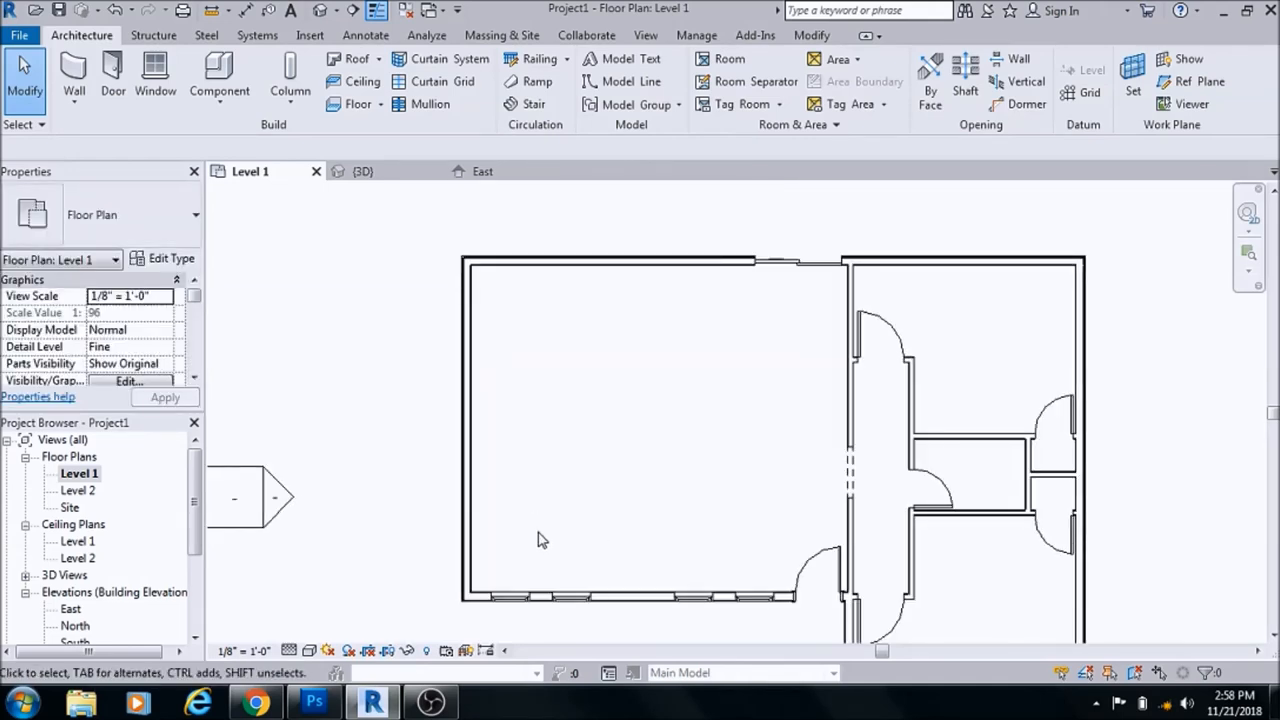
{"action": "mouse_move", "coordinate": [532, 538]}
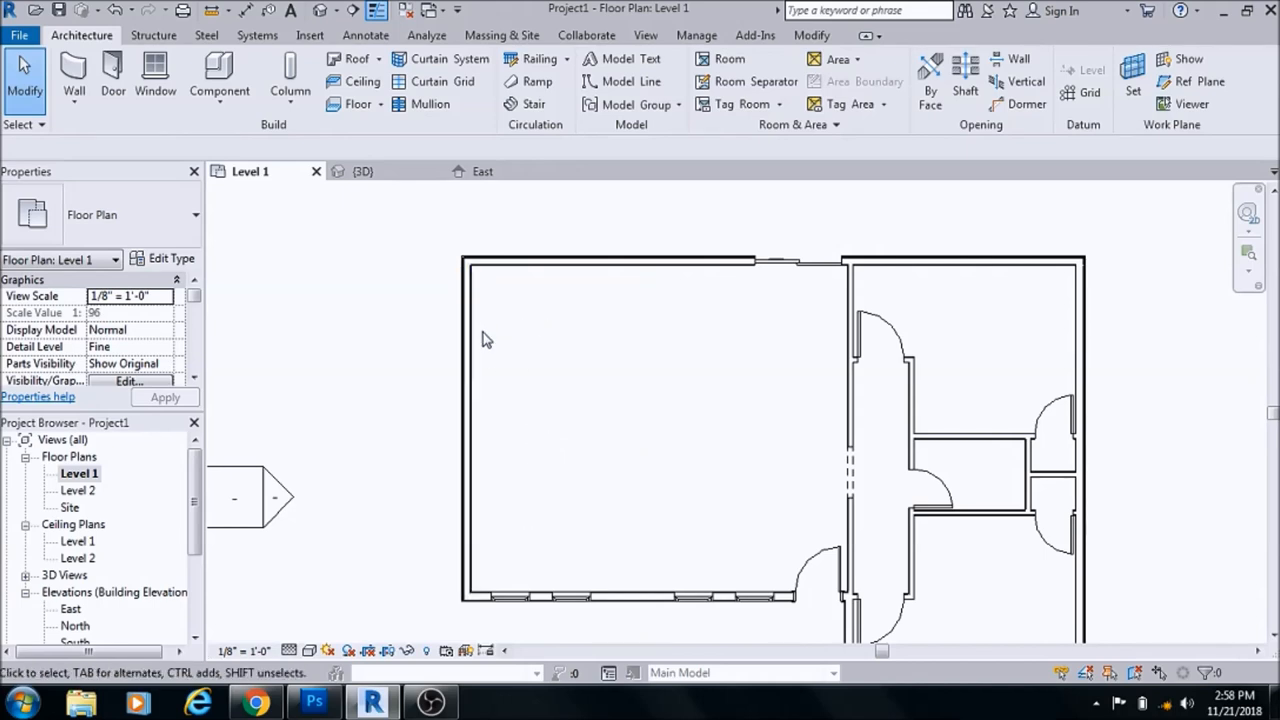
{"action": "mouse_move", "coordinate": [483, 285]}
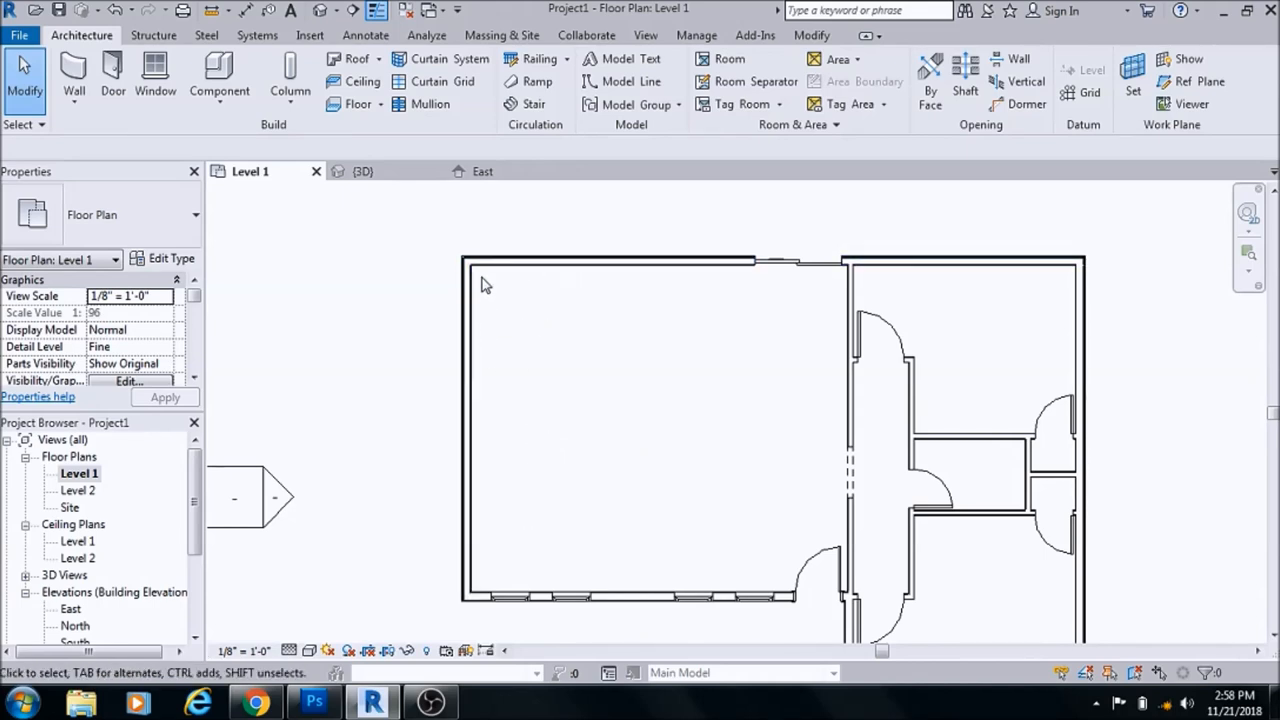
{"action": "mouse_move", "coordinate": [517, 327]}
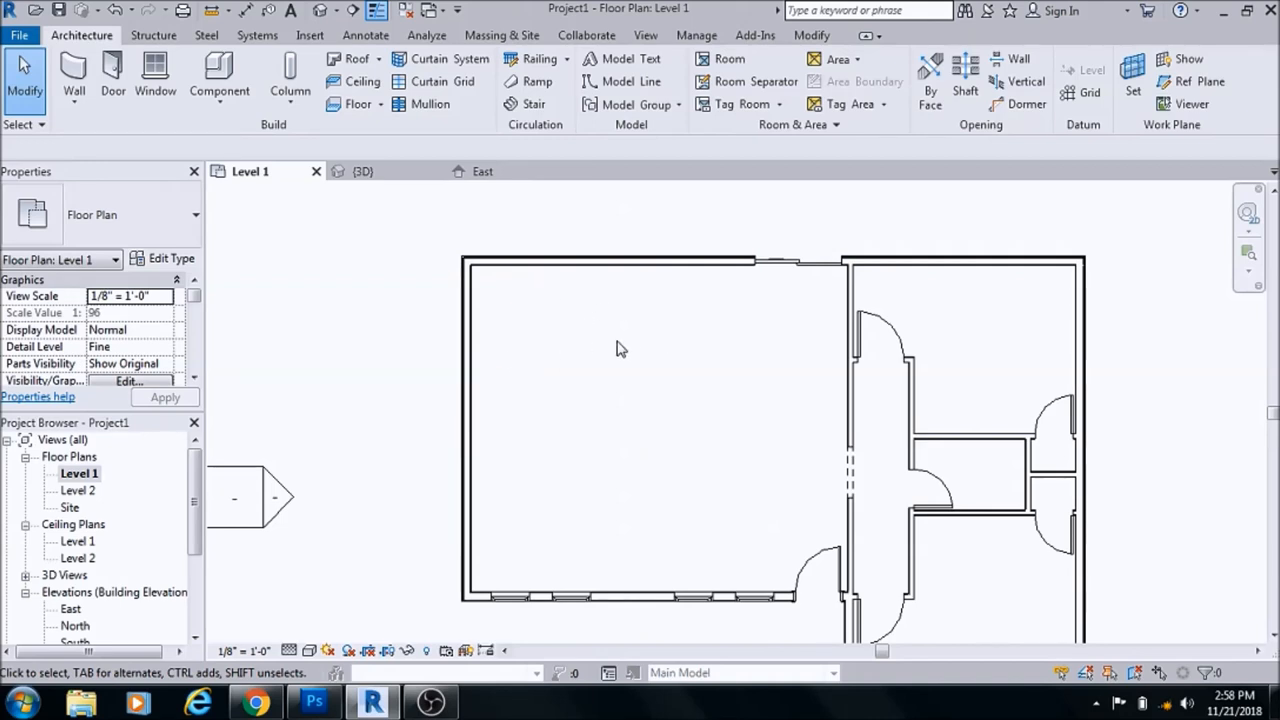
{"action": "mouse_move", "coordinate": [557, 324]}
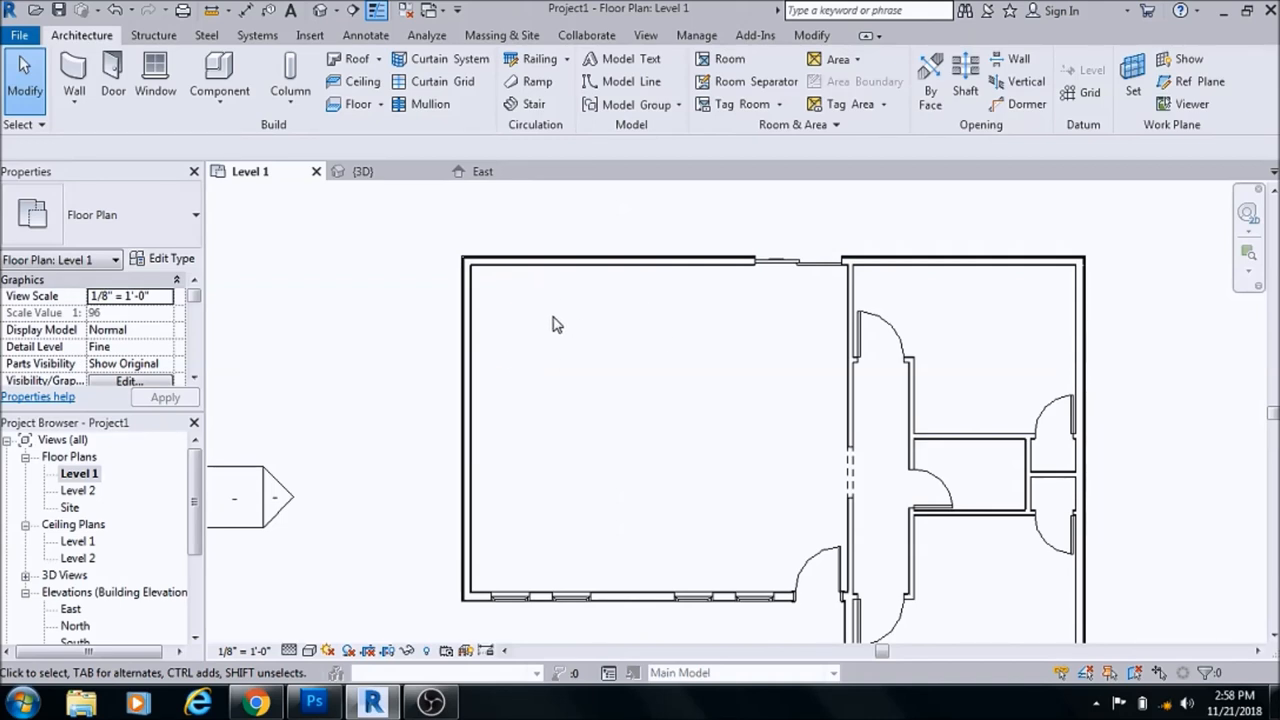
{"action": "mouse_move", "coordinate": [513, 318]}
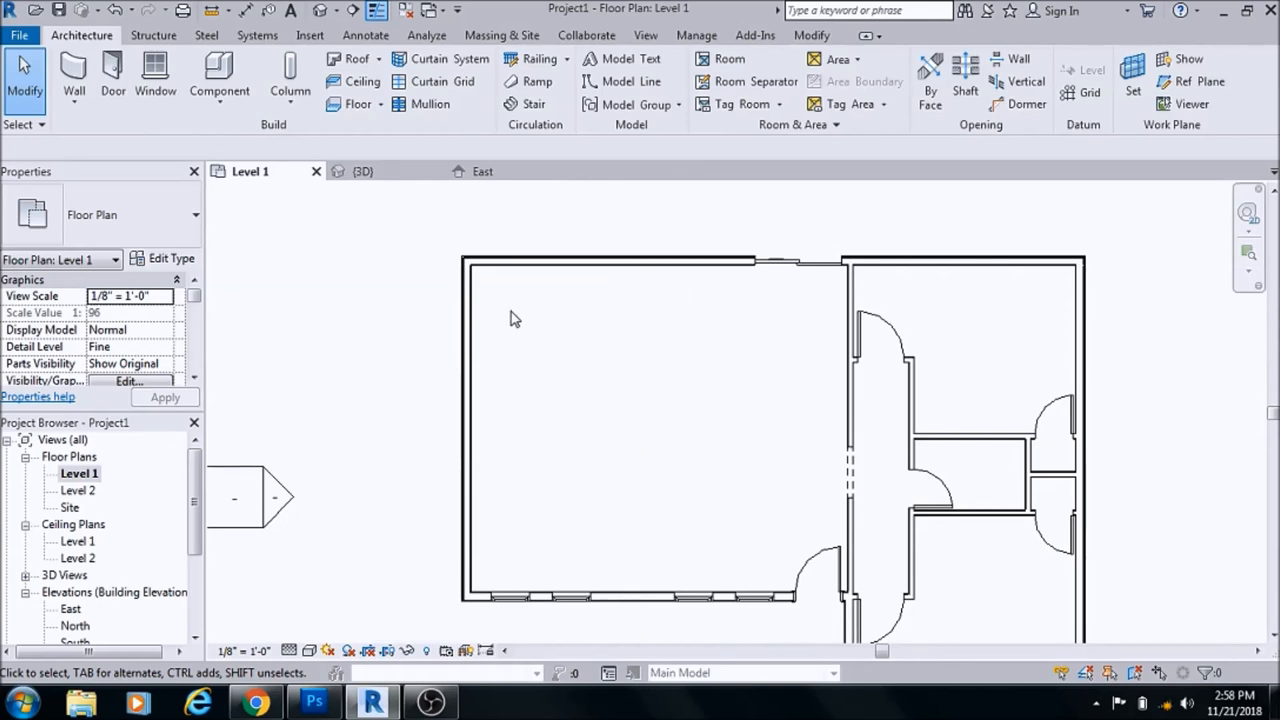
{"action": "mouse_move", "coordinate": [490, 336]}
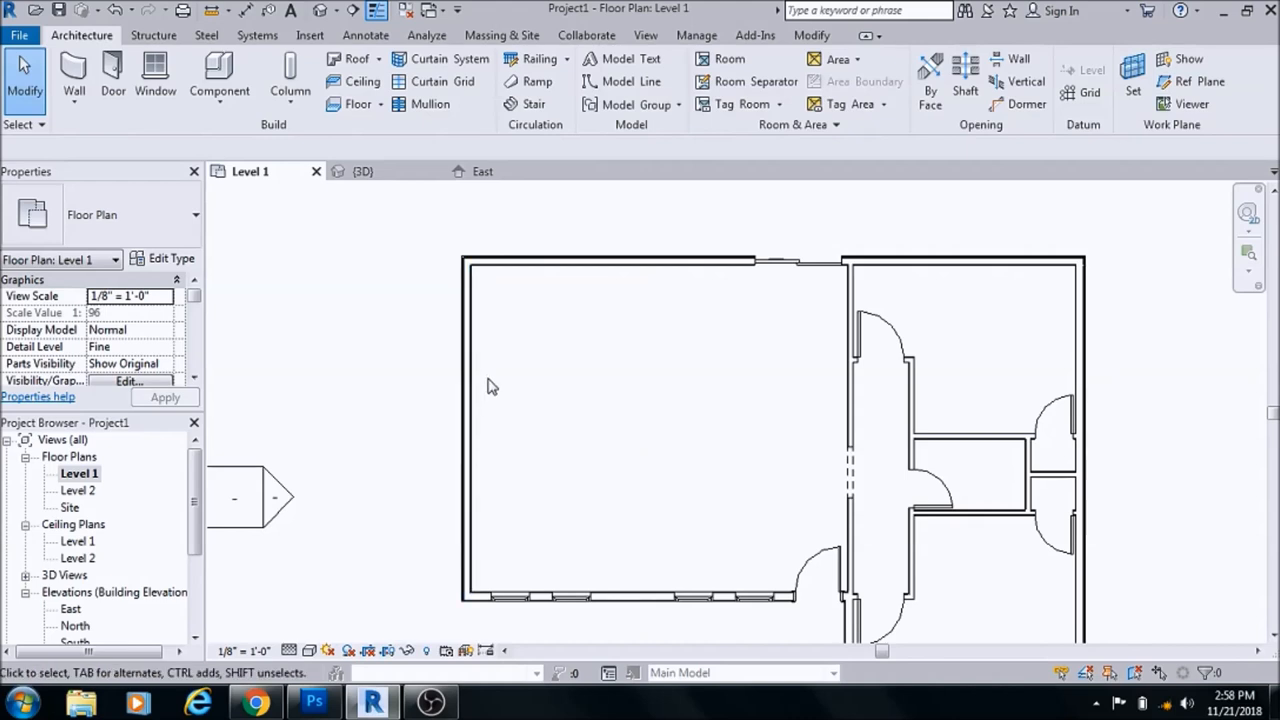
{"action": "mouse_move", "coordinate": [503, 556]}
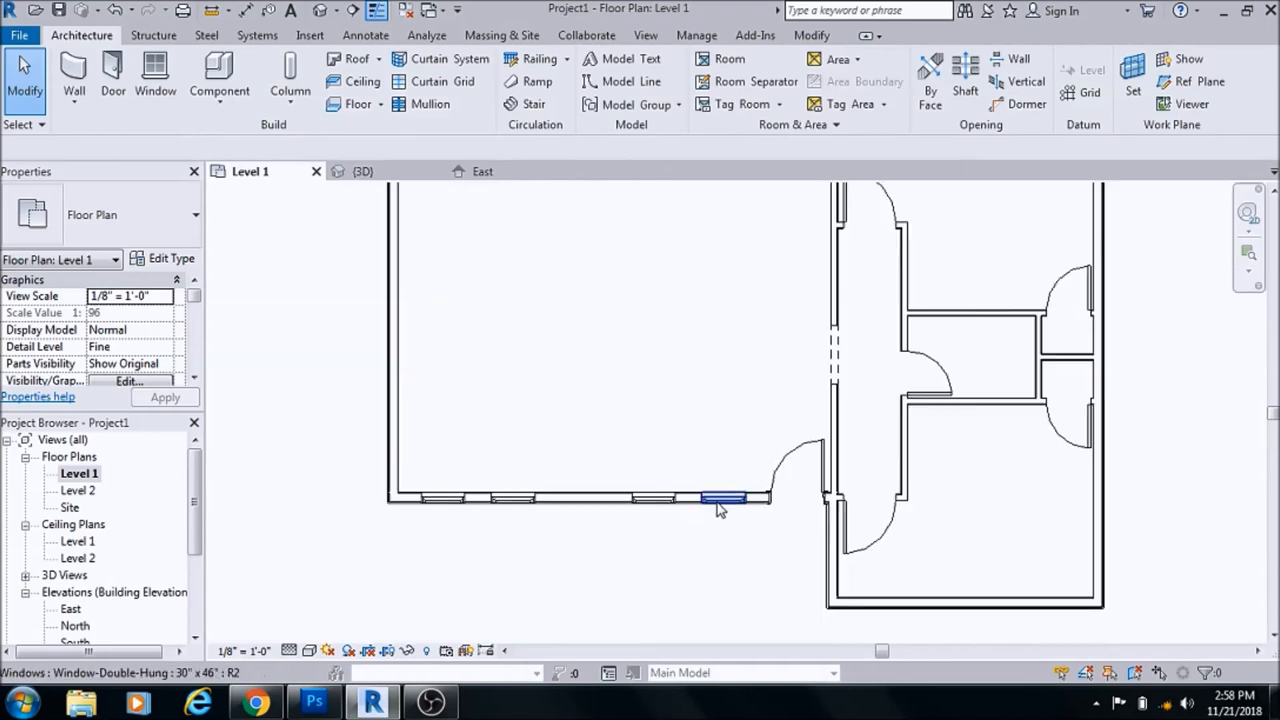
Select the bottom-wall windows and apply a 6' 8" head height
{"action": "left_click", "coordinate": [722, 498]}
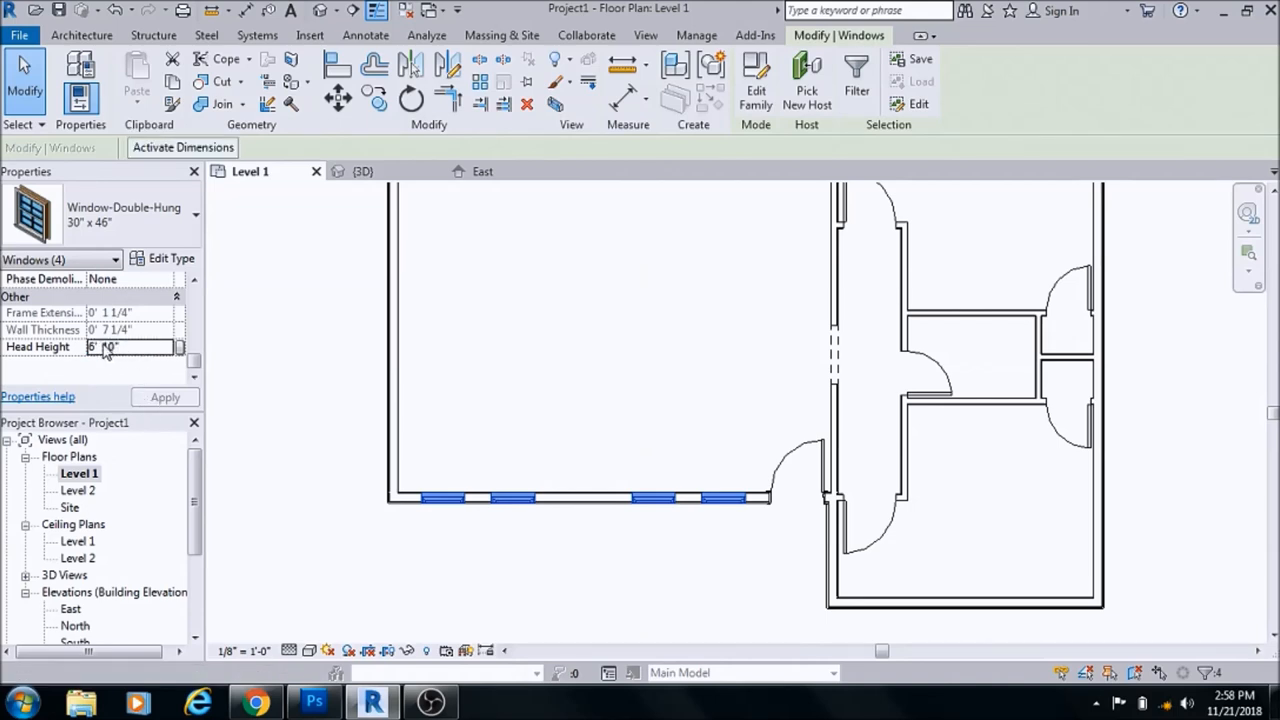
{"action": "type", "text": "6' 8\""}
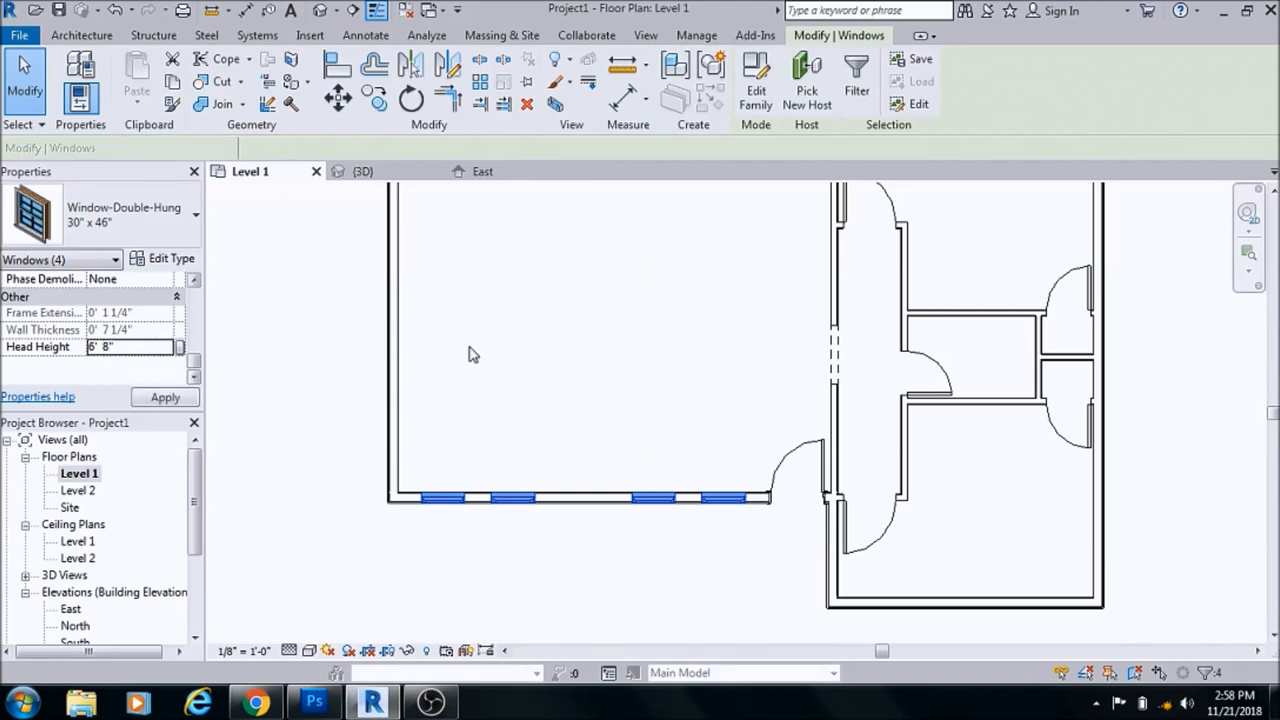
{"action": "left_click", "coordinate": [81, 35]}
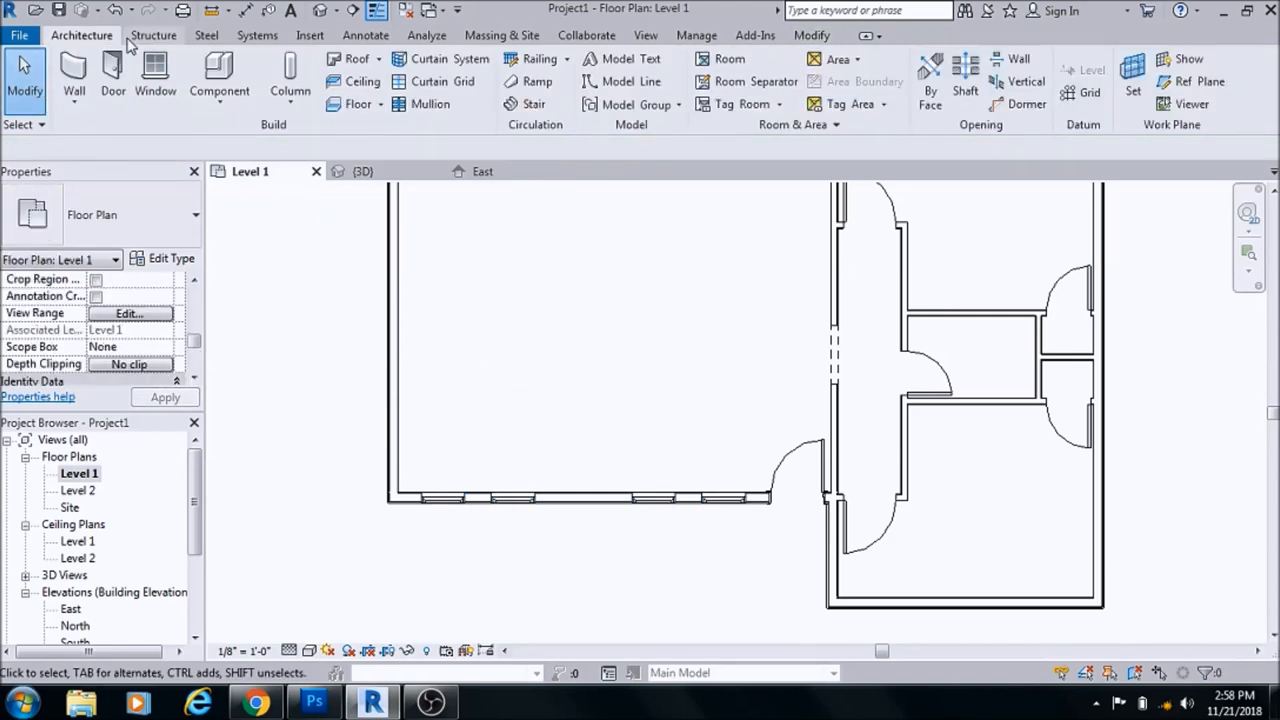
Place a double-hung window on the large room's left exterior wall
{"action": "left_click", "coordinate": [155, 75]}
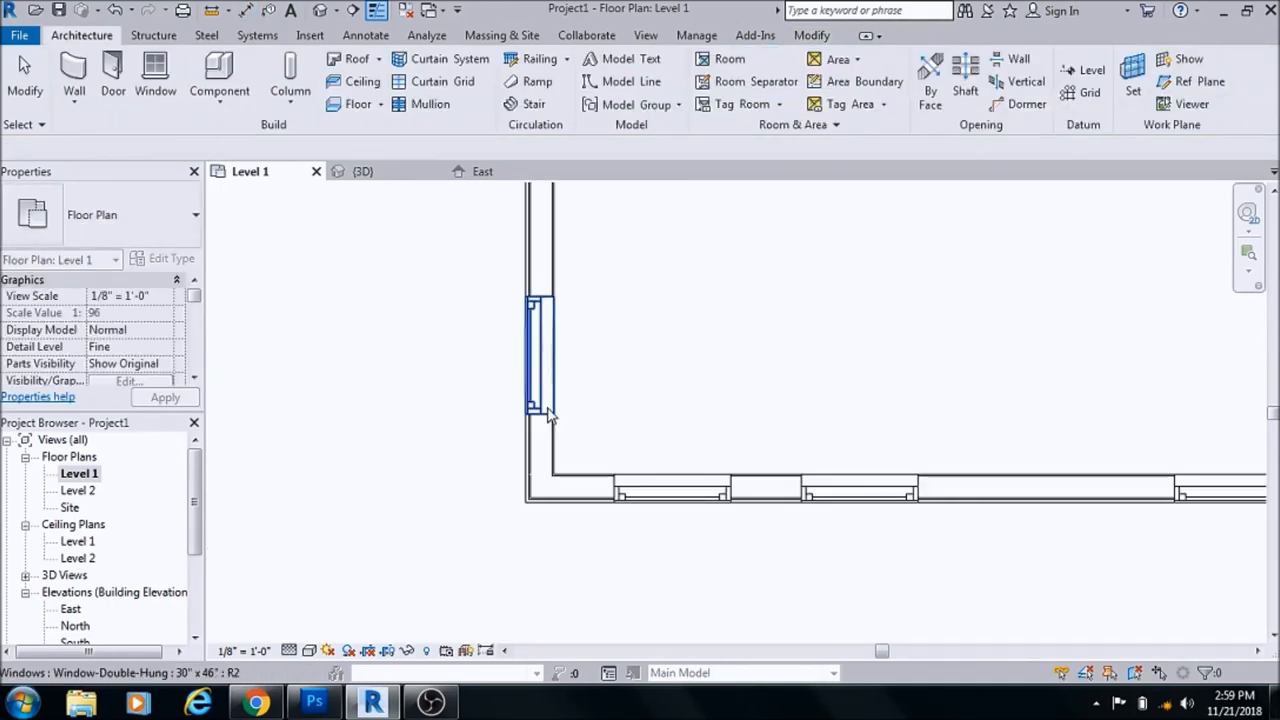
{"action": "left_click", "coordinate": [535, 355]}
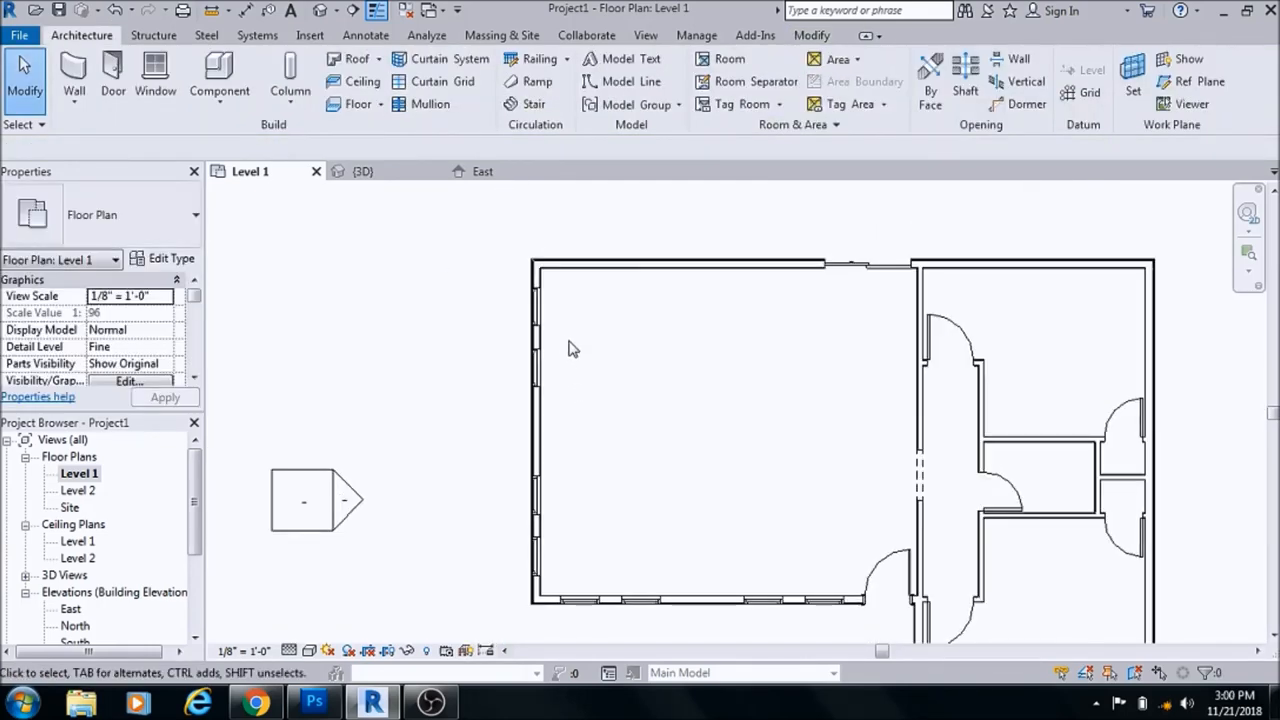
Place double-hung windows on the right-wing rooms' top and right exterior walls
{"action": "left_click", "coordinate": [535, 310]}
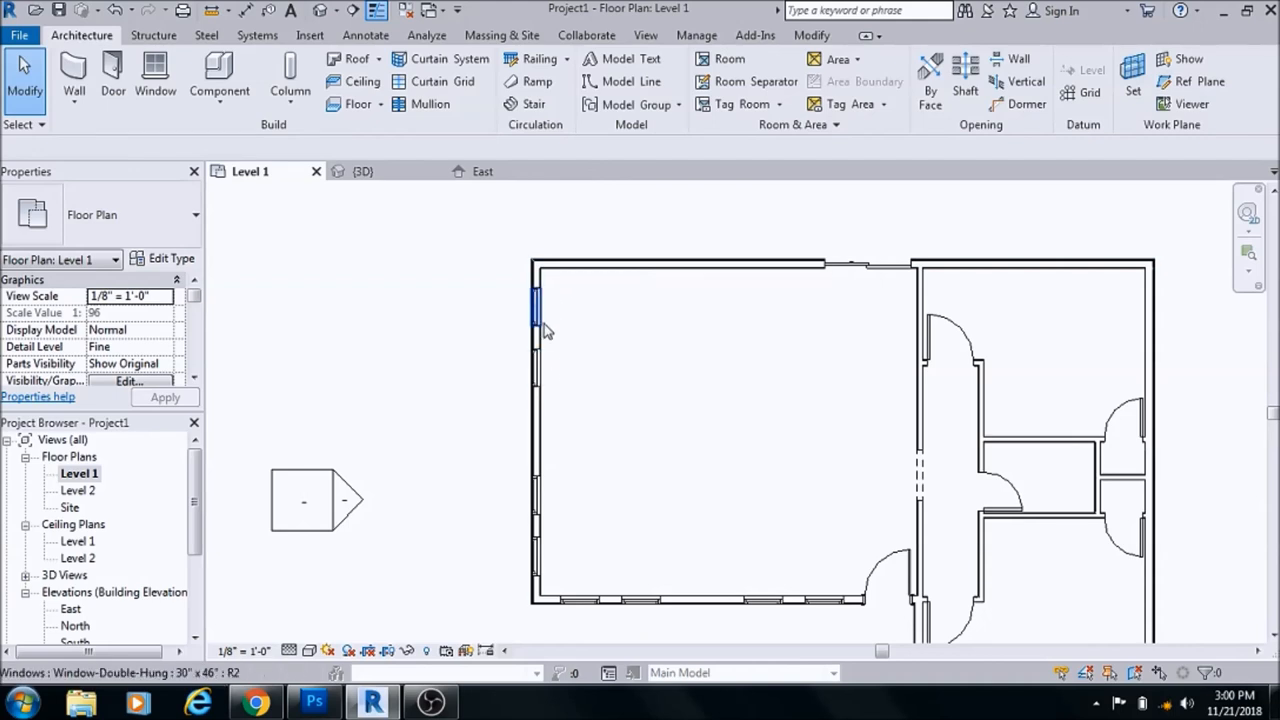
{"action": "left_click", "coordinate": [710, 264]}
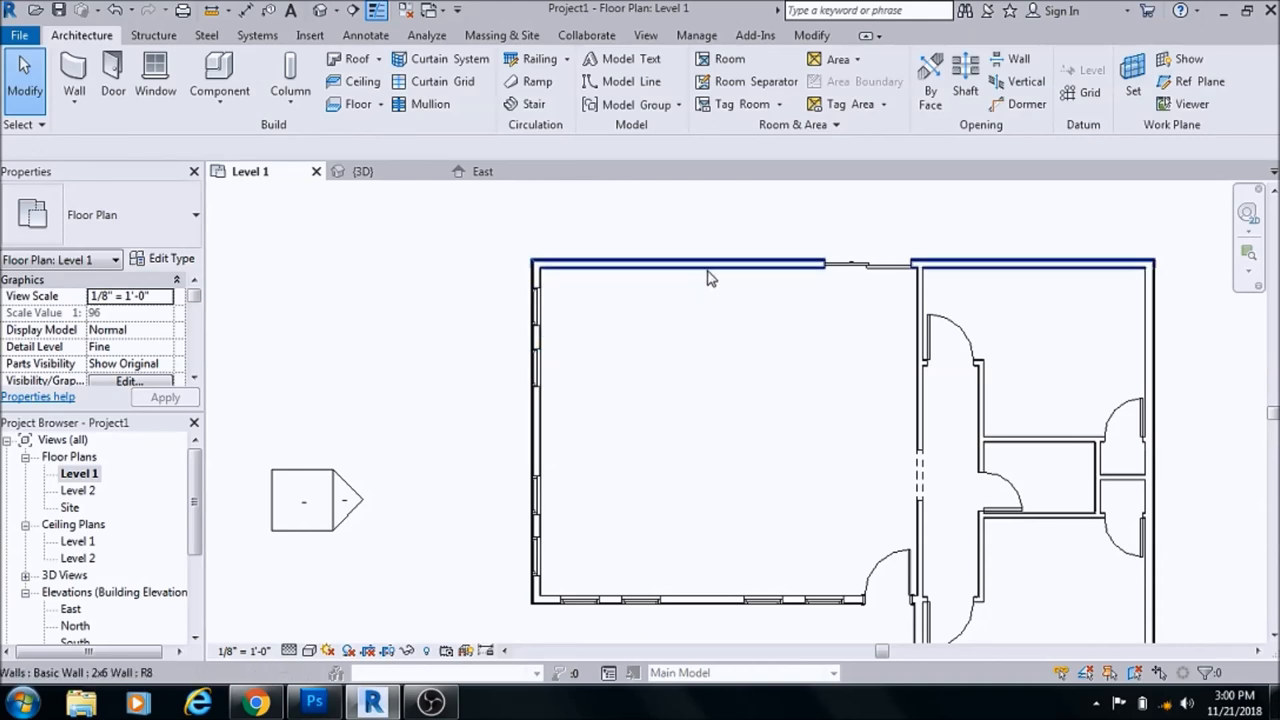
{"action": "mouse_move", "coordinate": [751, 280]}
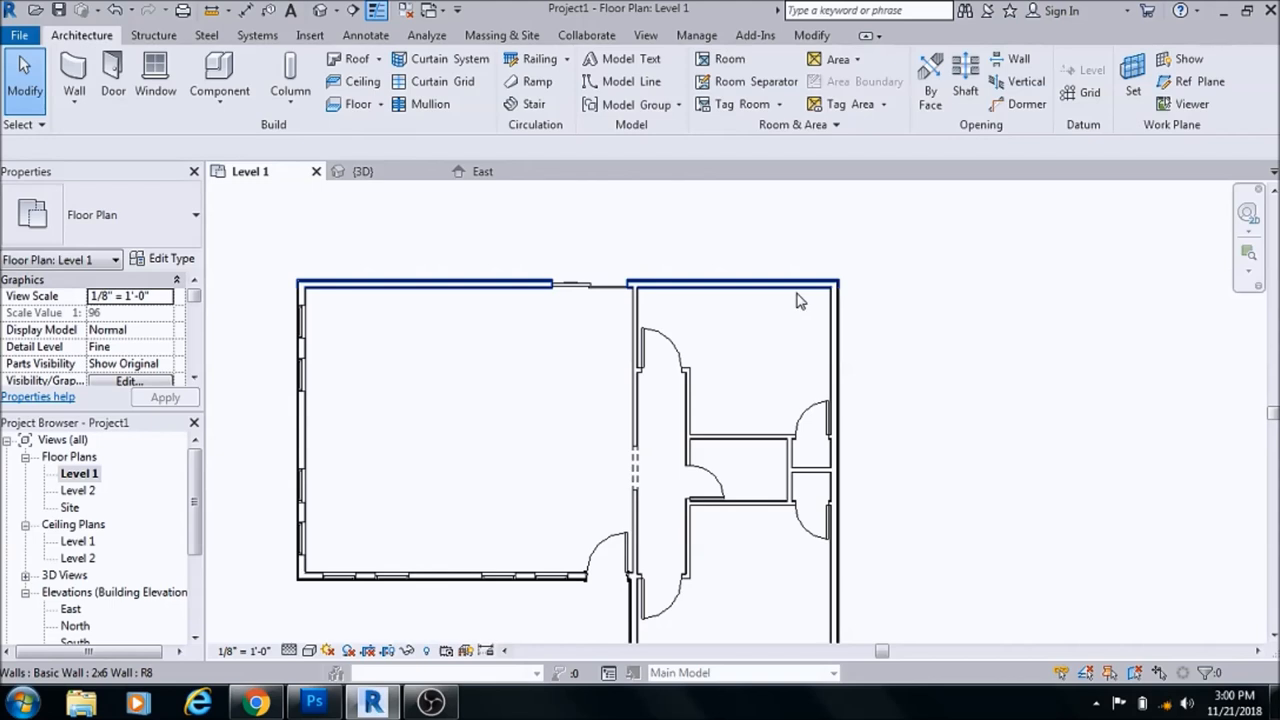
{"action": "left_click", "coordinate": [155, 82]}
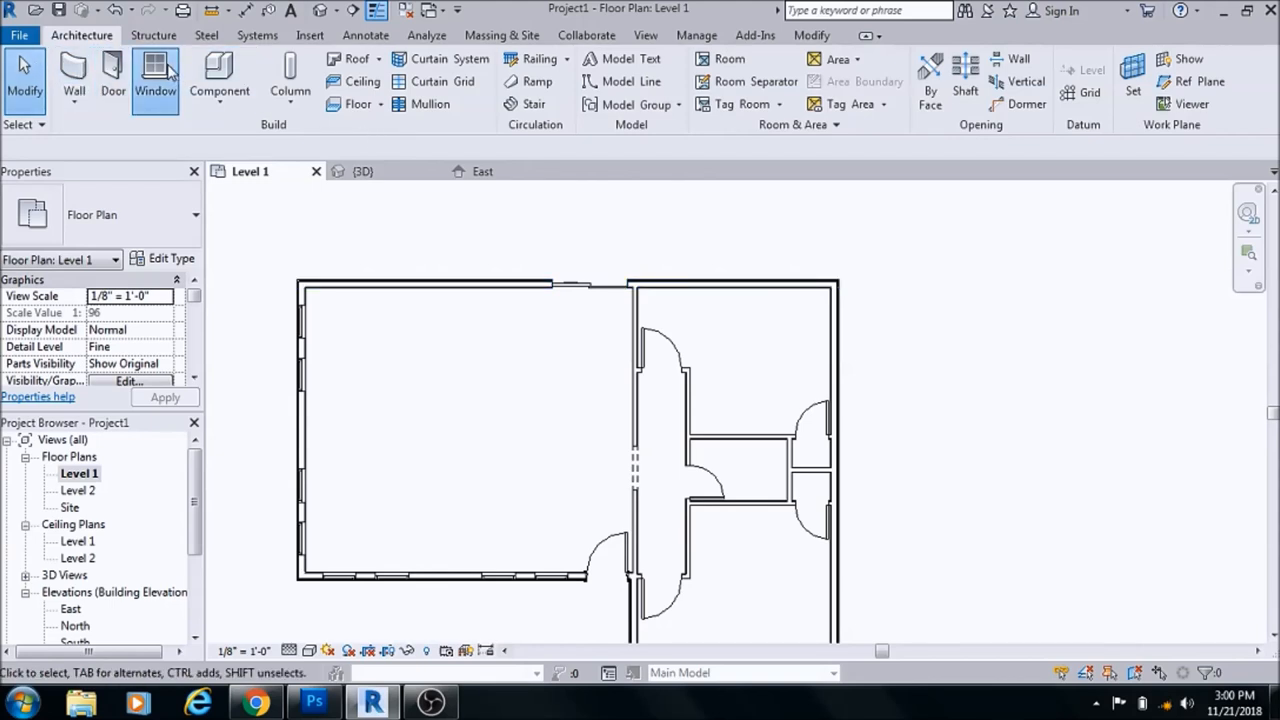
{"action": "left_click", "coordinate": [155, 80]}
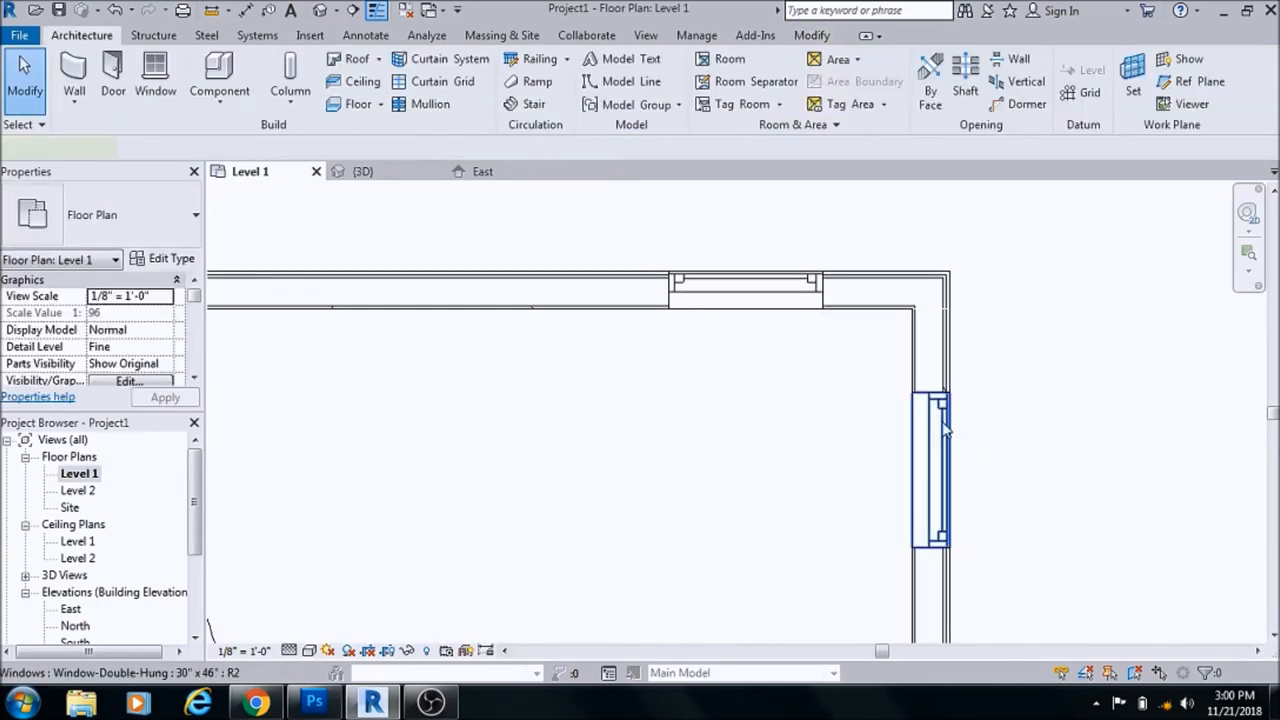
{"action": "left_click", "coordinate": [930, 465]}
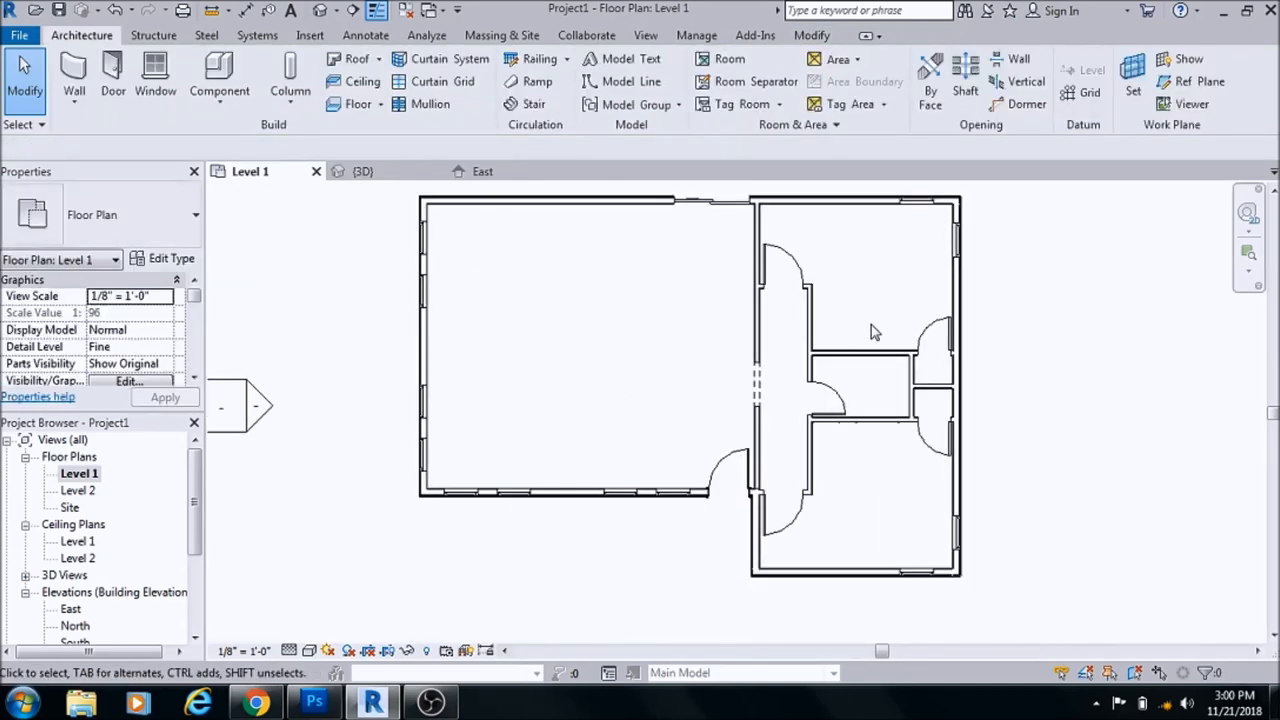
{"action": "mouse_move", "coordinate": [520, 263]}
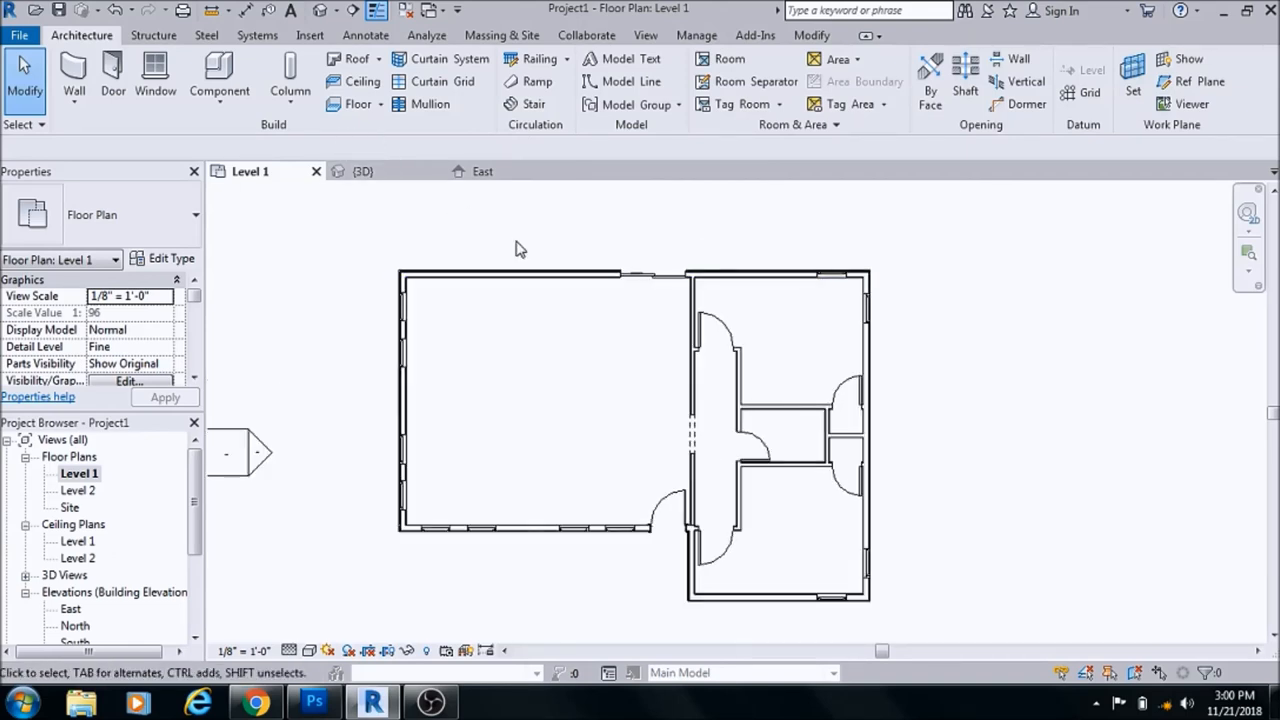
{"action": "mouse_move", "coordinate": [562, 238]}
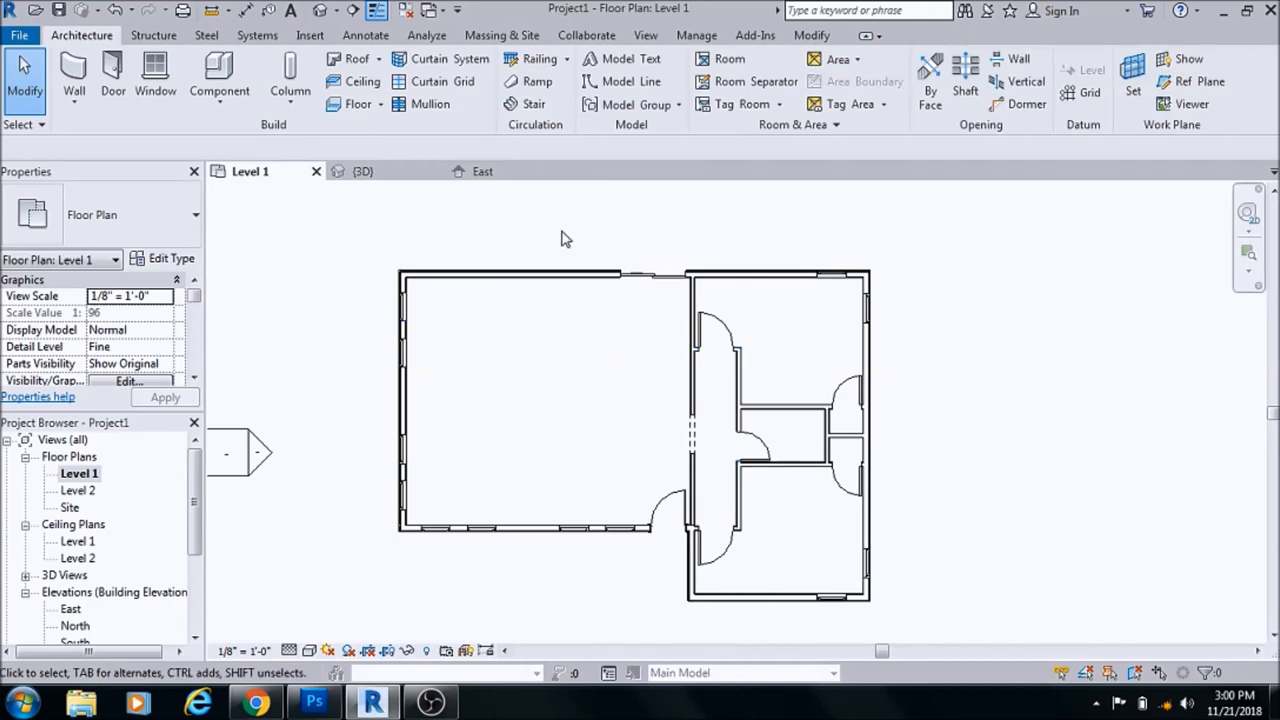
{"action": "mouse_move", "coordinate": [810, 538]}
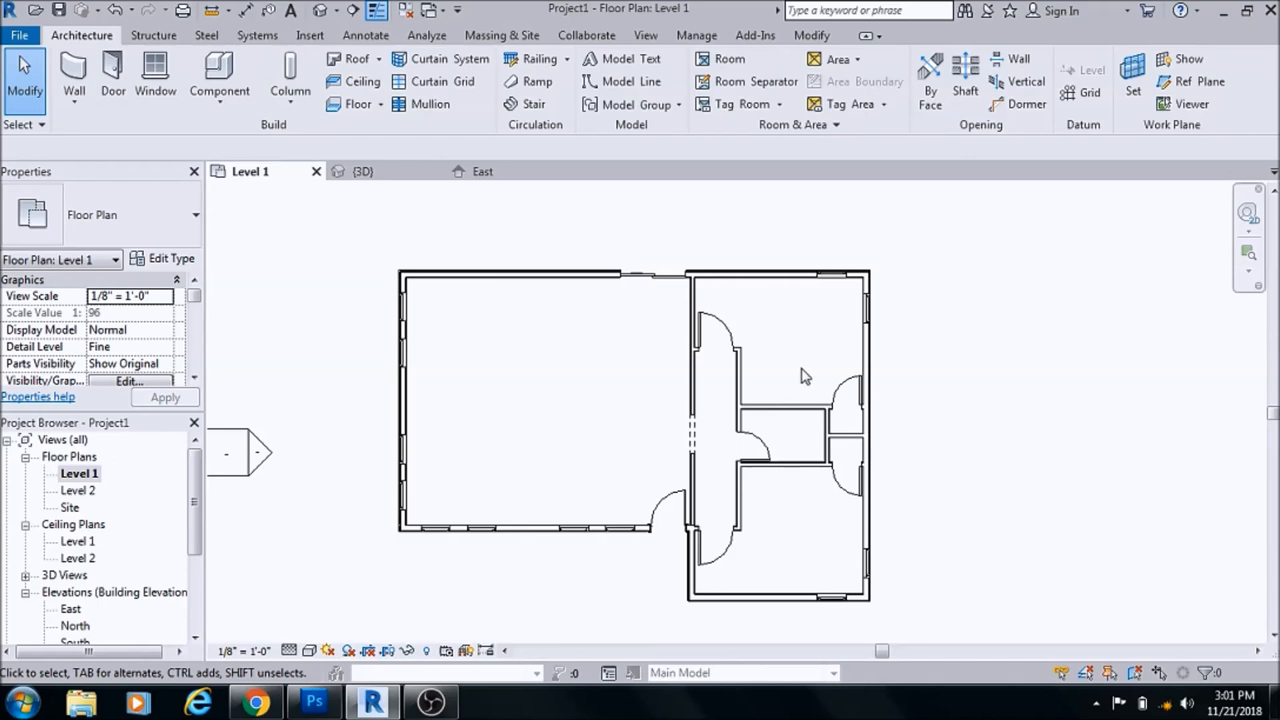
{"action": "mouse_move", "coordinate": [805, 368]}
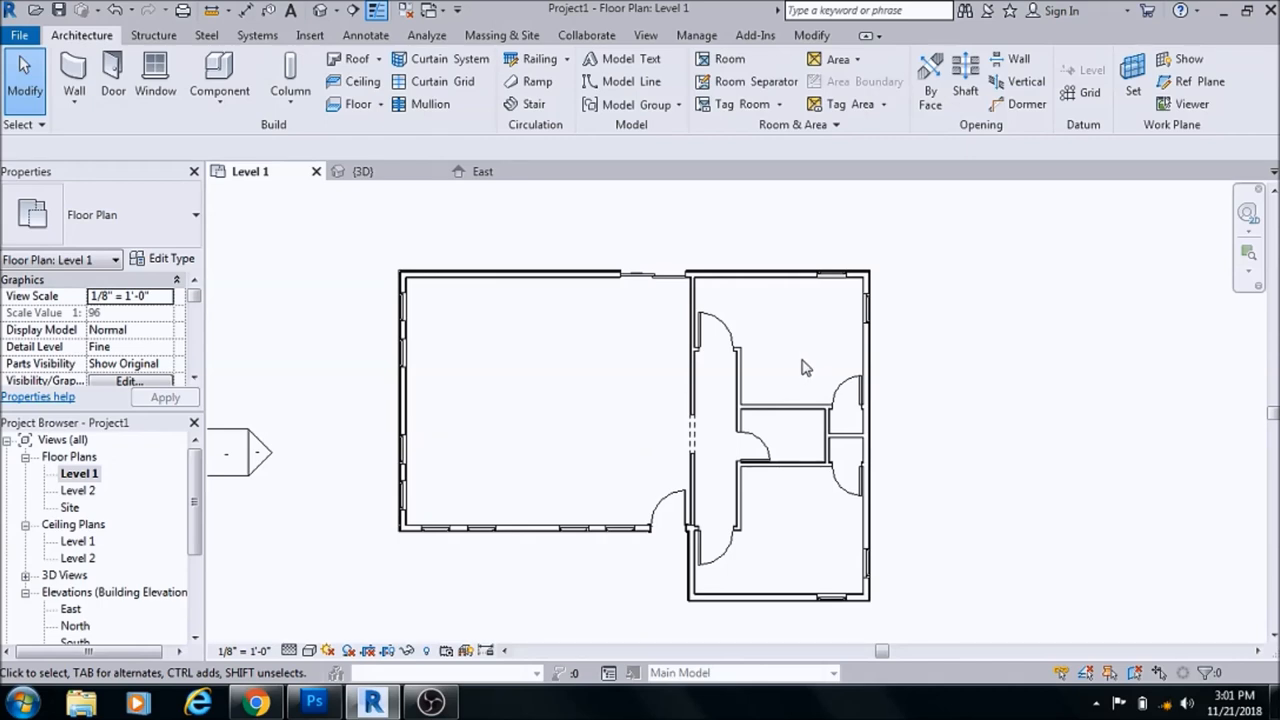
{"action": "mouse_move", "coordinate": [800, 376]}
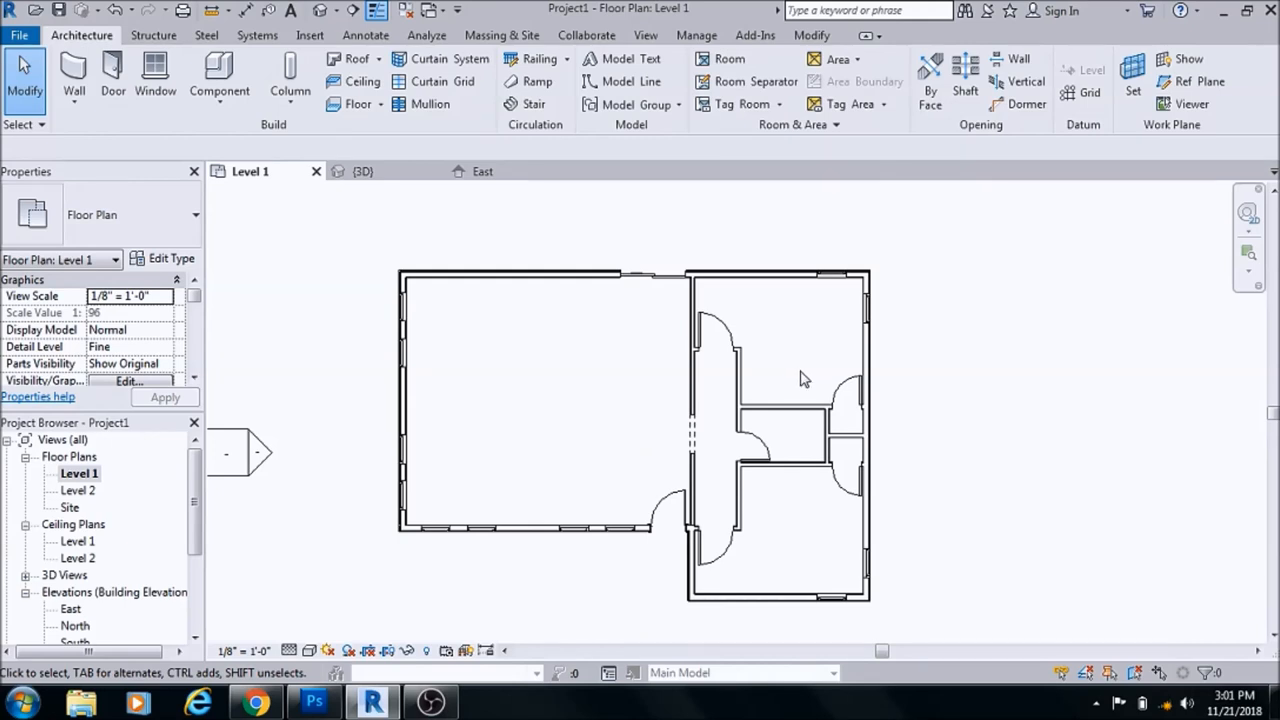
{"action": "mouse_move", "coordinate": [800, 387]}
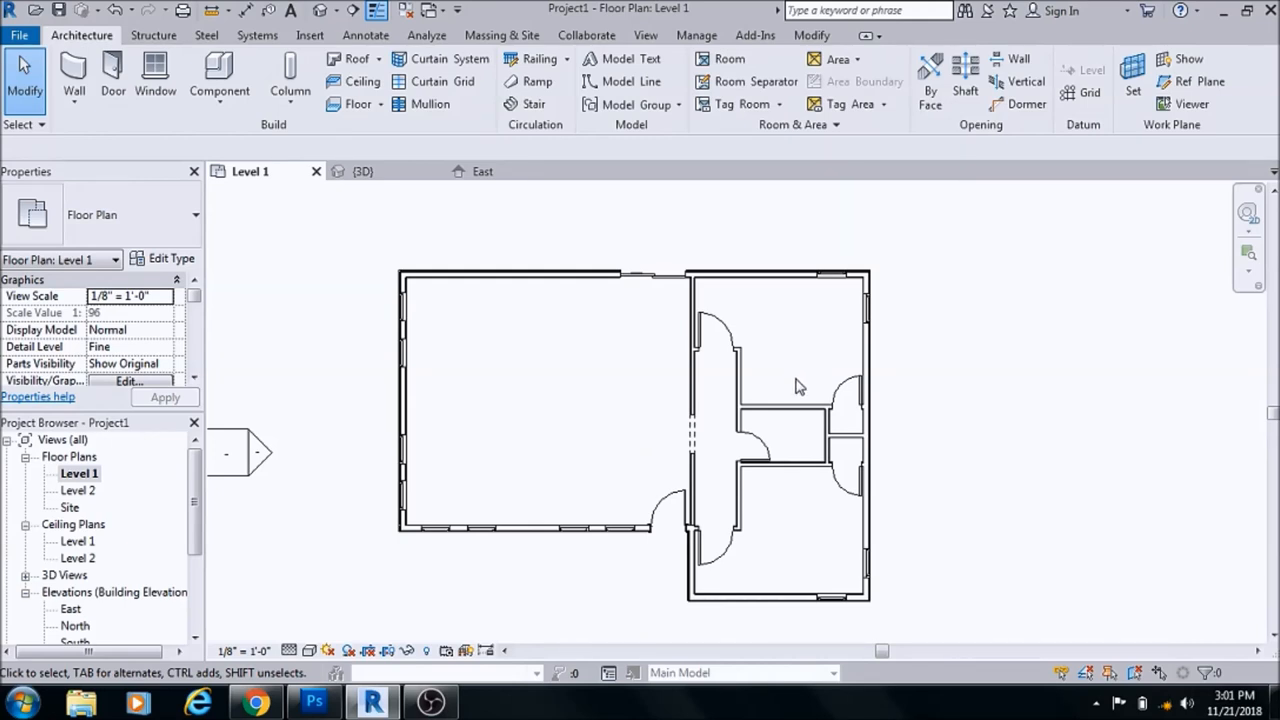